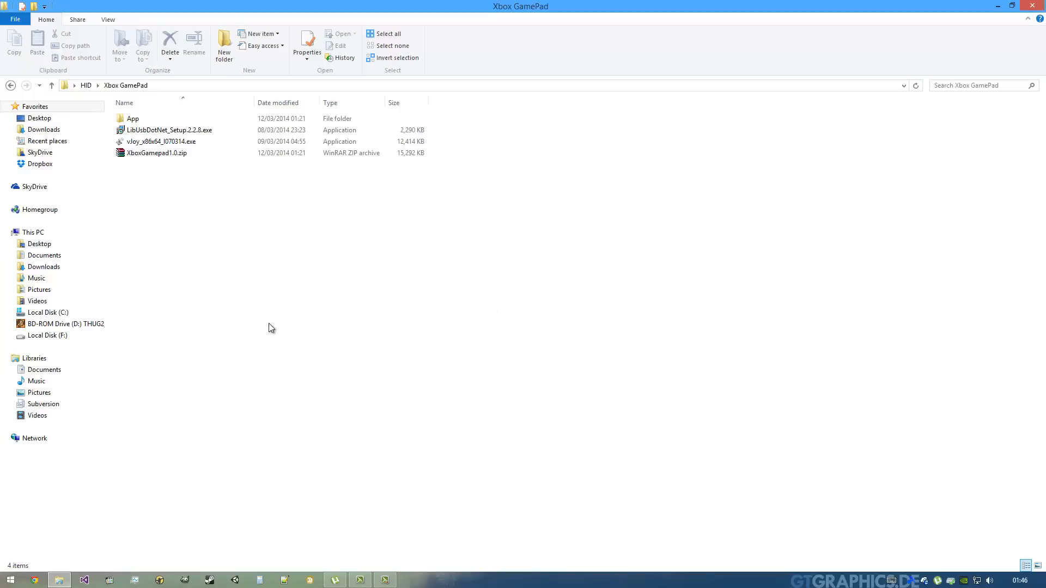
mouse_move(206, 229)
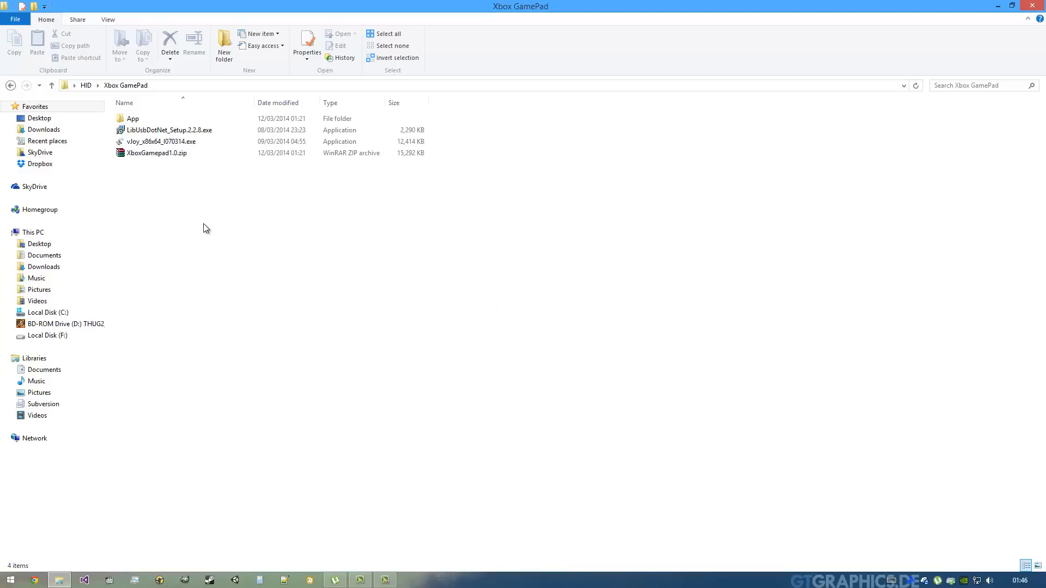
mouse_move(246, 212)
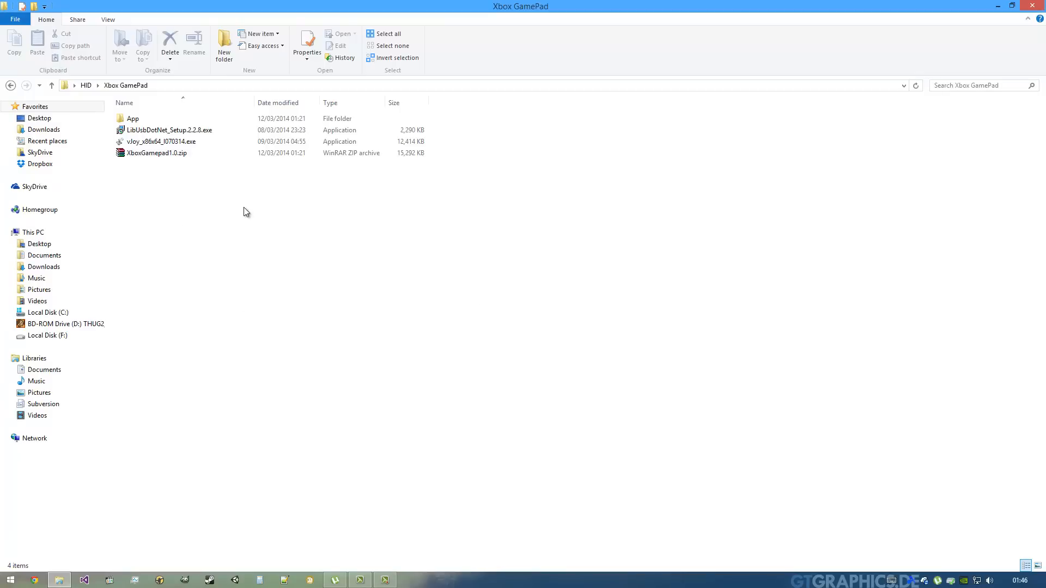
mouse_move(354, 229)
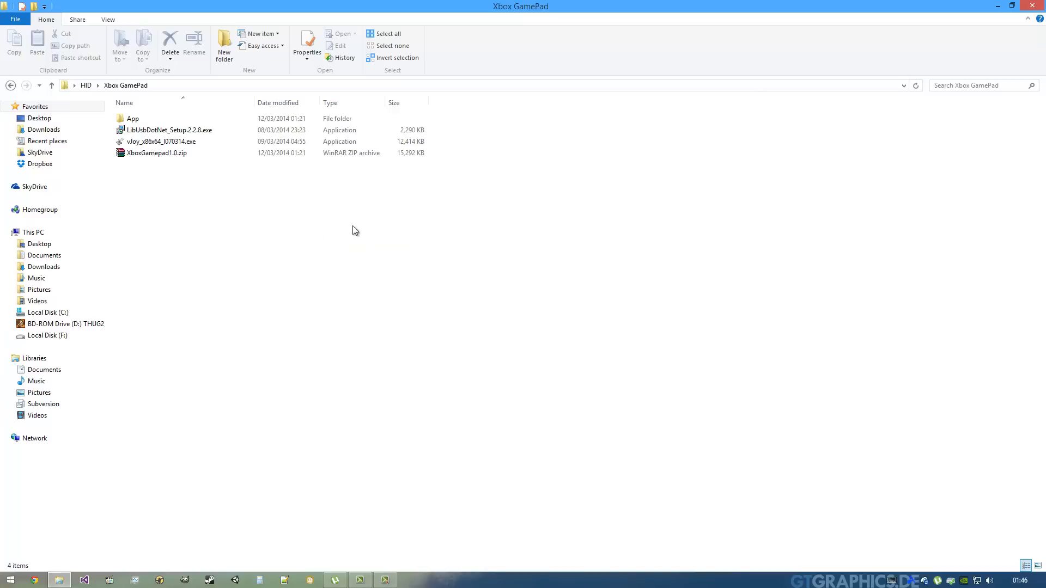
mouse_move(385, 267)
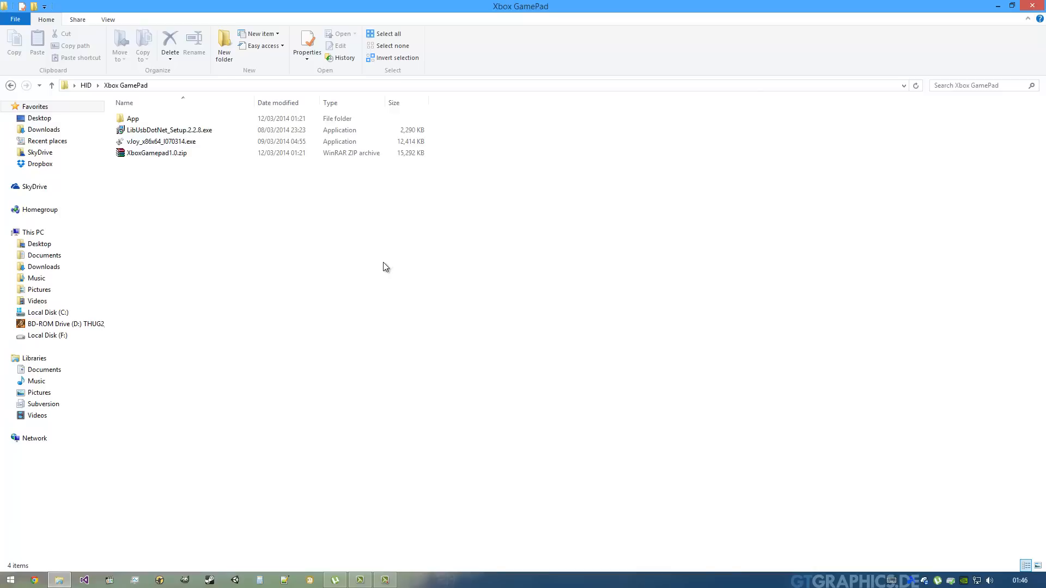
mouse_move(284, 269)
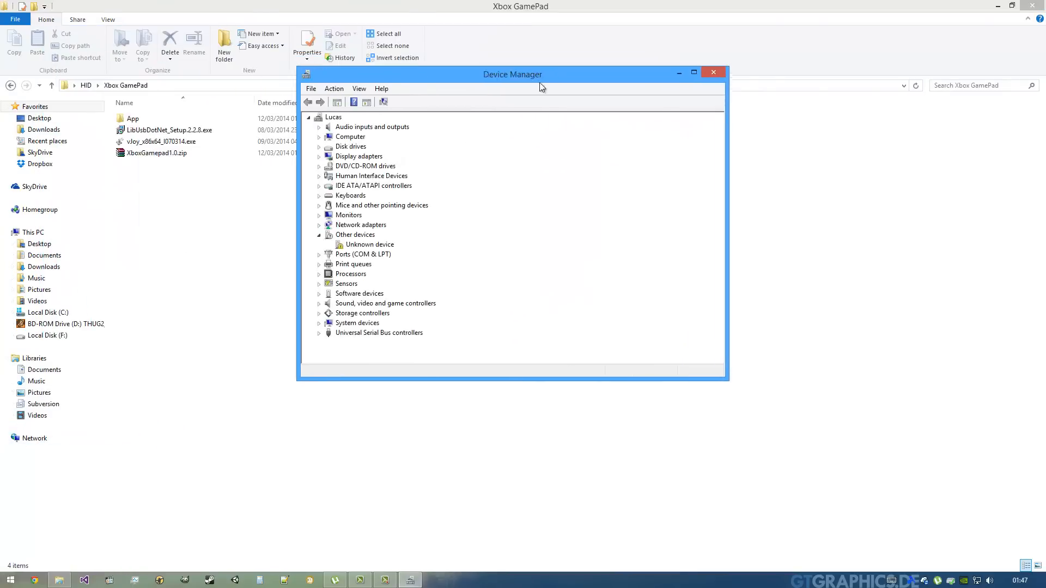
Move Device Manager aside and select a newly listed Controller under Other devices
drag(512, 74, 549, 76)
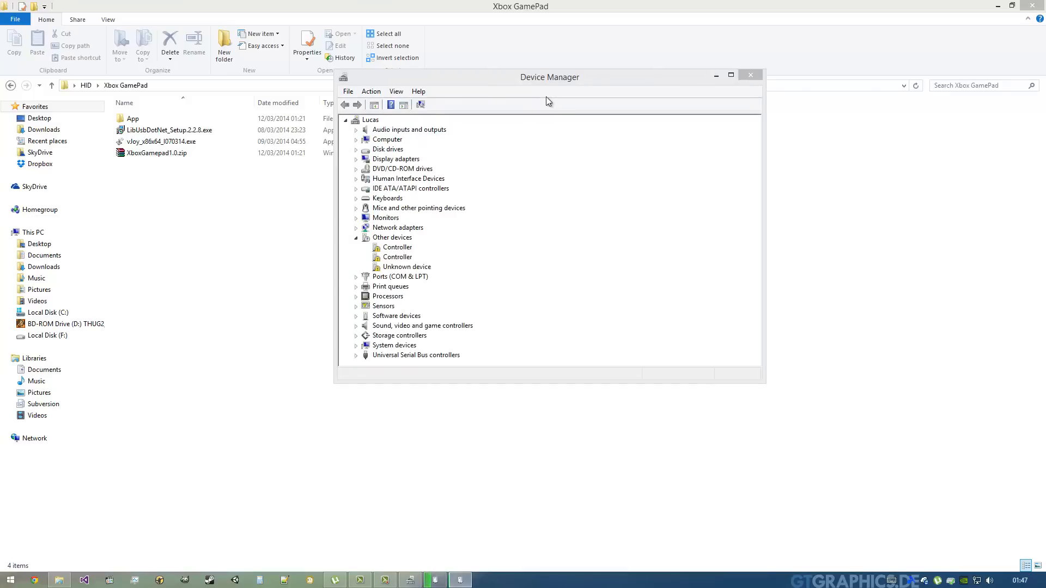
mouse_move(394, 256)
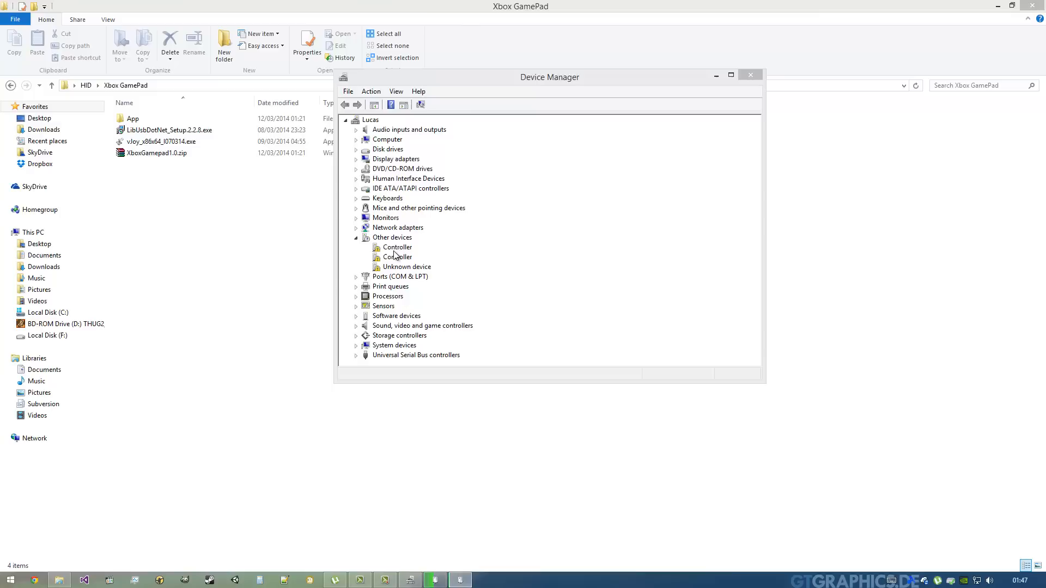
click(397, 257)
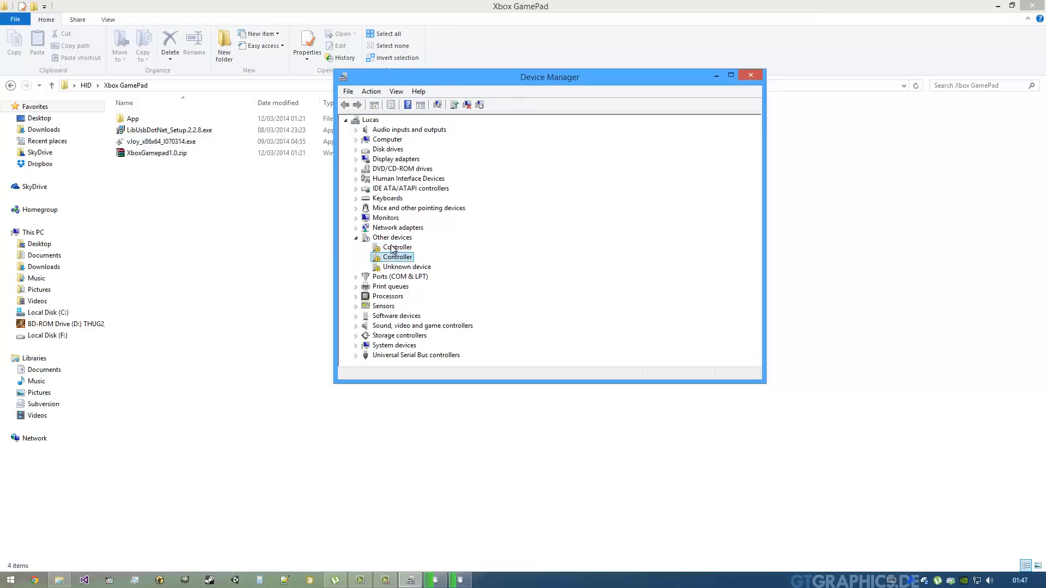
Install the WinUsb Device driver from Universal Serial Bus devices on the first Controller
double_click(397, 256)
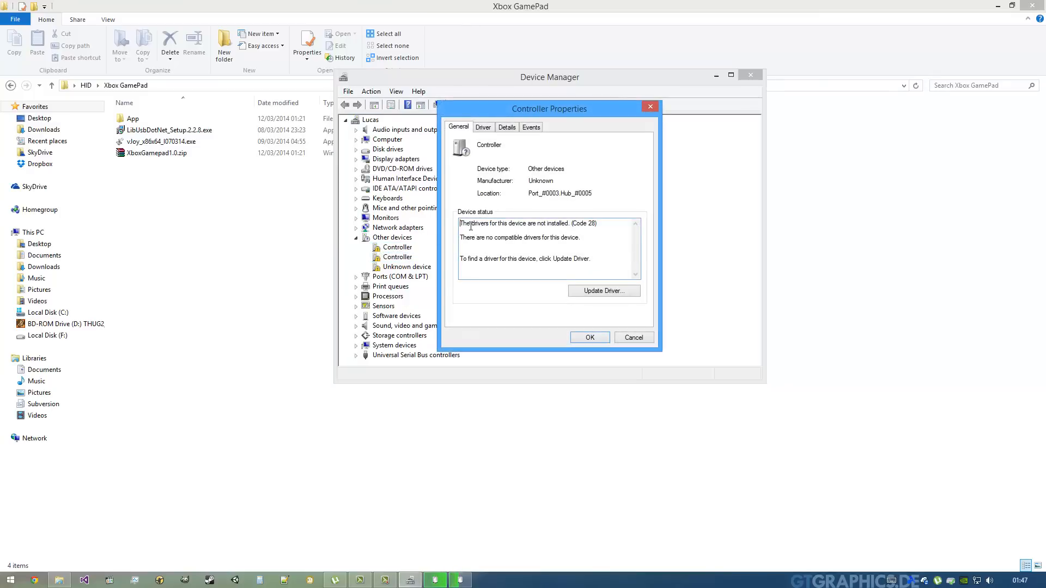
drag(463, 223, 564, 236)
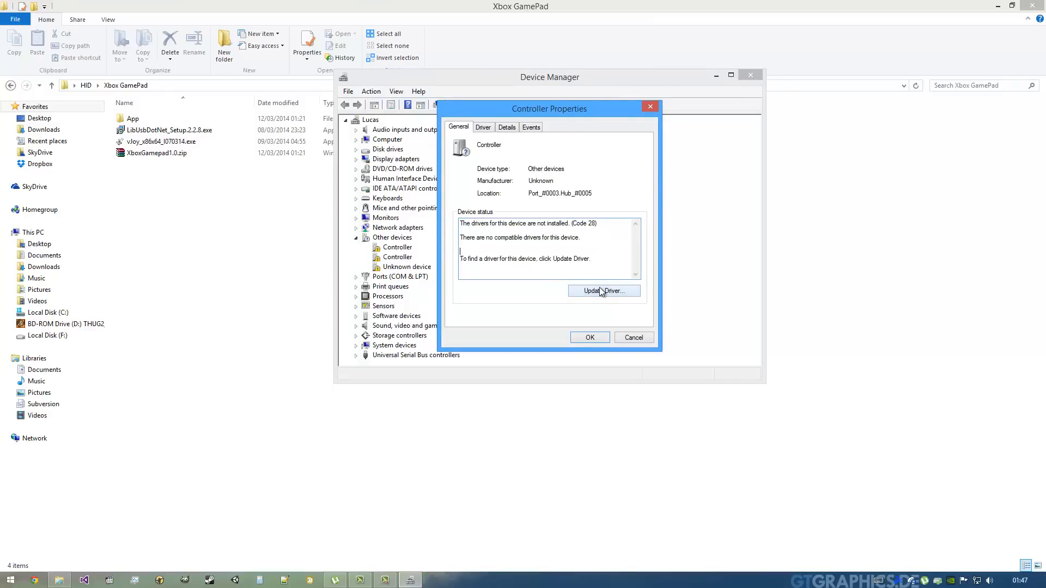
click(604, 291)
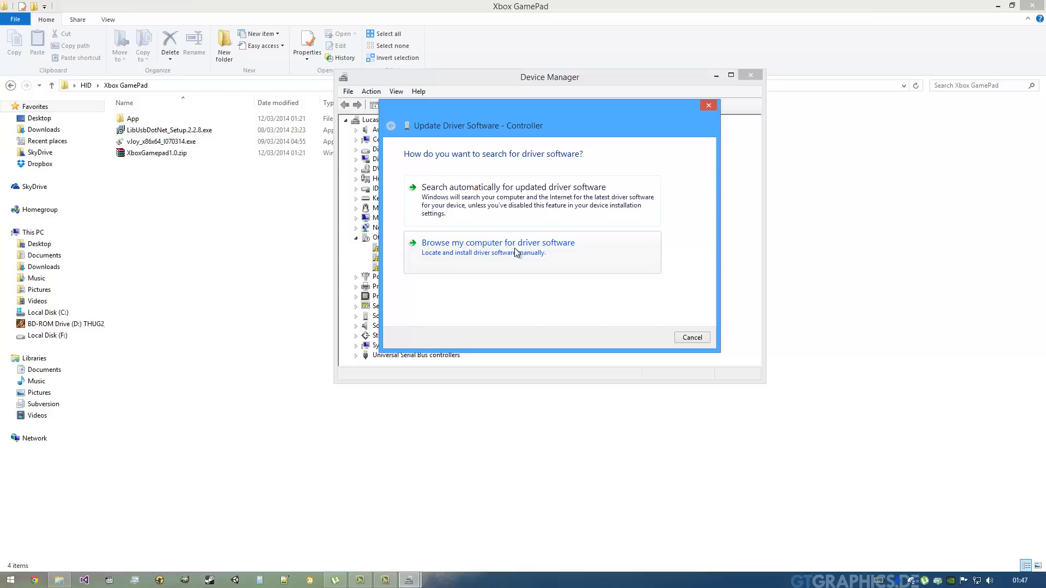
mouse_move(576, 260)
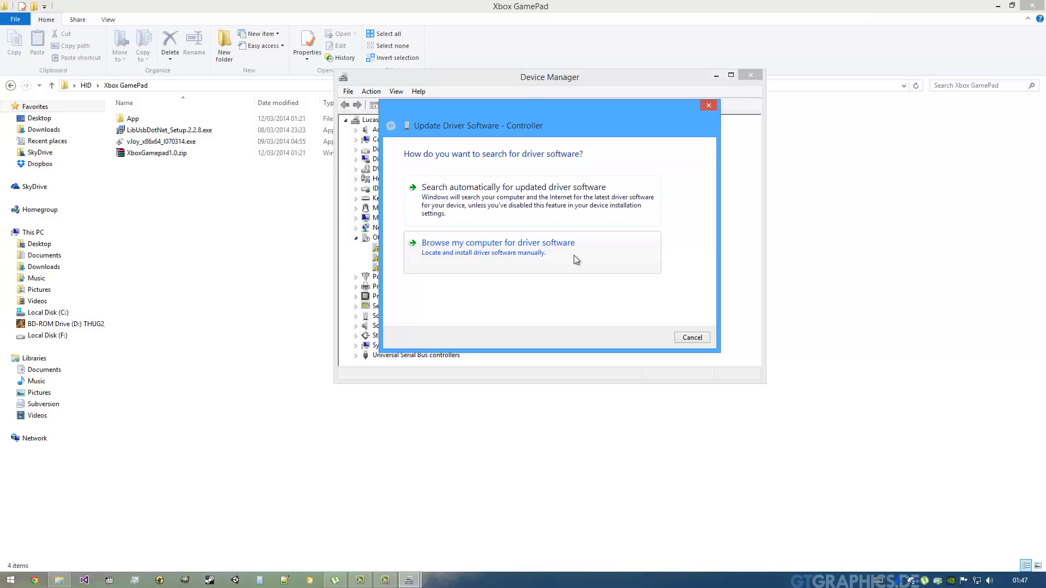
click(497, 242)
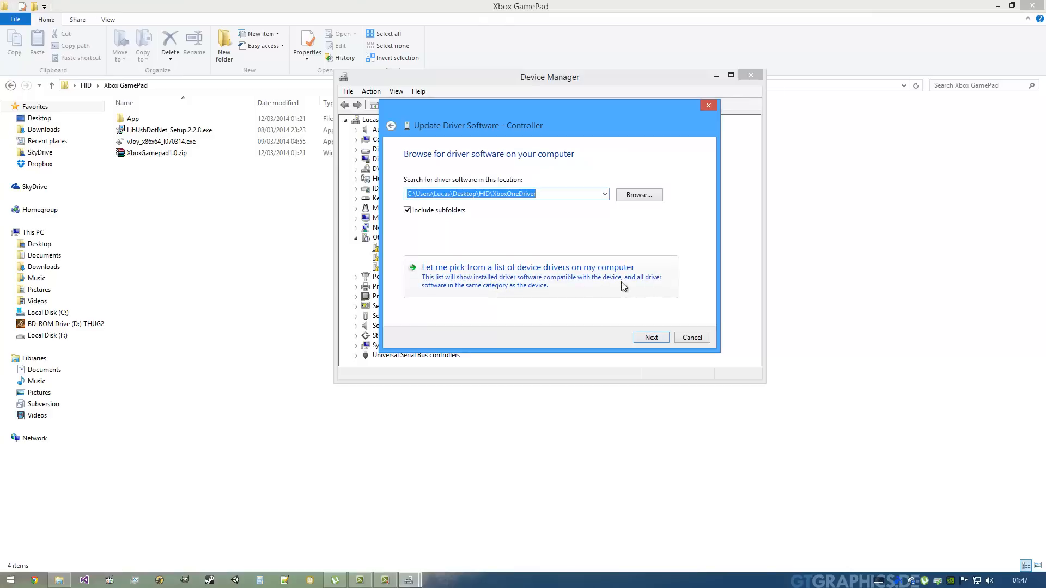
click(526, 267)
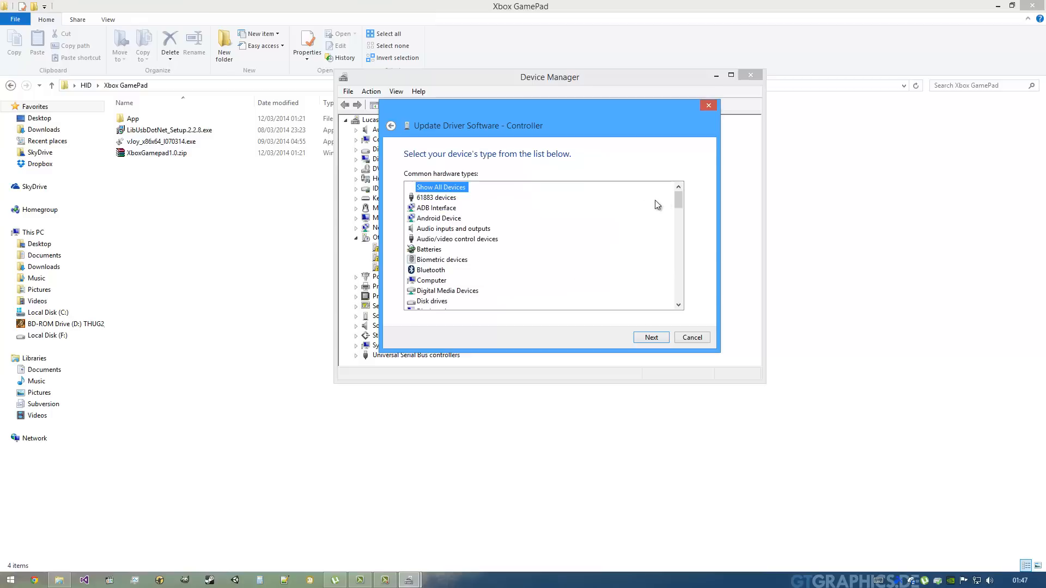
scroll(down, 3)
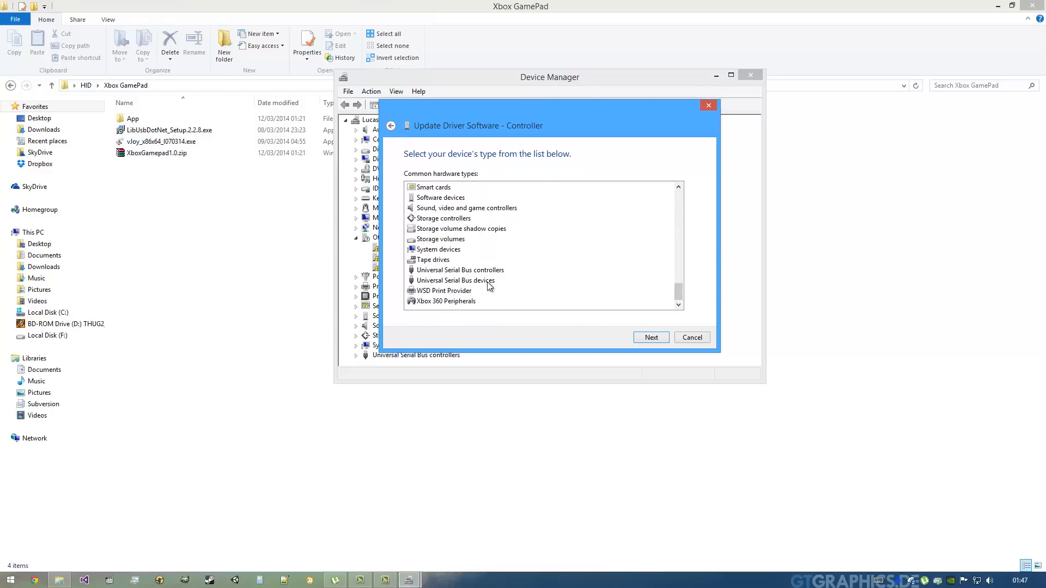
click(455, 279)
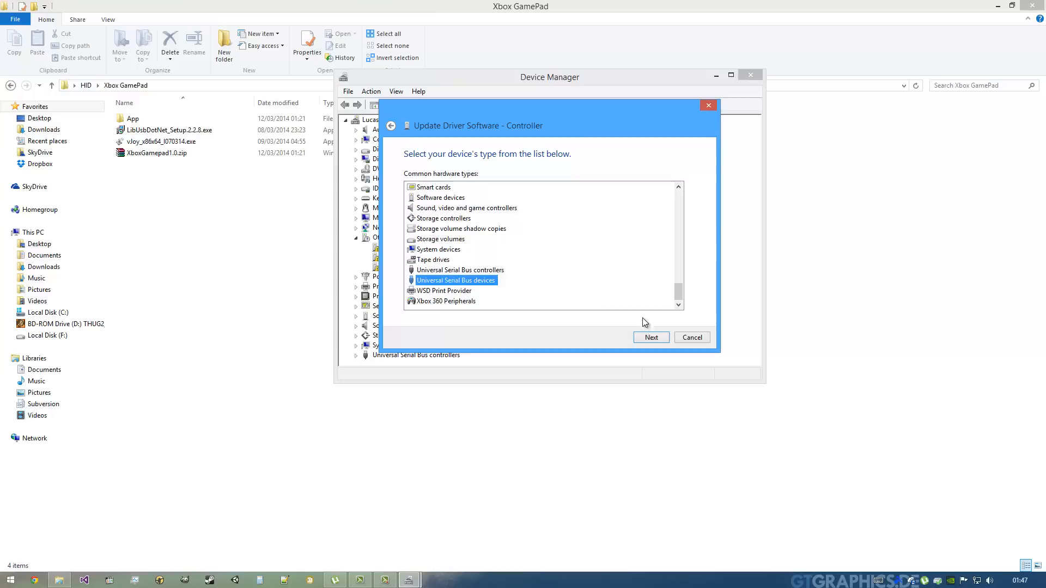
click(648, 336)
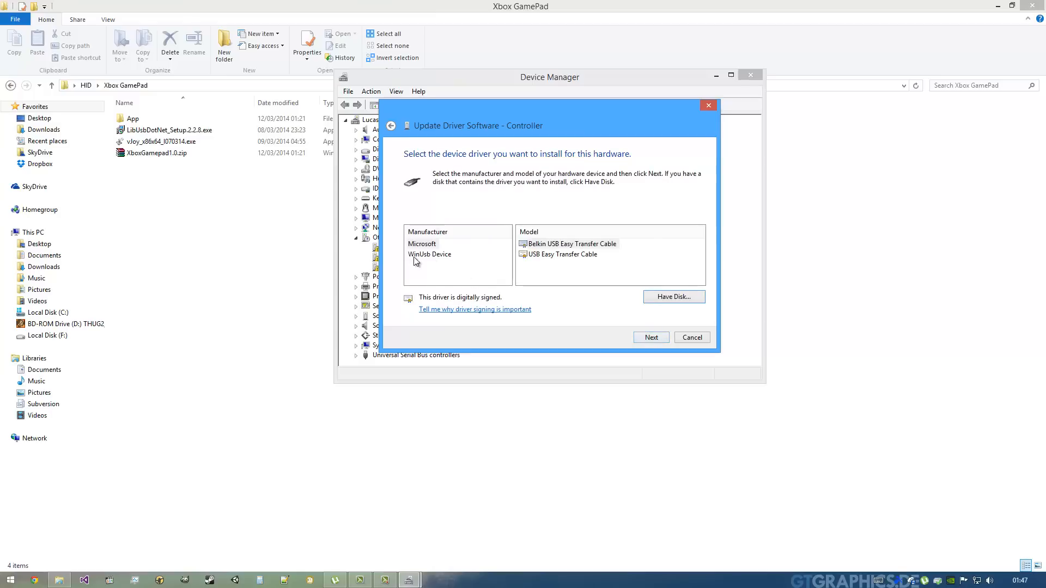
click(430, 254)
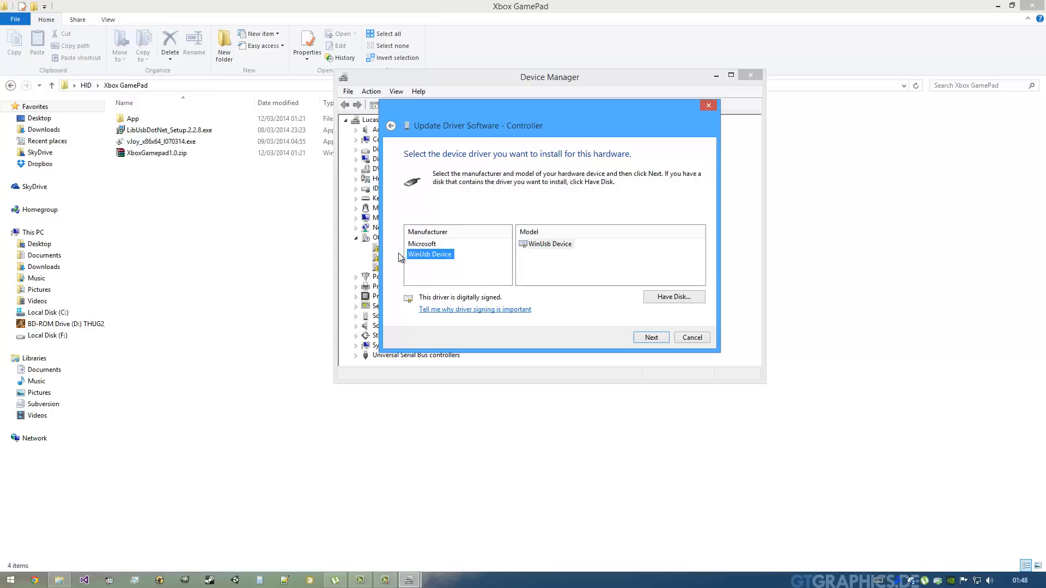
mouse_move(412, 262)
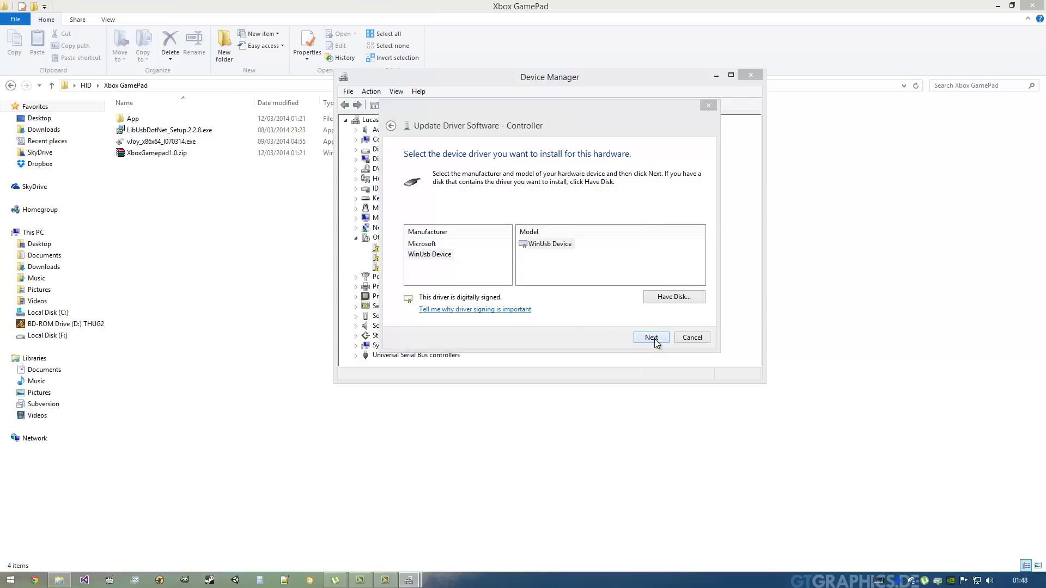
click(650, 336)
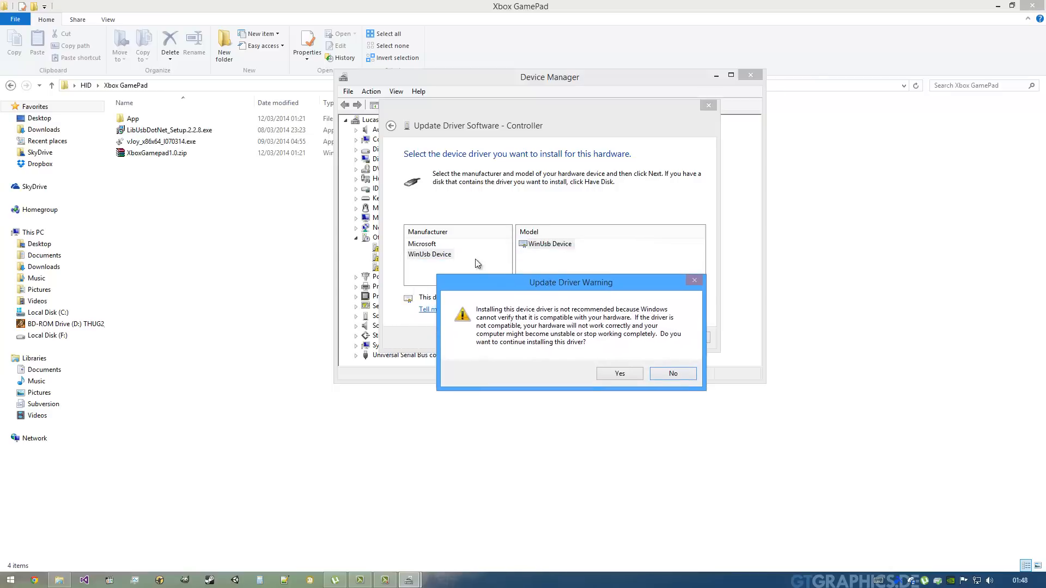
mouse_move(557, 250)
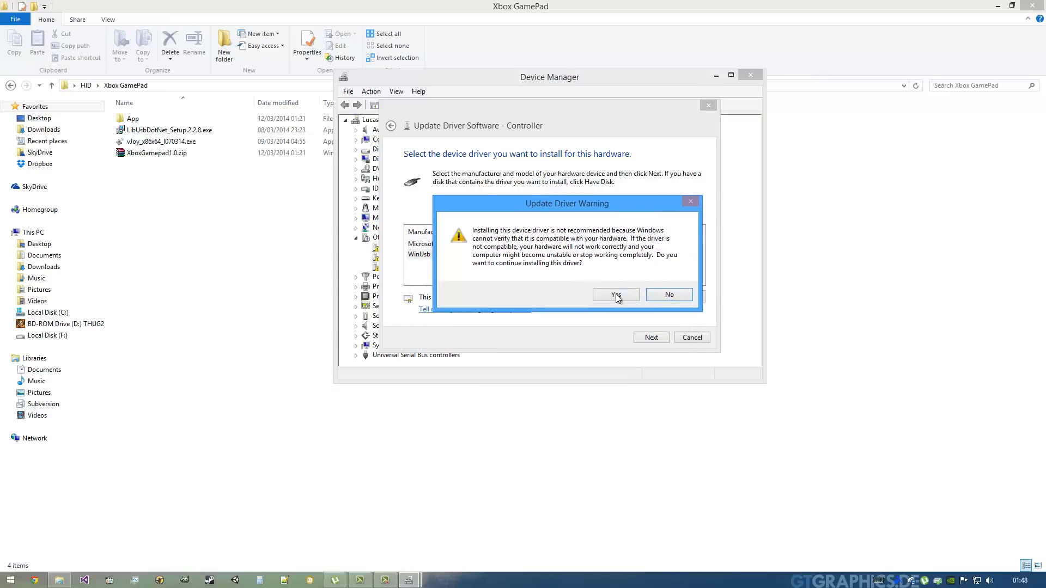
click(614, 294)
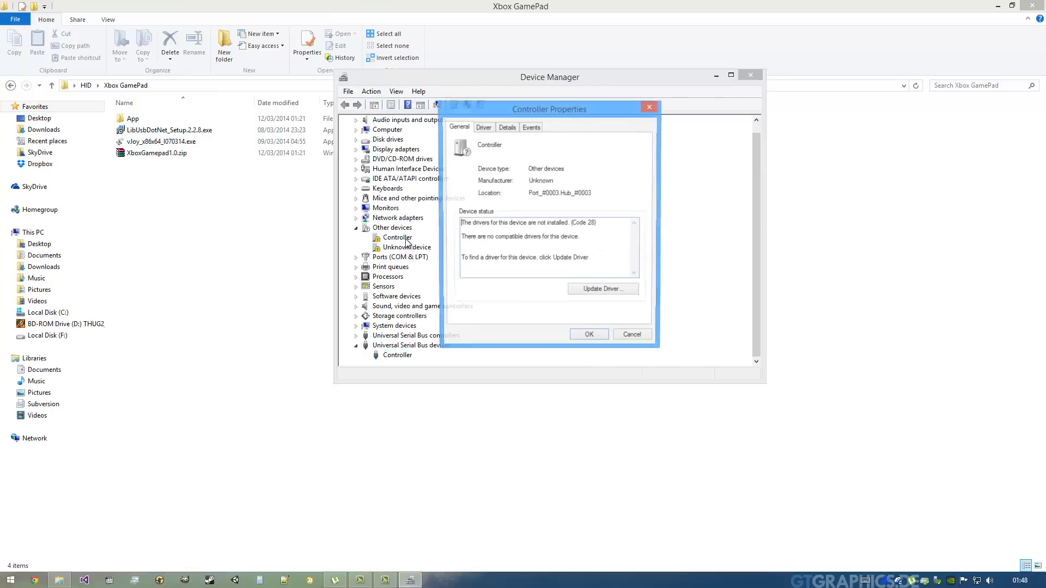
Give the second Controller the WinUsb Device driver, accept the warning, and close Device Manager
click(601, 288)
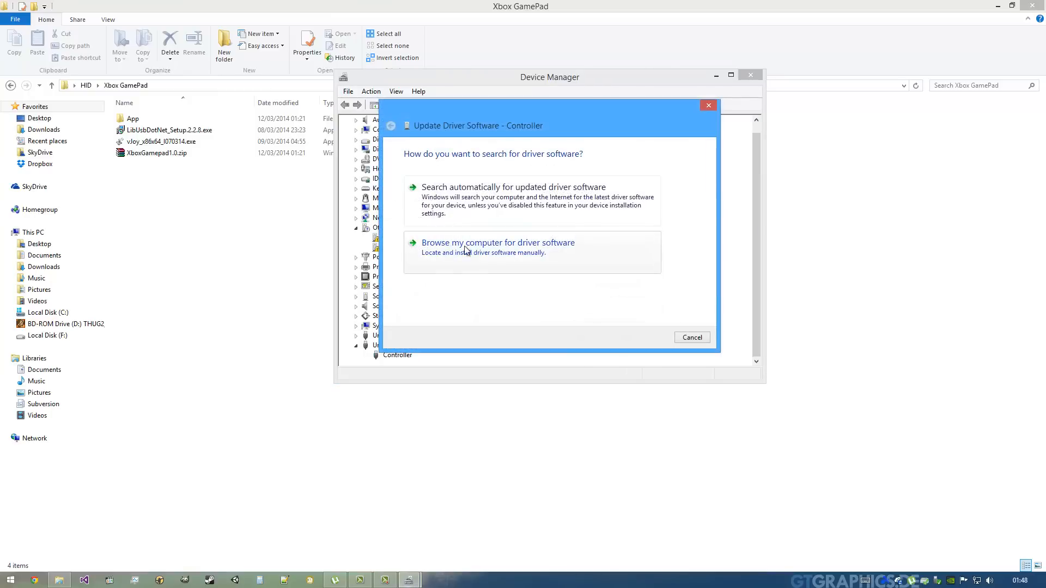
click(497, 242)
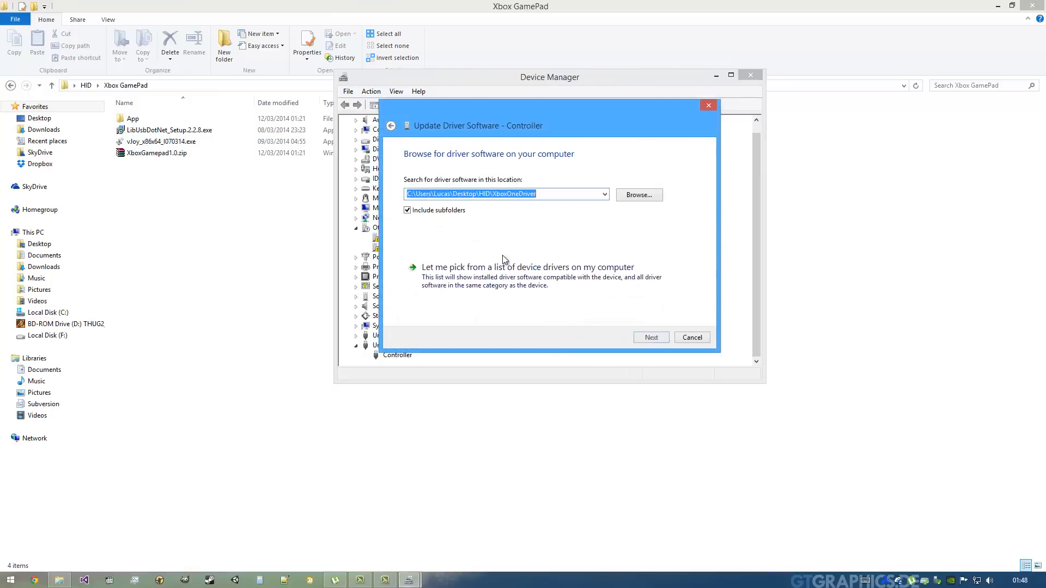
click(526, 267)
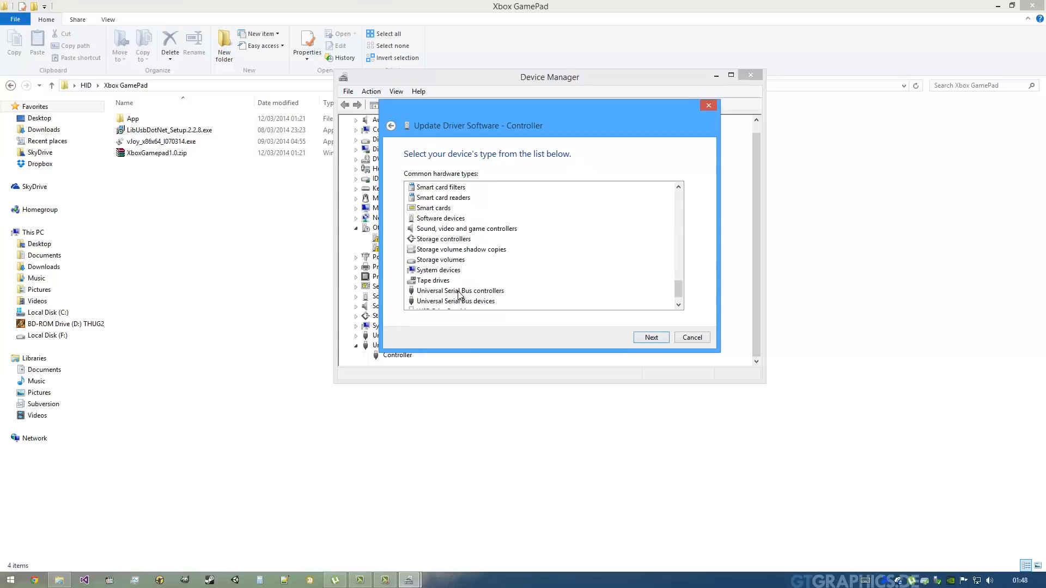
click(650, 337)
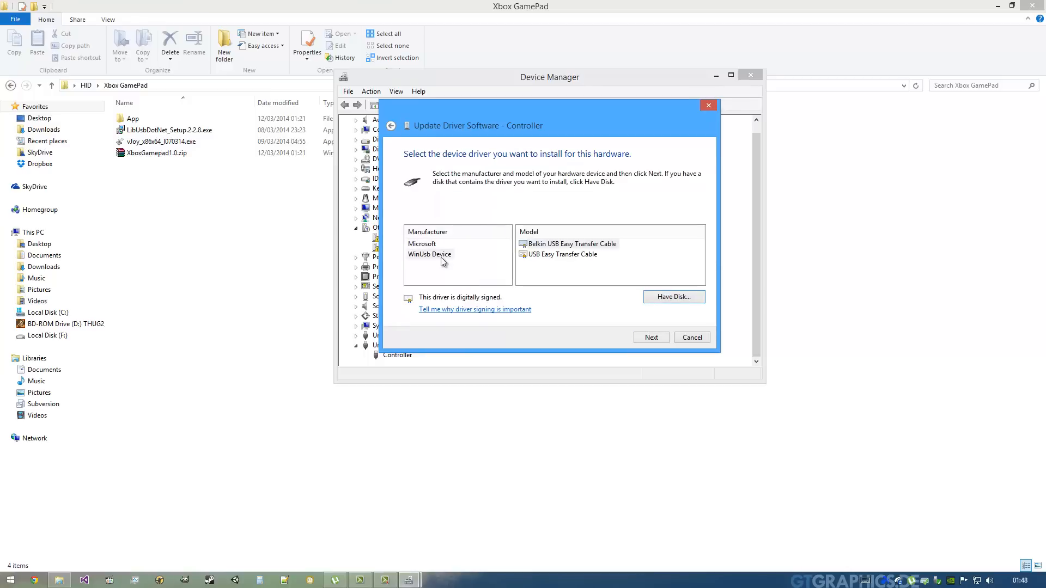
click(649, 337)
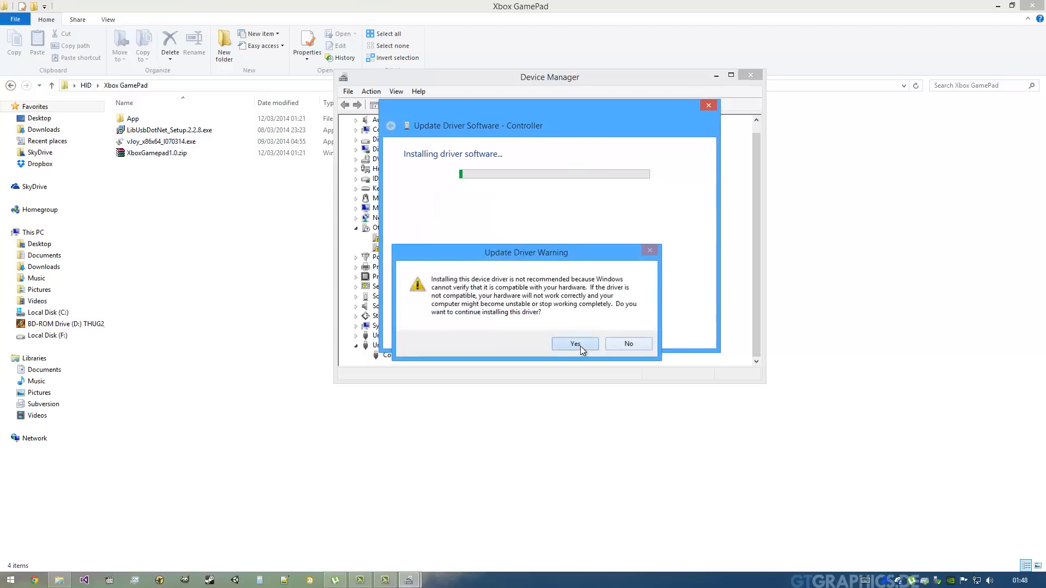
click(574, 344)
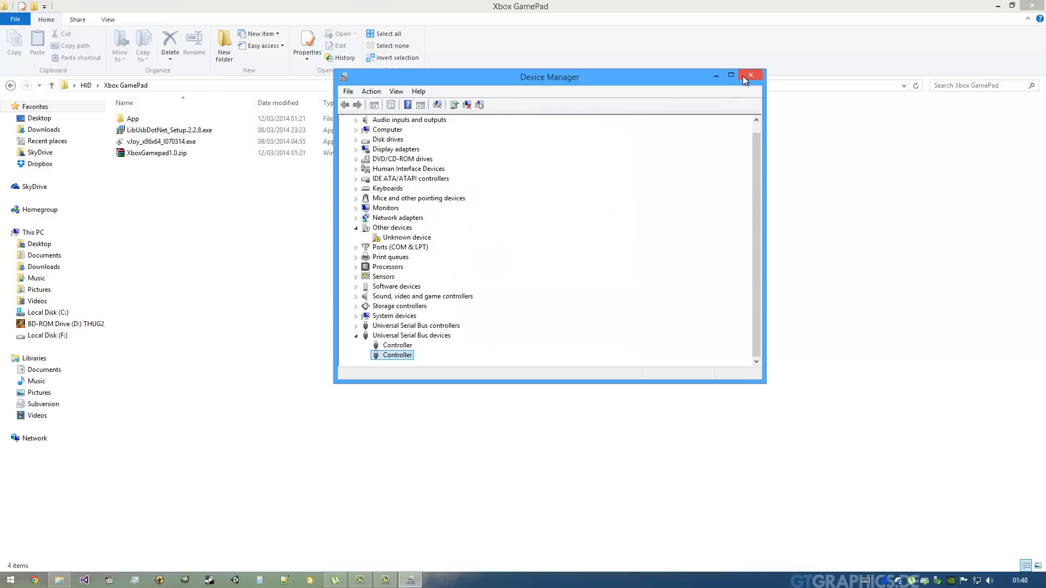
click(748, 75)
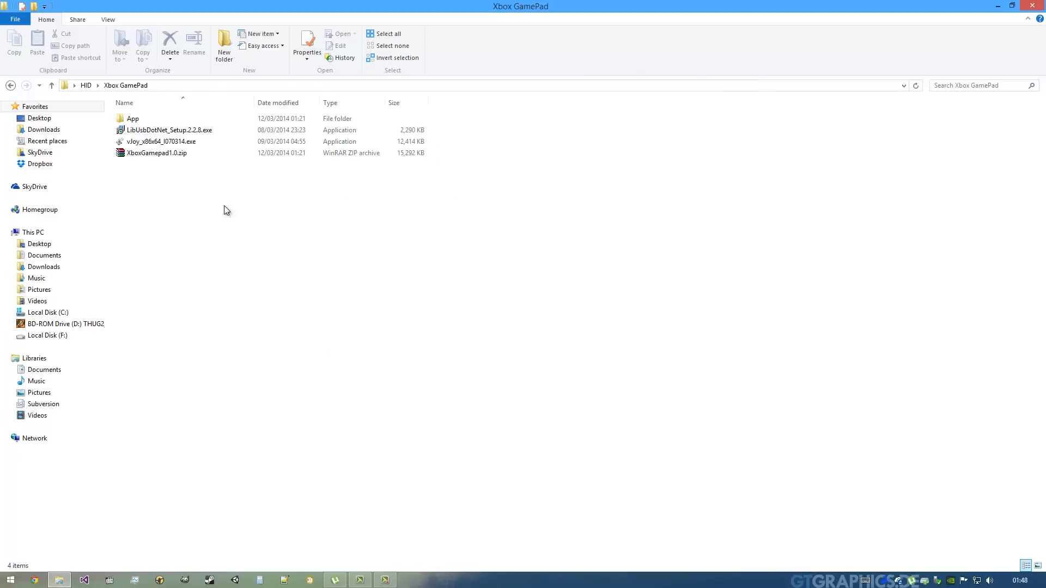
Launch the vJoy driver installer from the Xbox GamePad folder
click(161, 141)
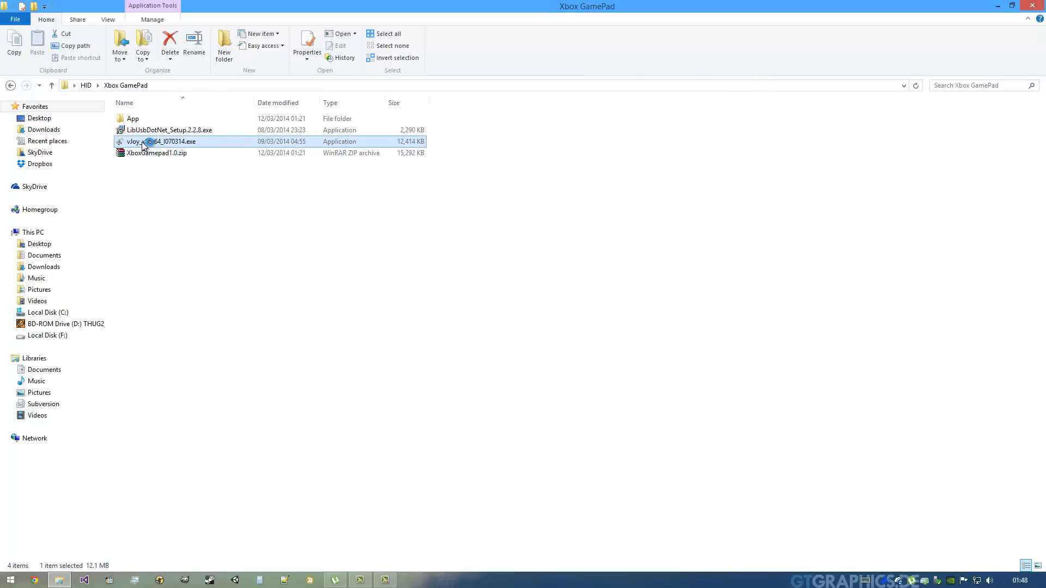
double_click(160, 142)
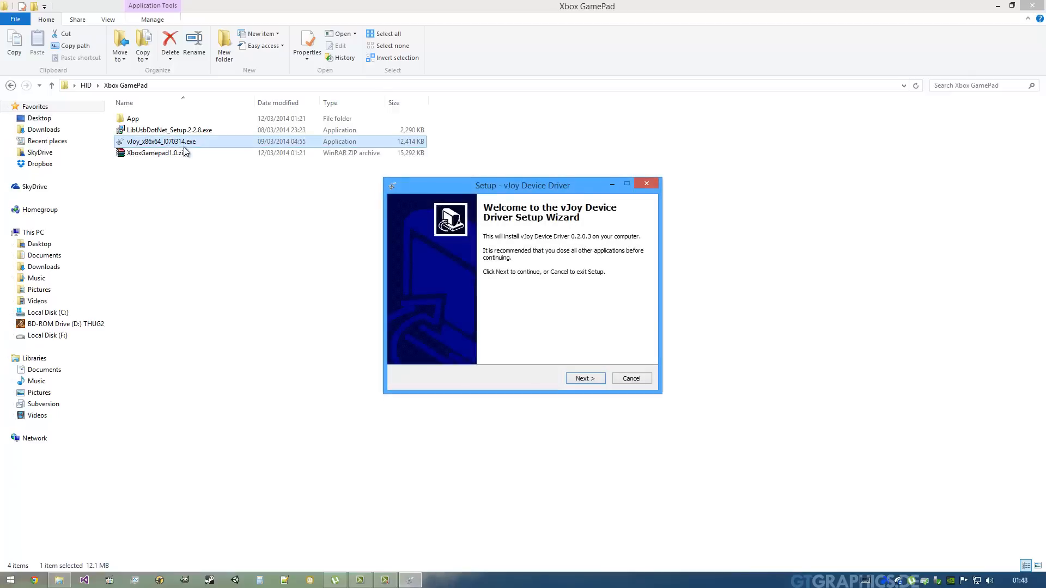
click(157, 152)
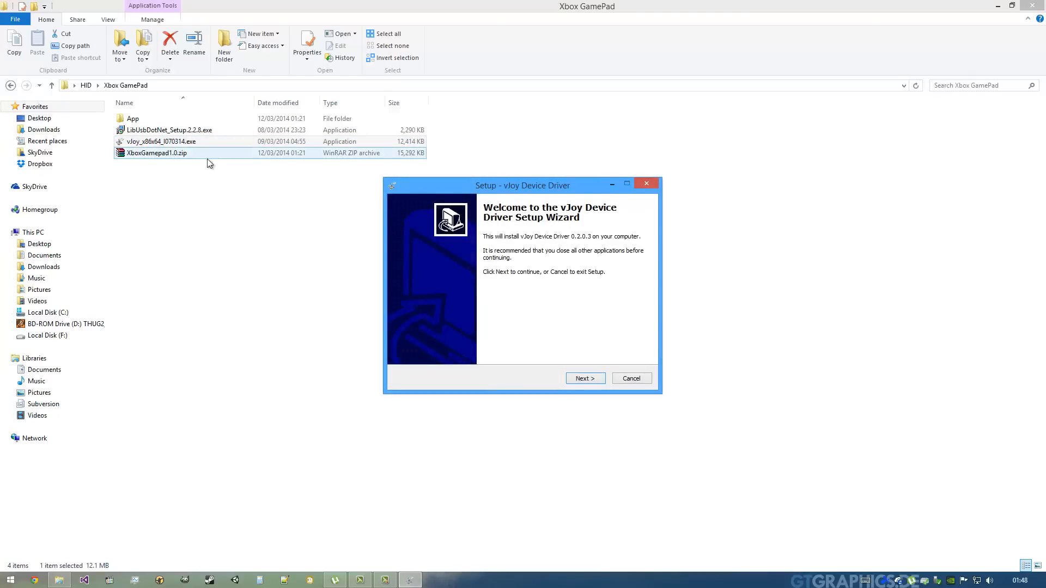
click(160, 141)
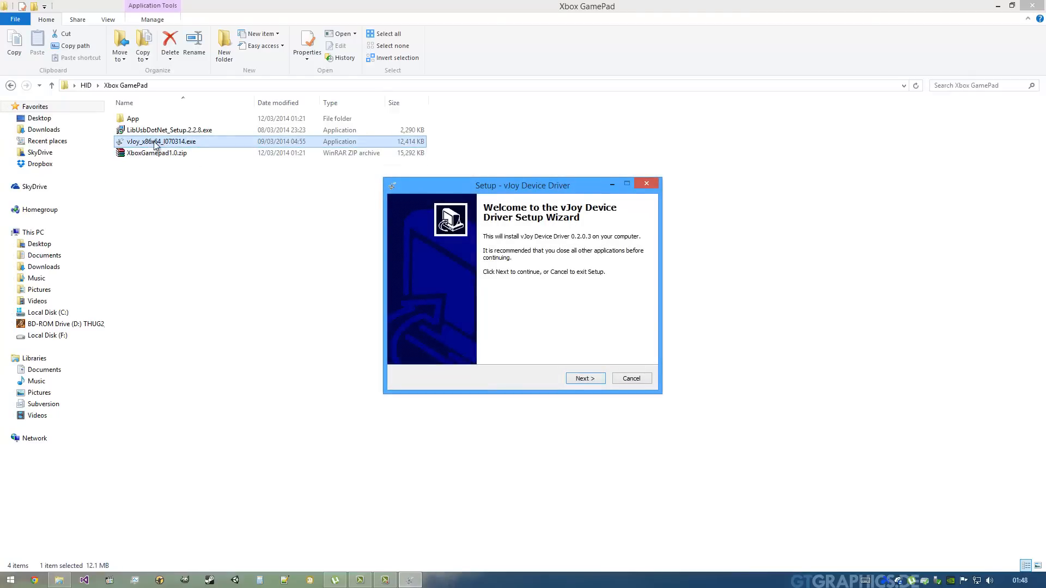
click(170, 131)
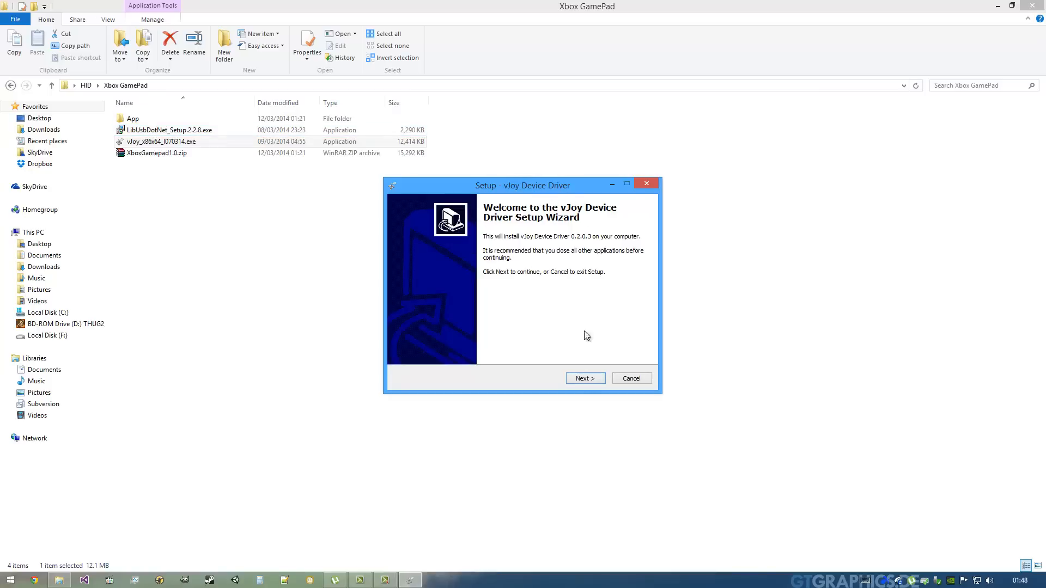
Install the vJoy Device Driver without the Demo vJoy Feeder and dismiss the success message
click(584, 378)
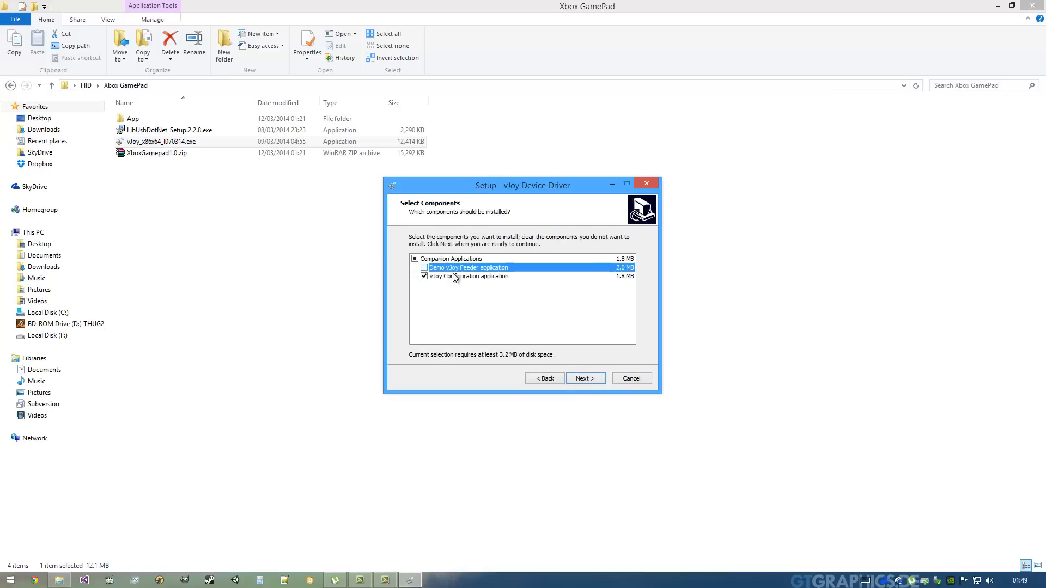
click(469, 276)
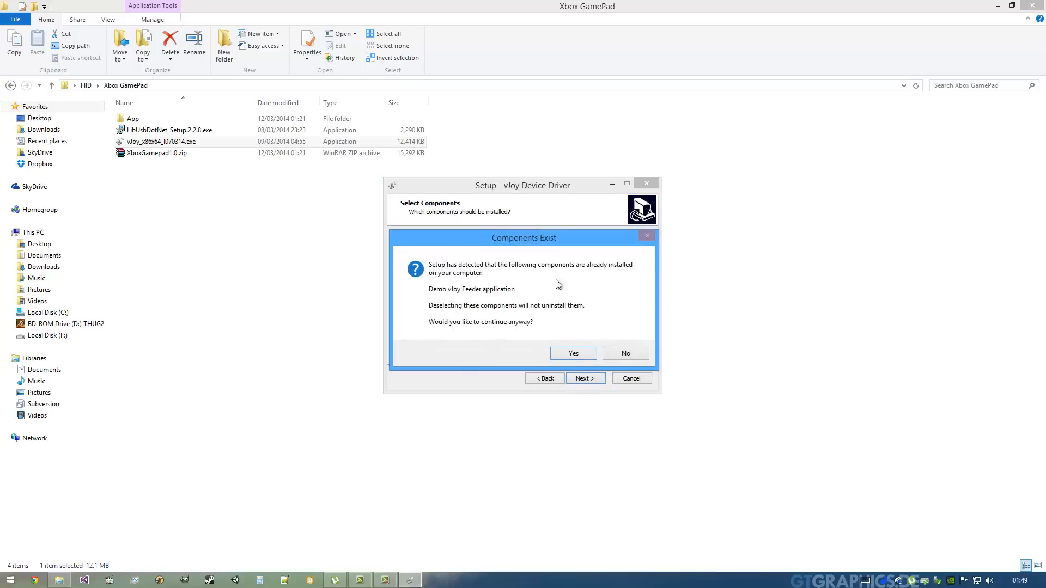
click(573, 353)
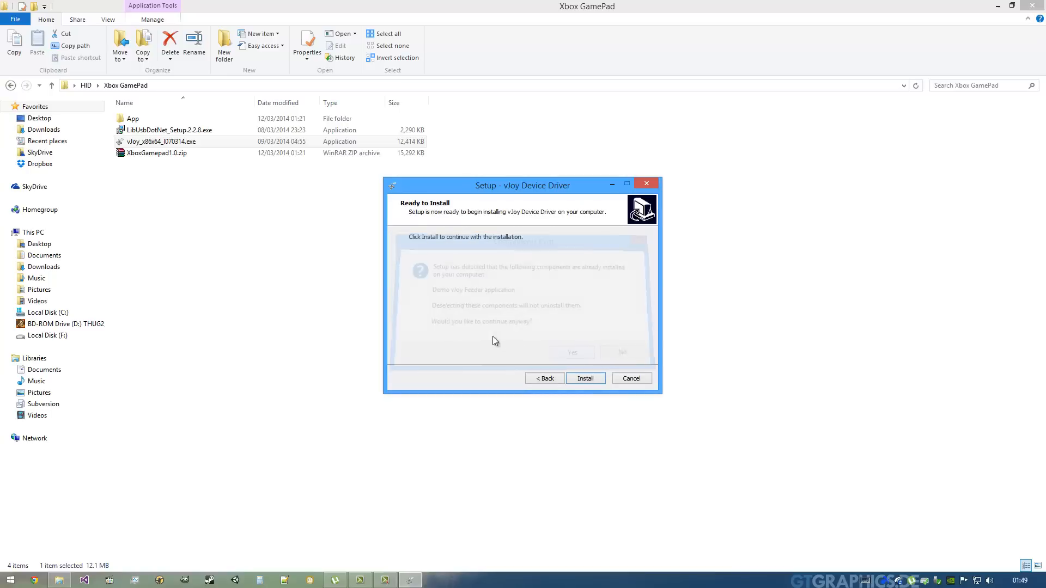
click(584, 378)
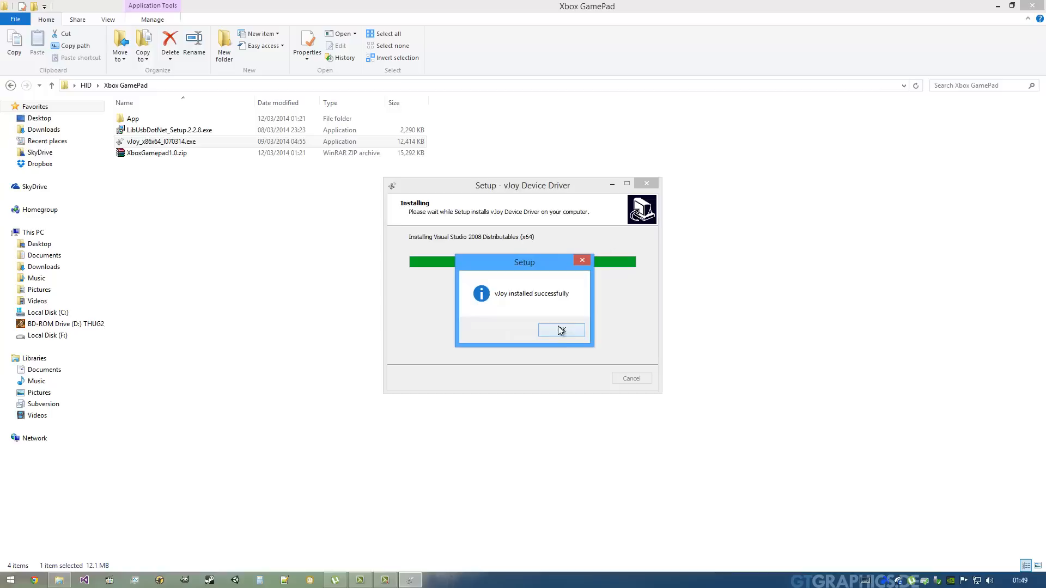
click(560, 330)
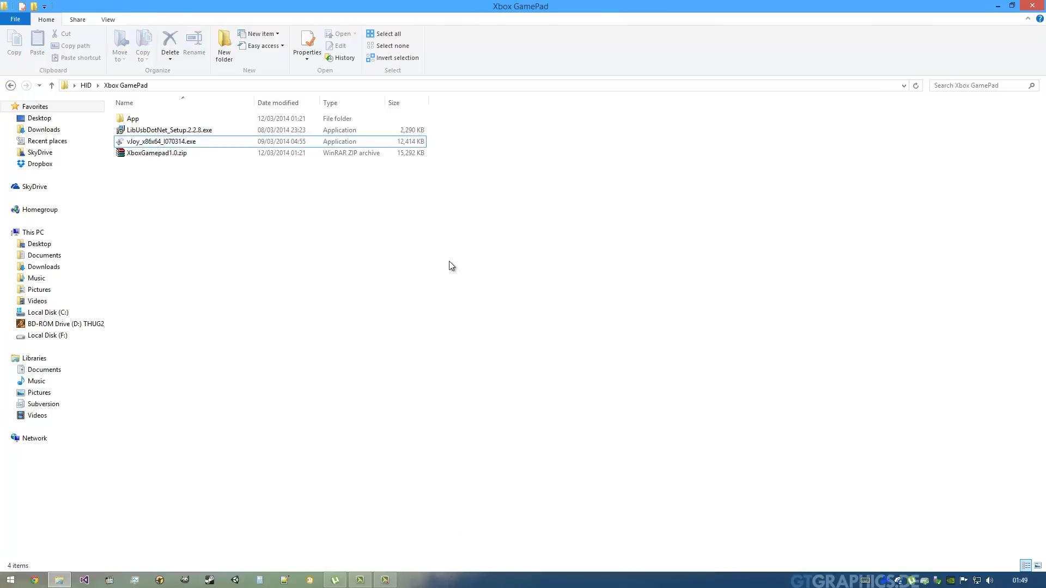
Launch vJoyConf.exe from C:\Program Files\vJoy
click(156, 153)
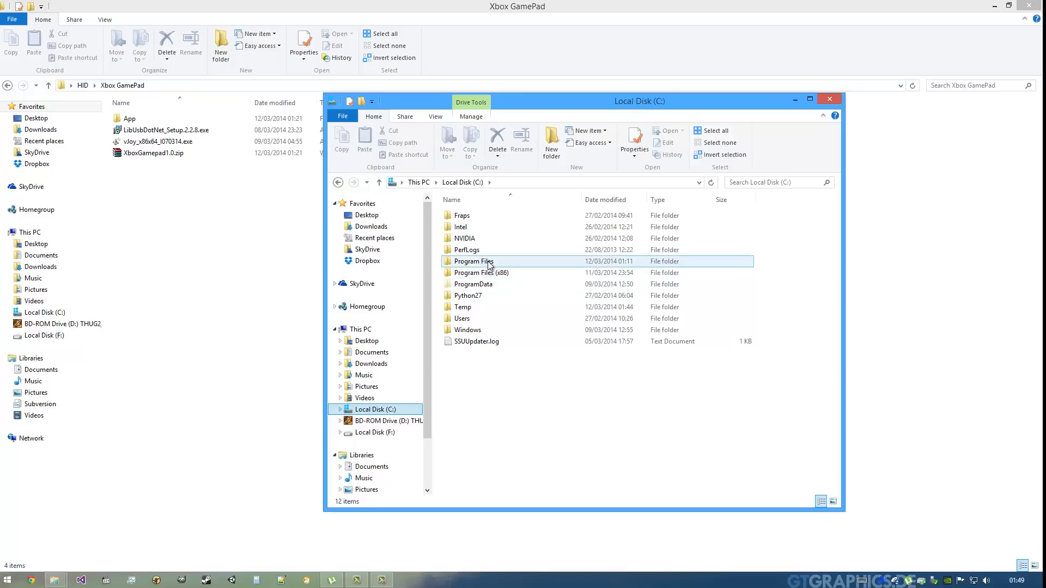
double_click(473, 261)
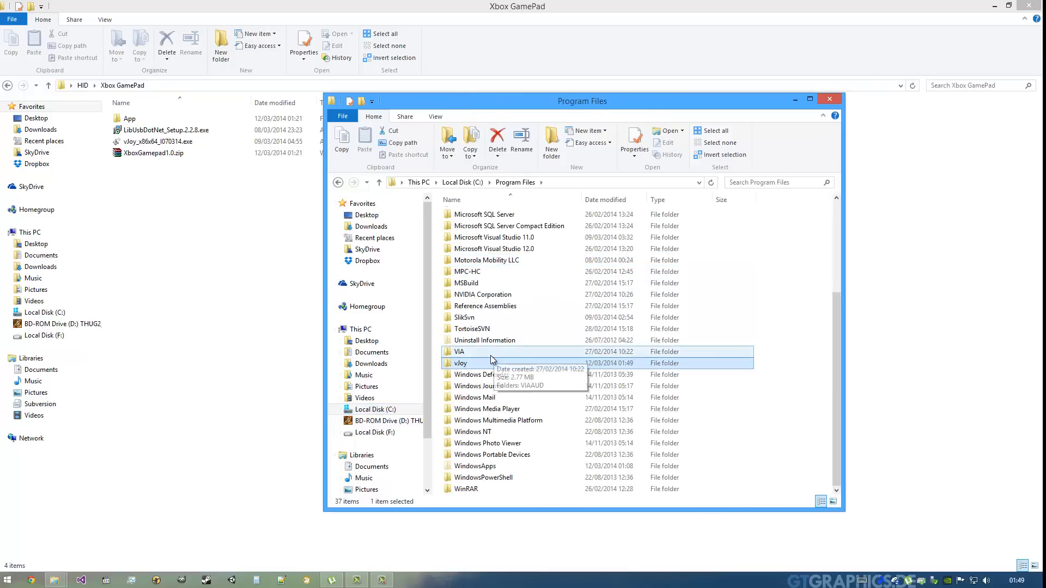
double_click(460, 362)
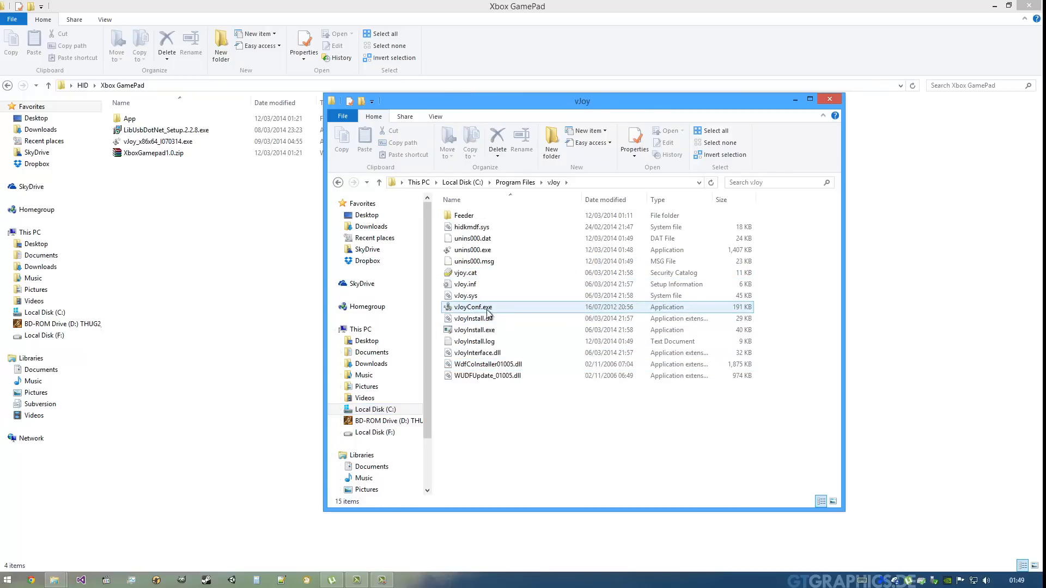
double_click(470, 307)
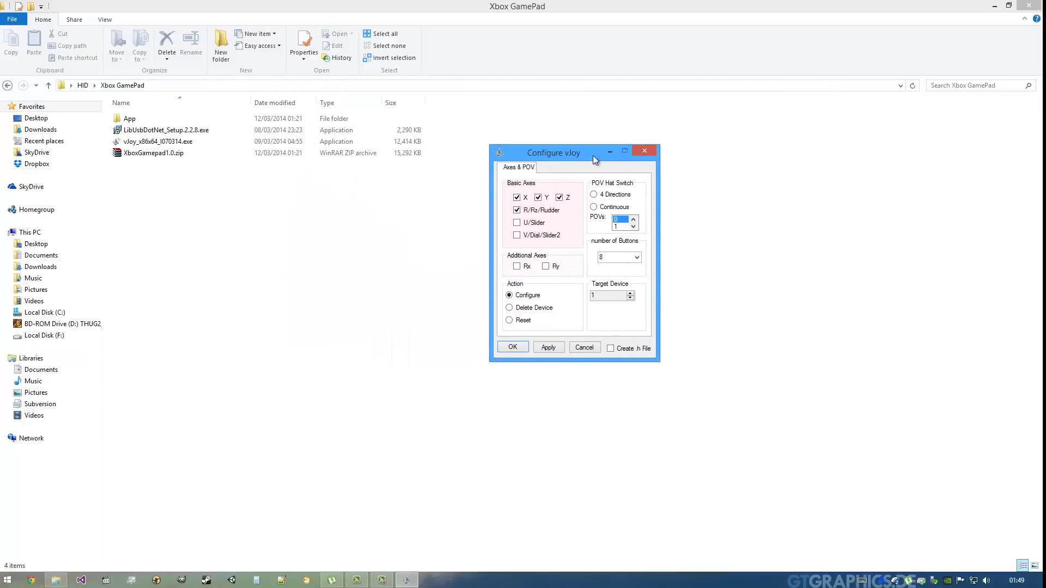
Set vJoy device 1 to Rx/Ry axes, continuous POV and 13 buttons, then target device 2
drag(552, 151, 459, 132)
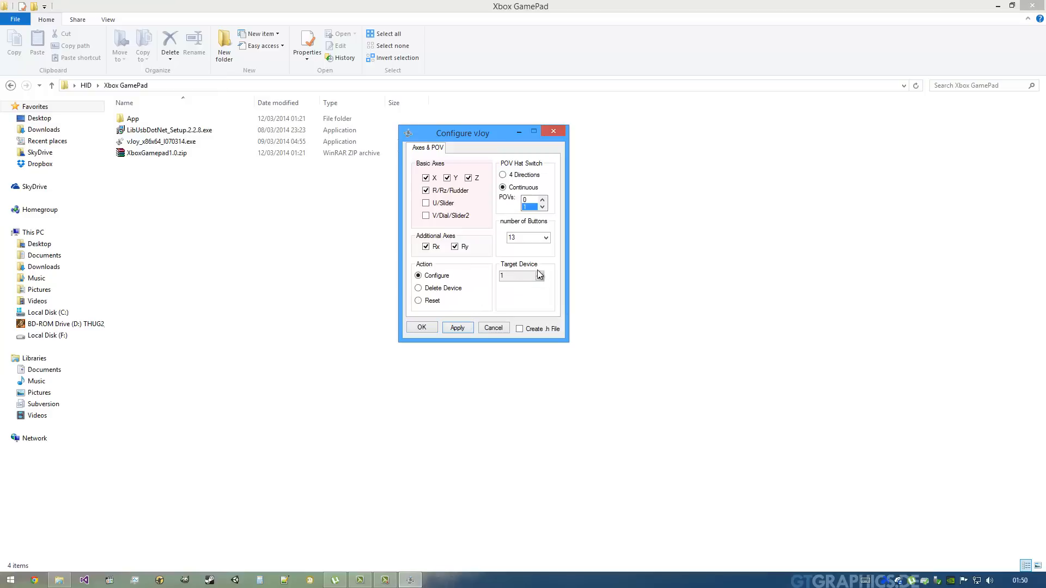
mouse_move(539, 277)
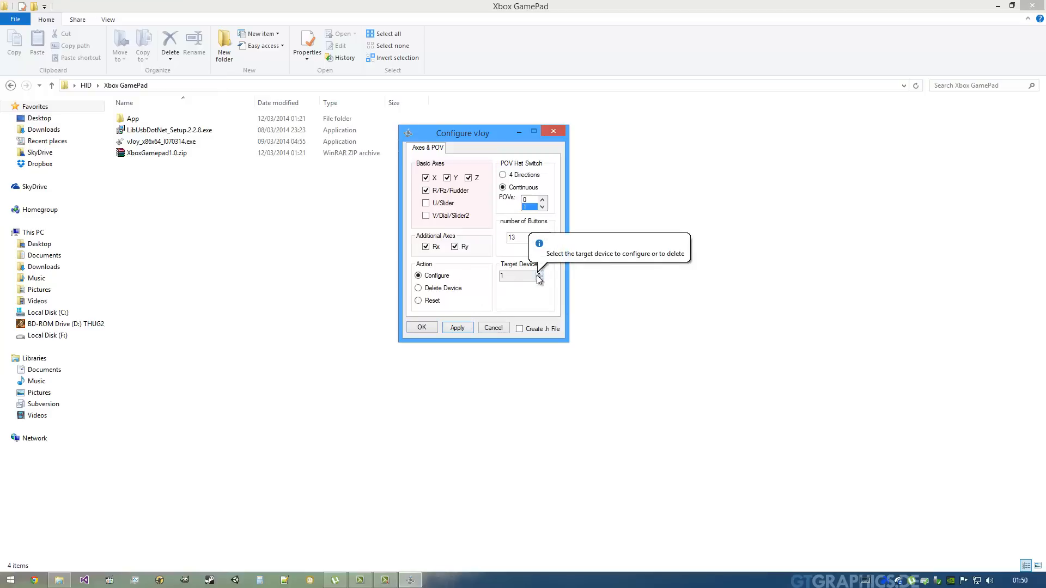
click(540, 274)
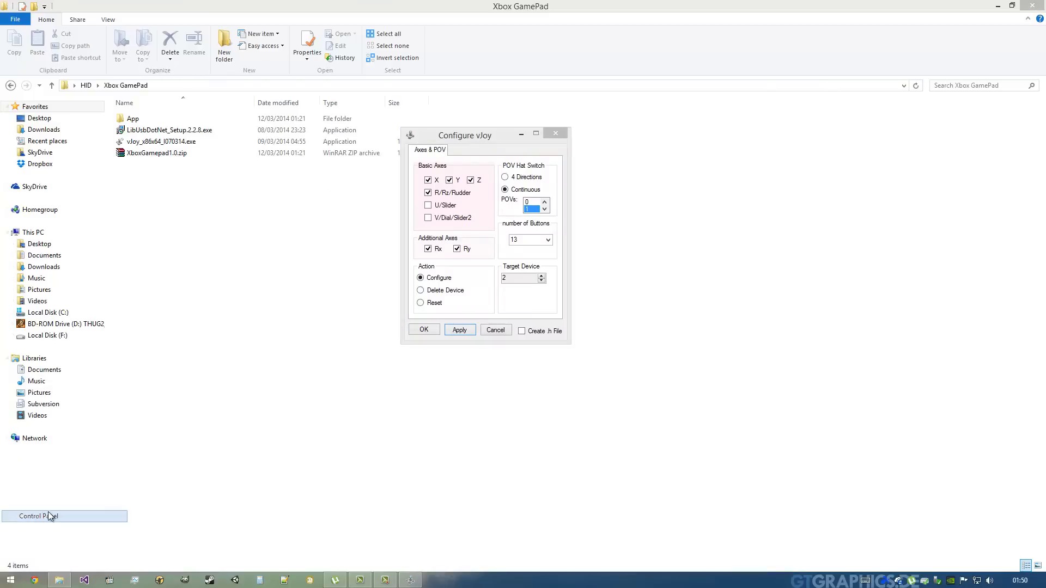
Open USB game controller settings via Control Panel search 'joy' and delete vJoy device 3
click(38, 516)
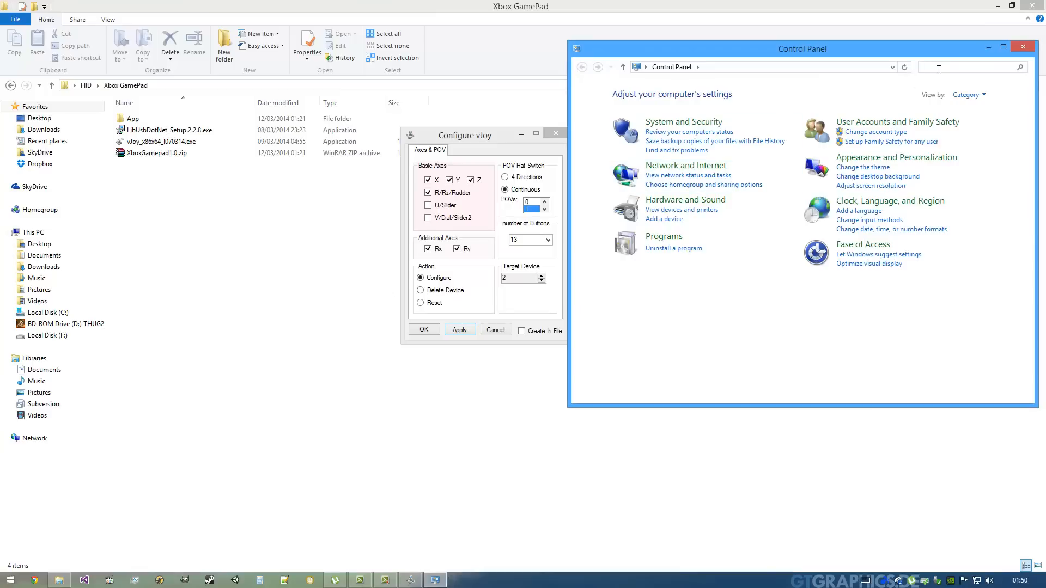
text(joy)
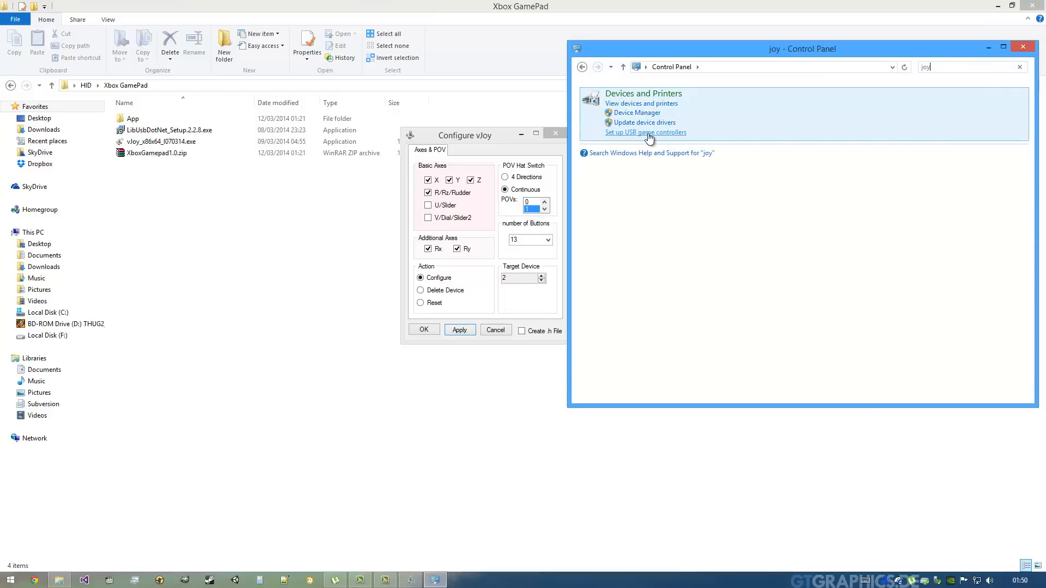
click(645, 132)
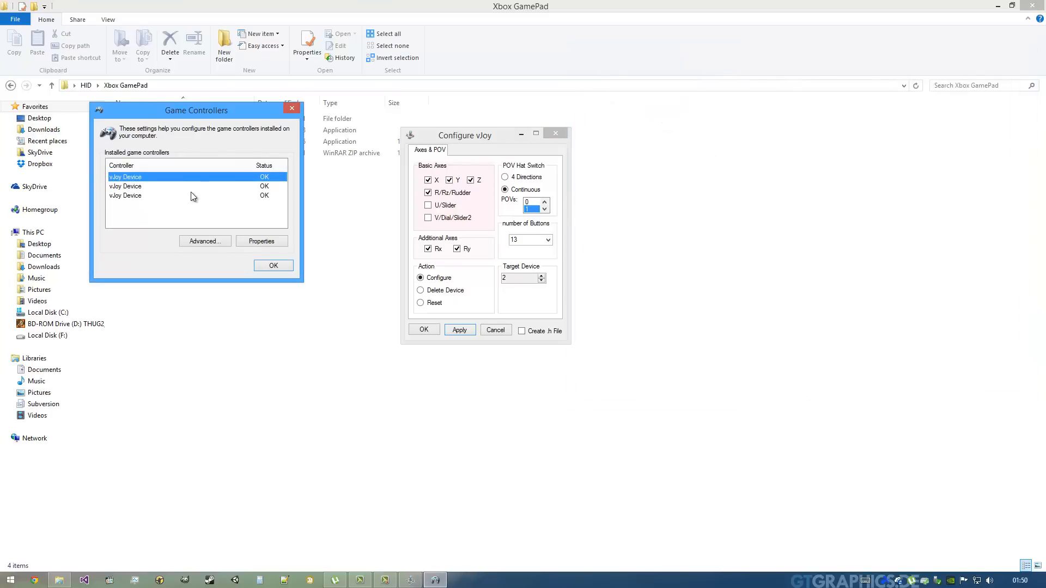
mouse_move(170, 181)
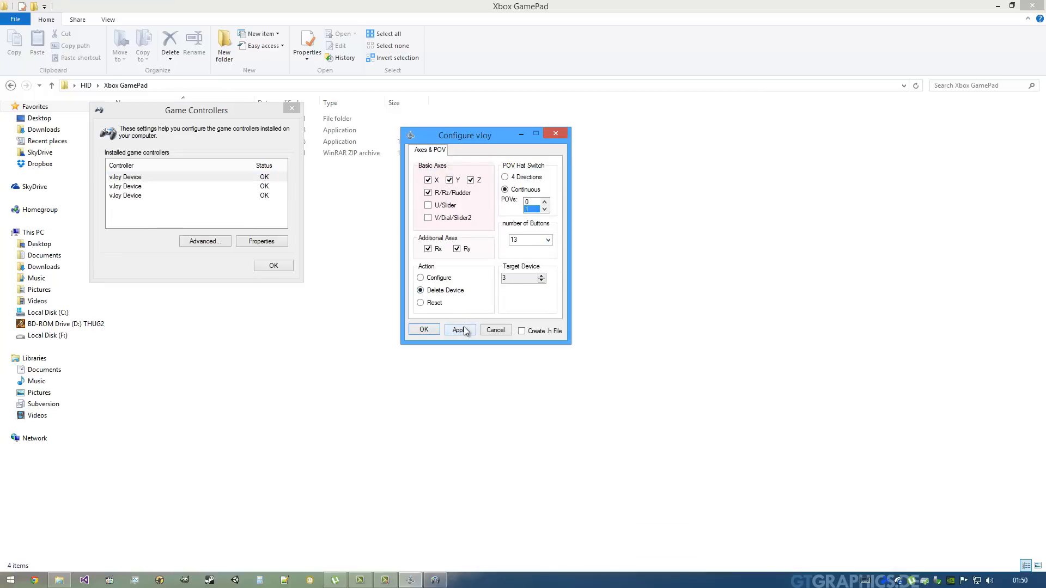
click(459, 330)
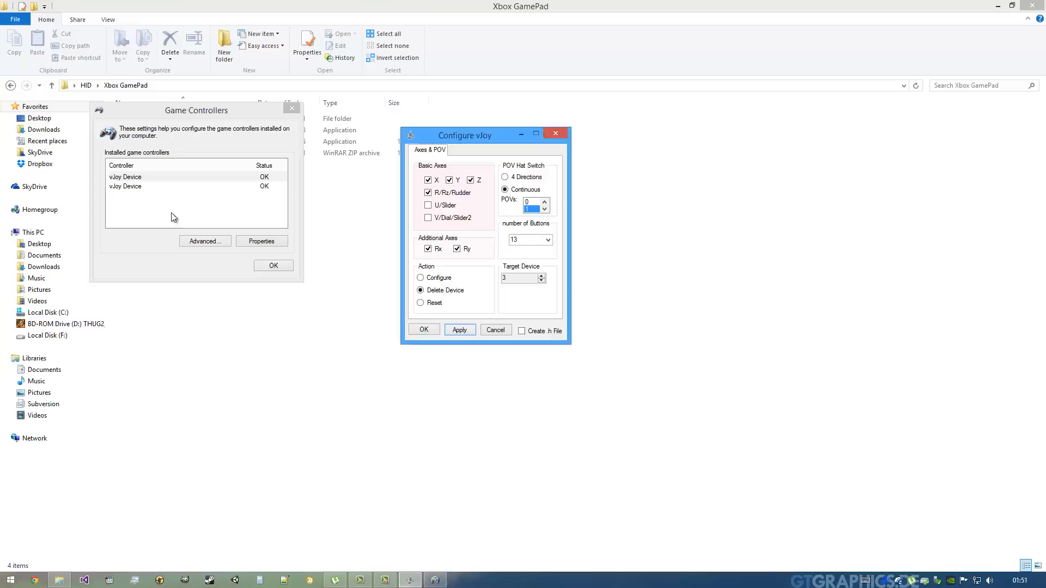
Check the vJoy Device test readout in Properties, then close Game Controllers
click(125, 177)
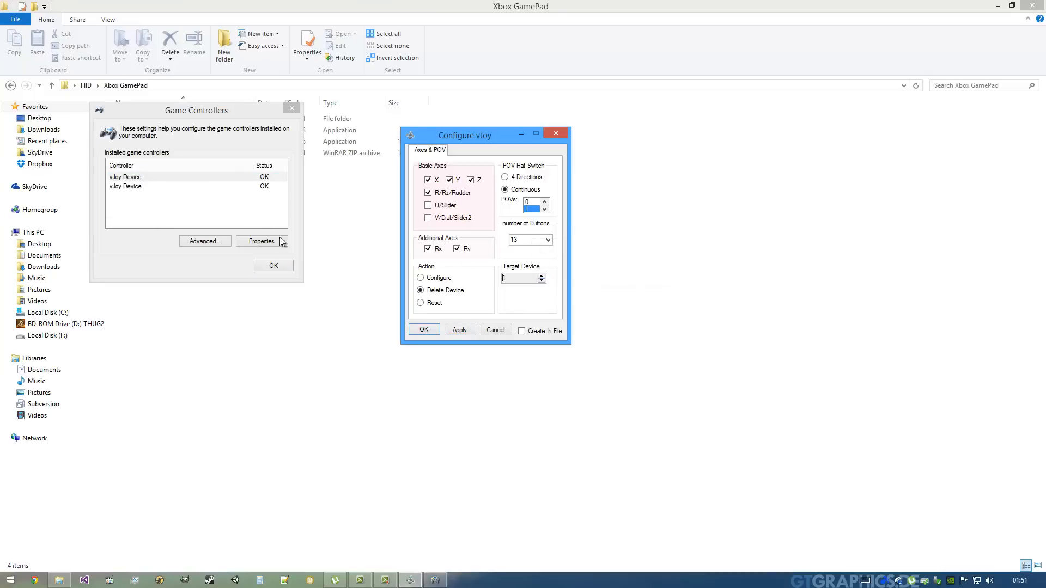
click(261, 241)
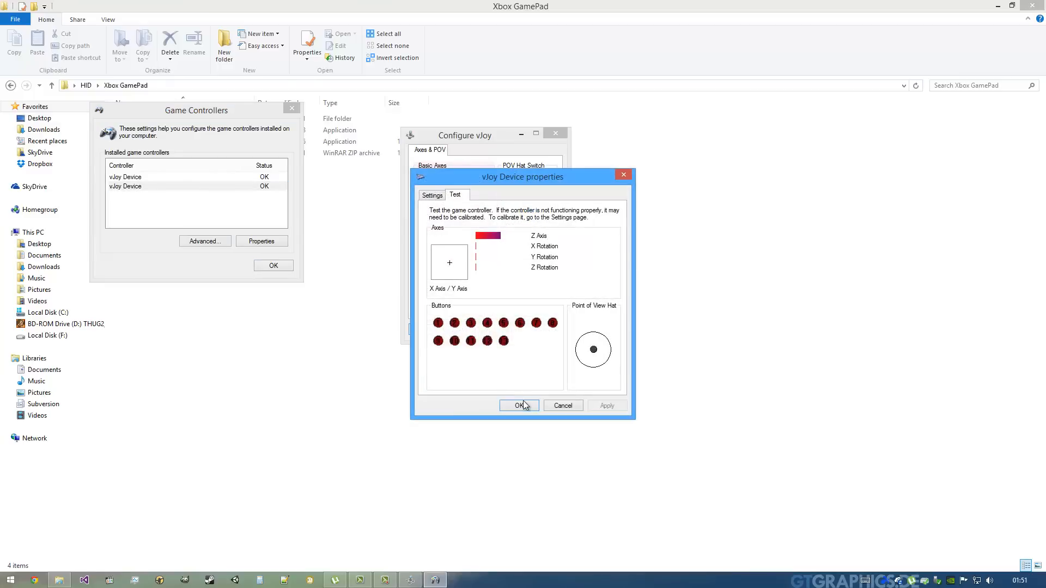
click(519, 405)
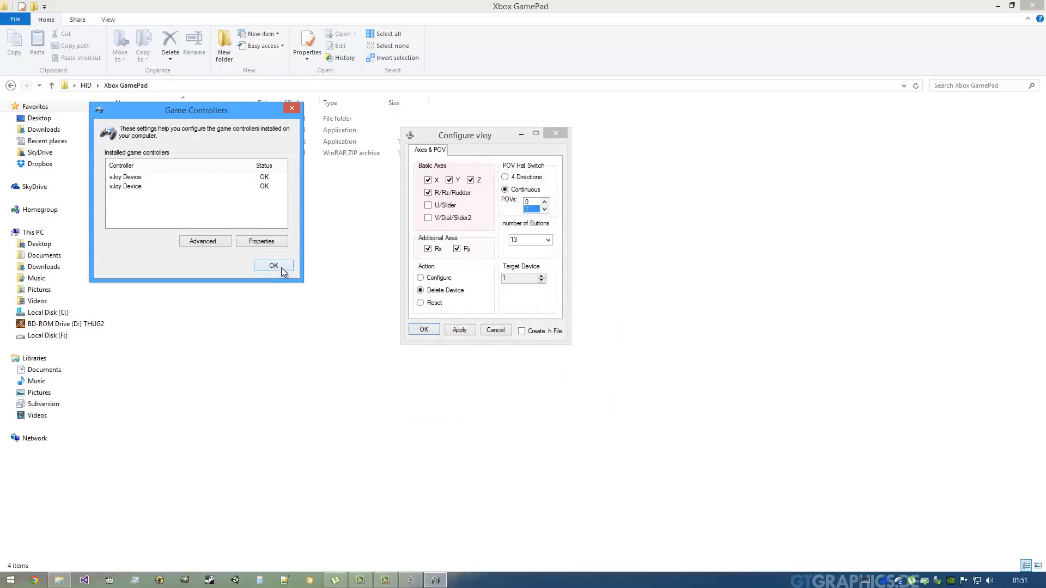
click(273, 265)
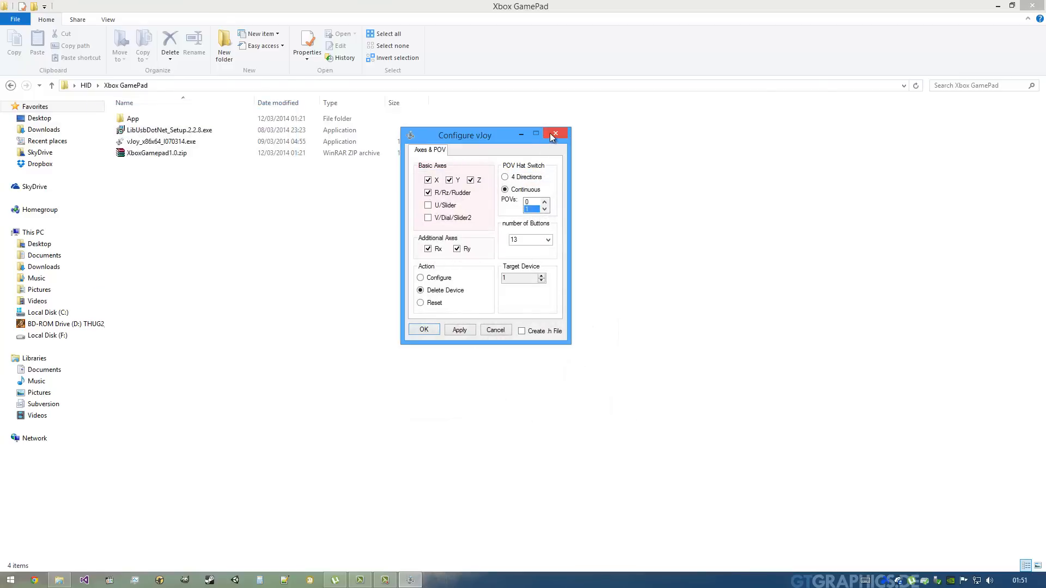
Close vJoy Configuration, launch LibUsbDotNet setup and accept the license
click(554, 134)
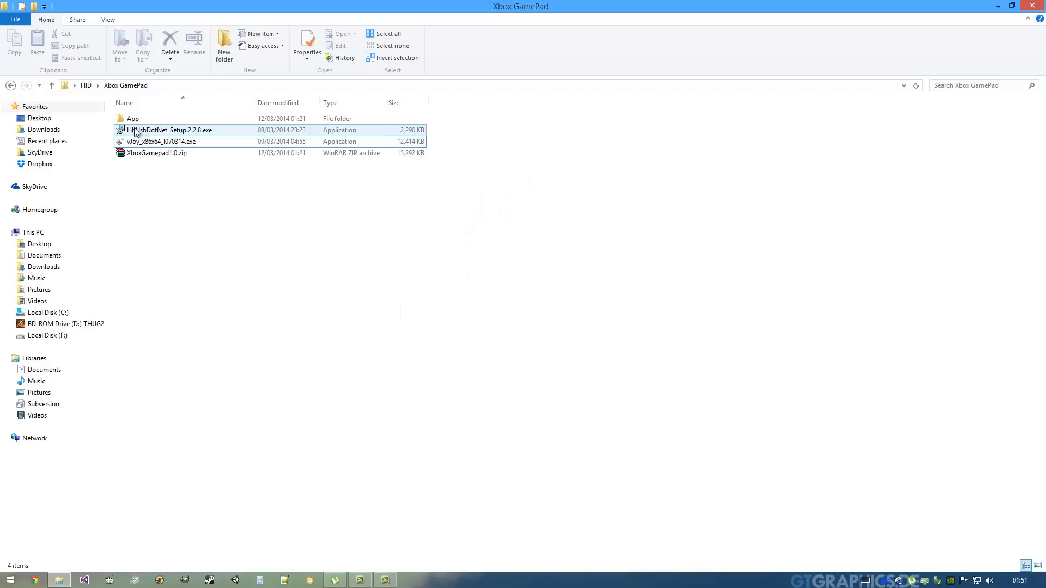
click(170, 131)
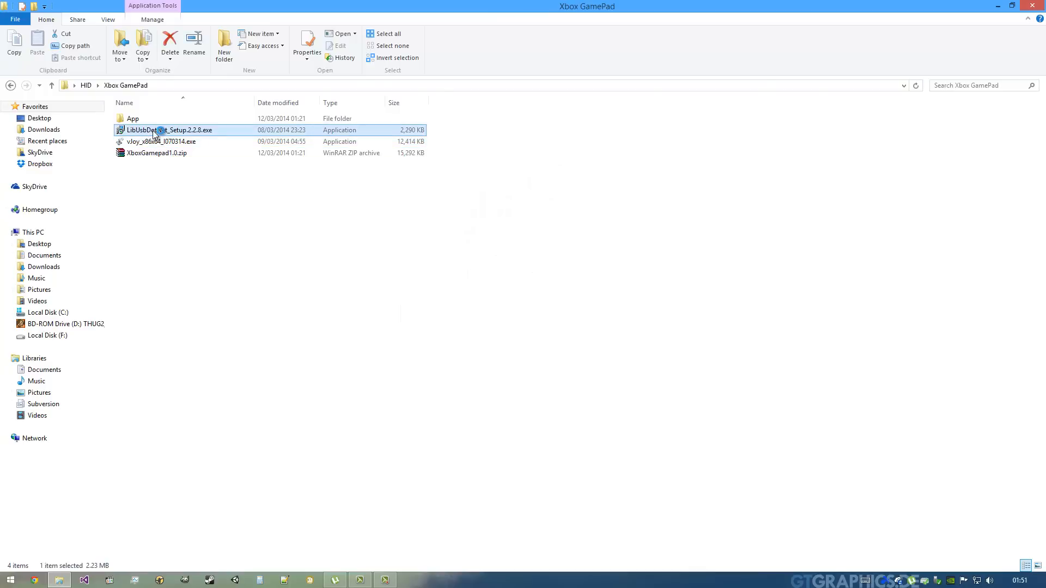
double_click(169, 129)
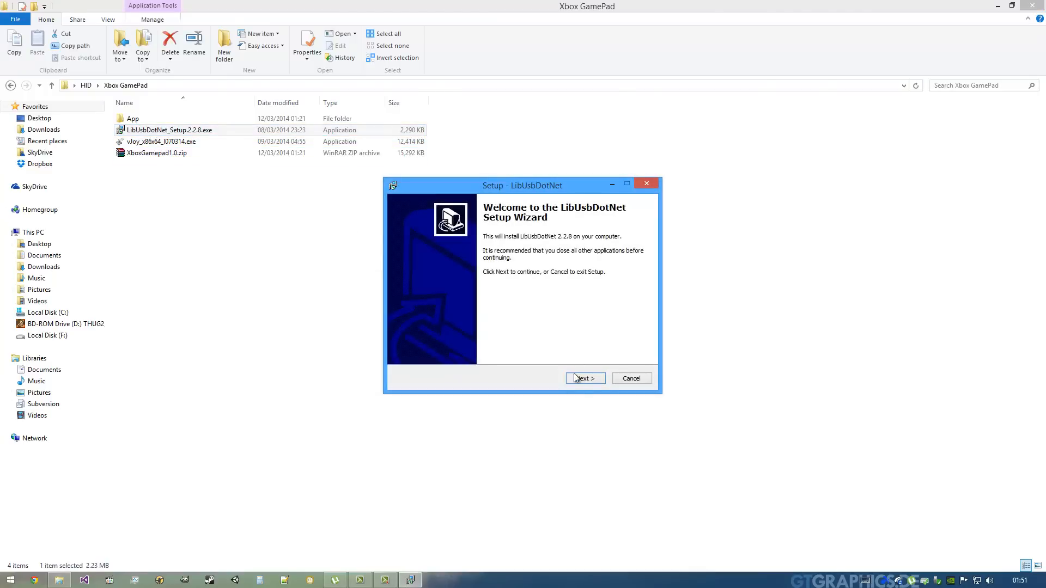
click(583, 378)
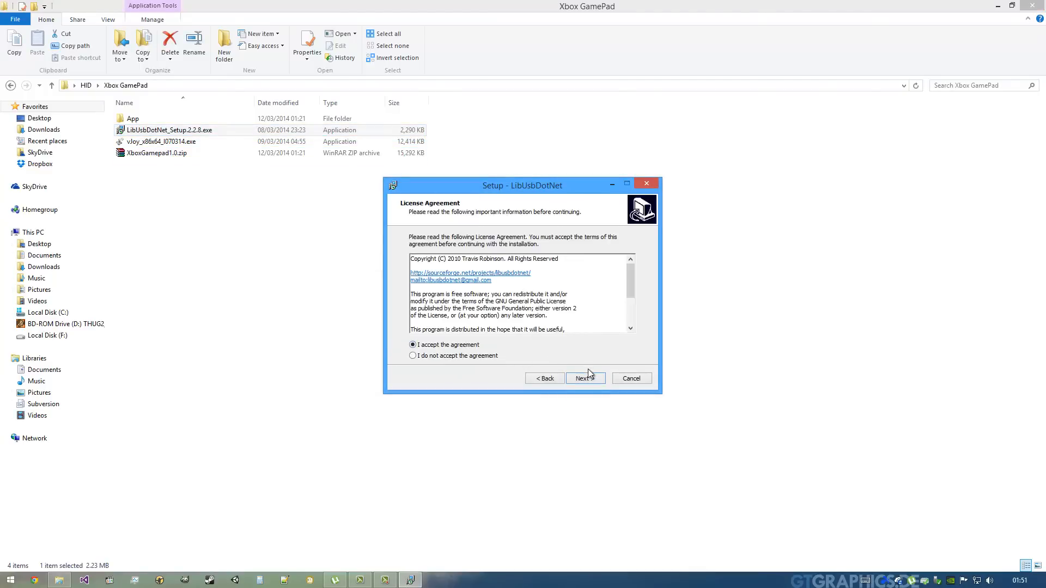
click(583, 378)
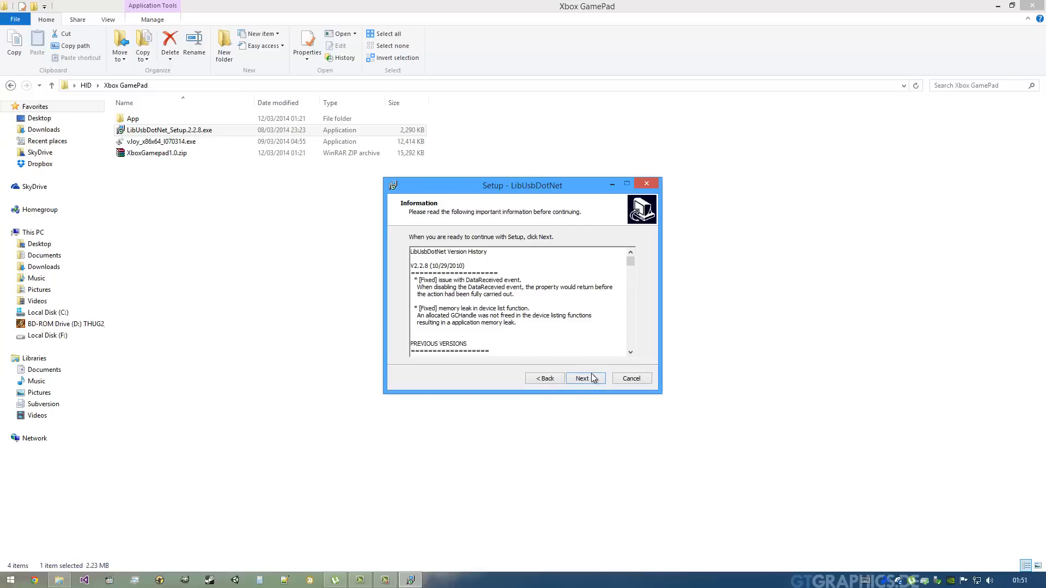
click(585, 378)
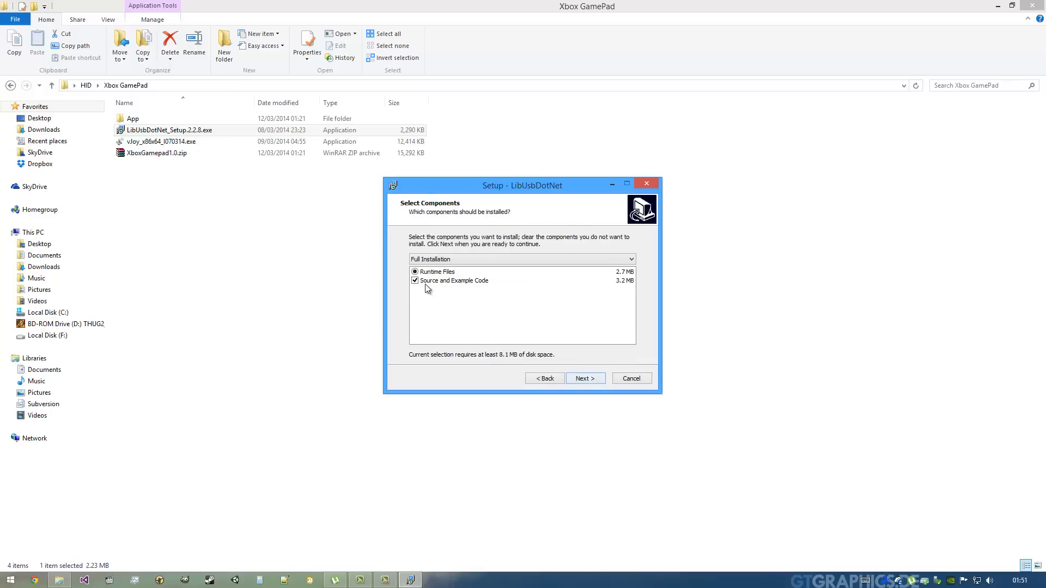
Install LibUsbDotNet without source and example code, with libusb-win32 filter support, launching the filter wizard
click(415, 280)
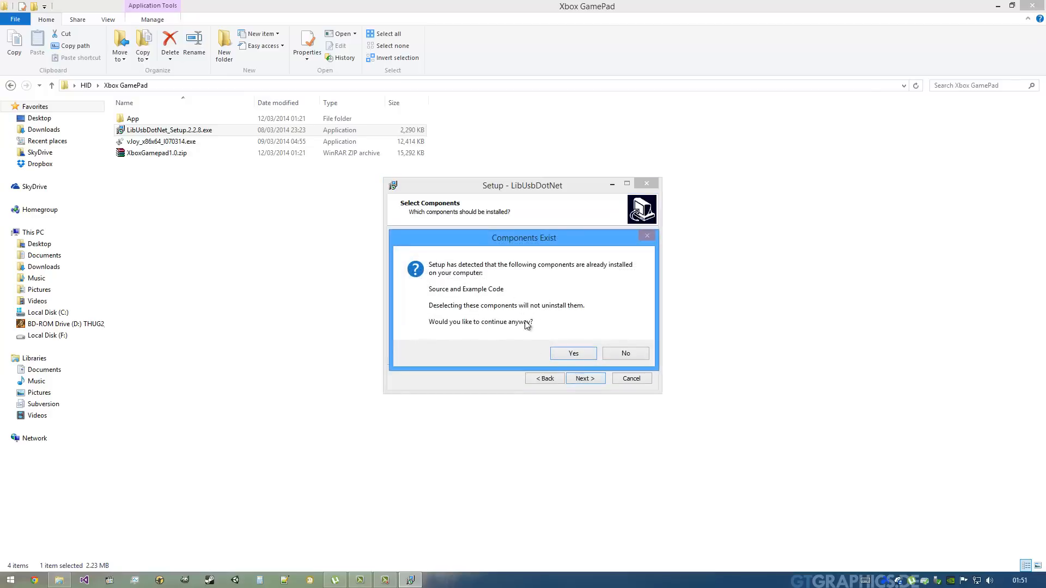
click(571, 353)
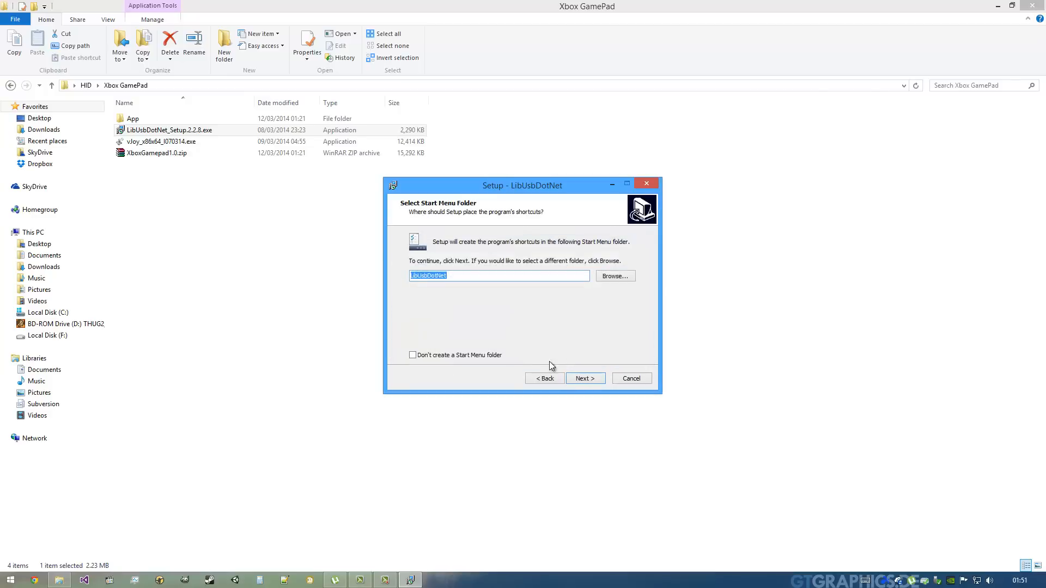
click(584, 378)
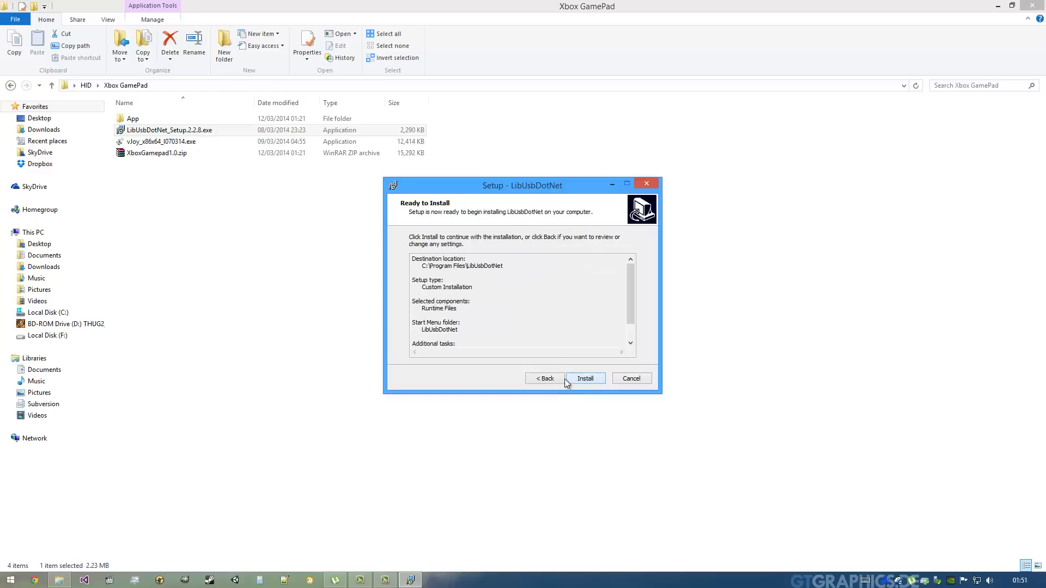
click(544, 378)
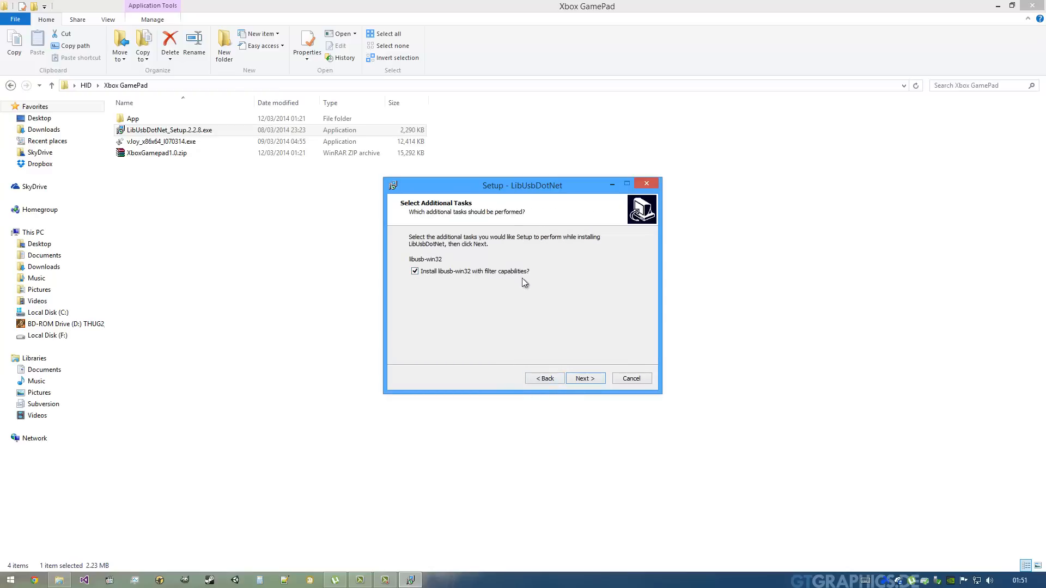
mouse_move(464, 268)
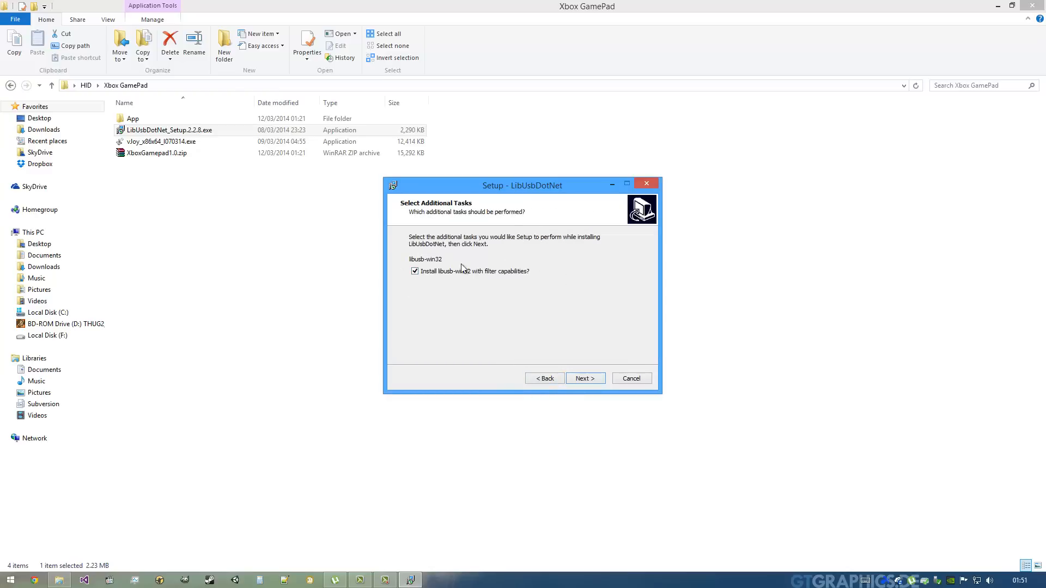
mouse_move(575, 372)
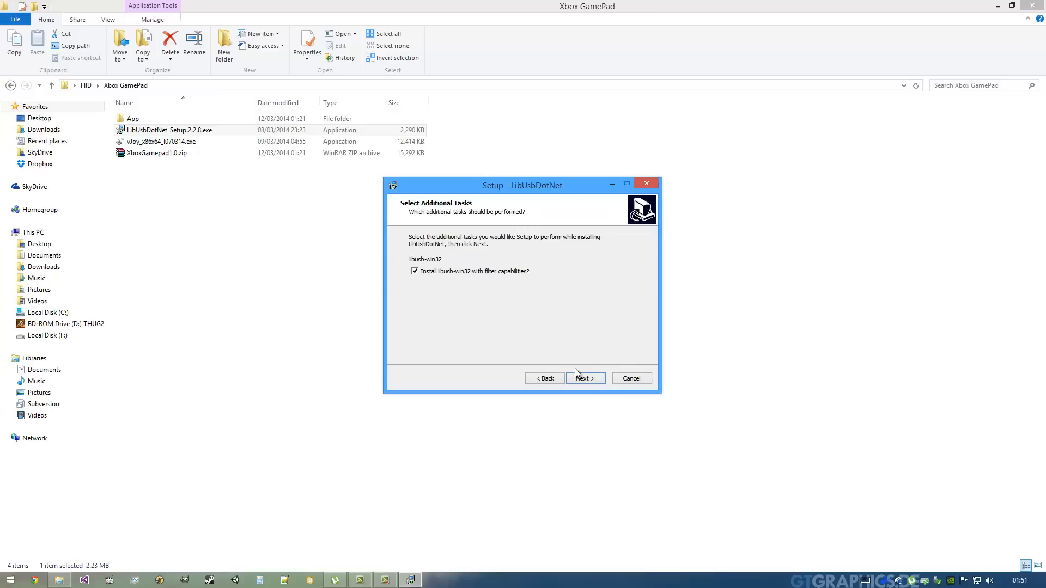
click(584, 378)
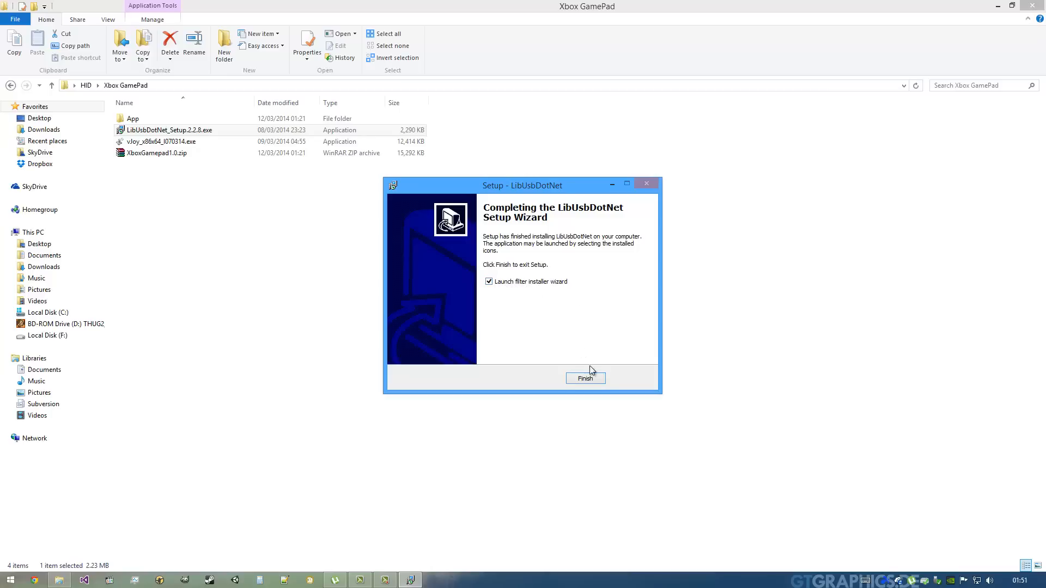
click(585, 378)
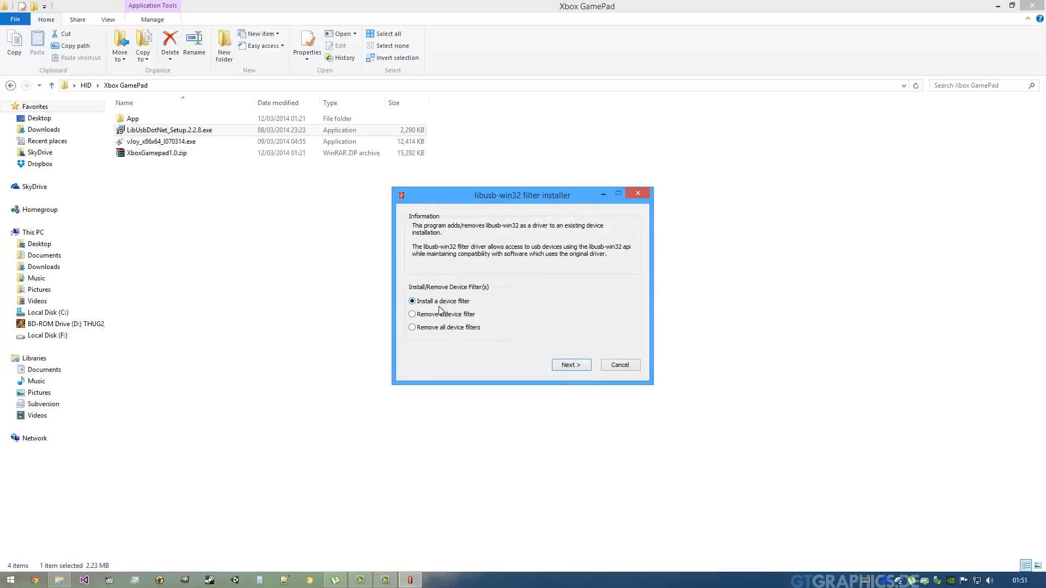
Install a libusb-win32 device filter on the WinUsb Device, then exit the filter installer
click(570, 365)
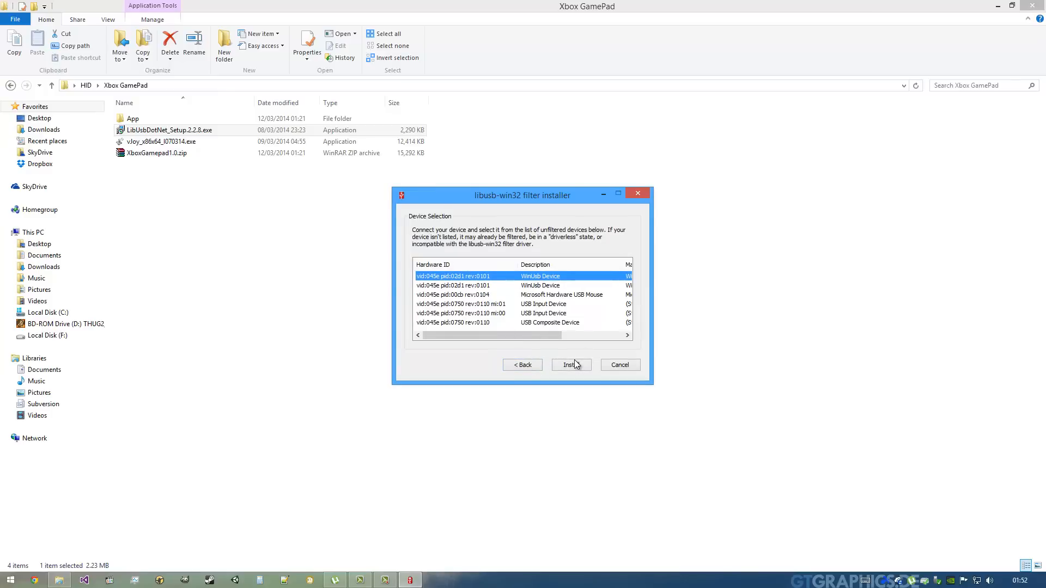
click(571, 365)
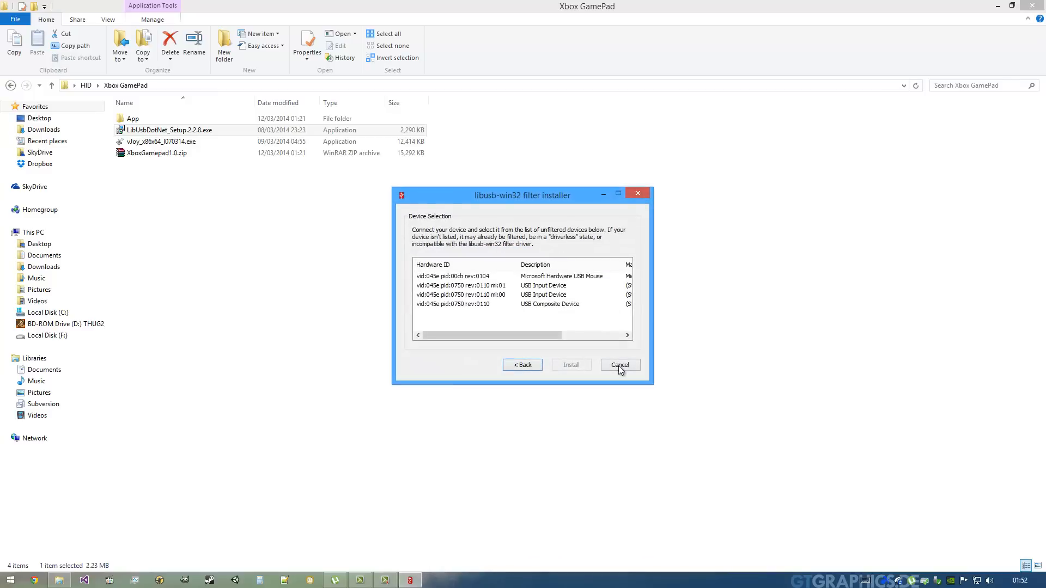
click(619, 365)
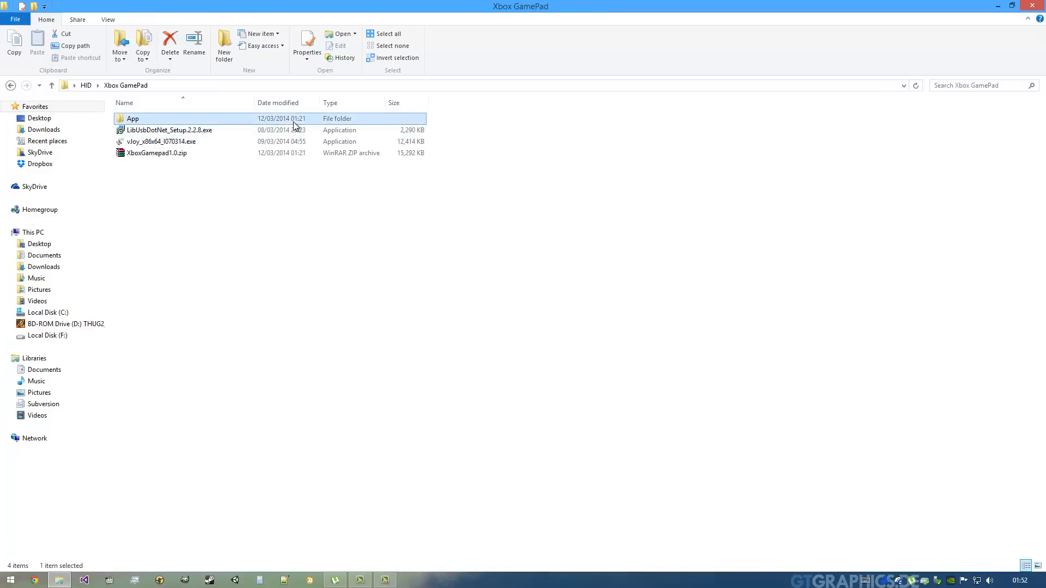
Run XboxOneDriverApp.exe from the App folder, view the two connected gamepads, then close it
double_click(132, 118)
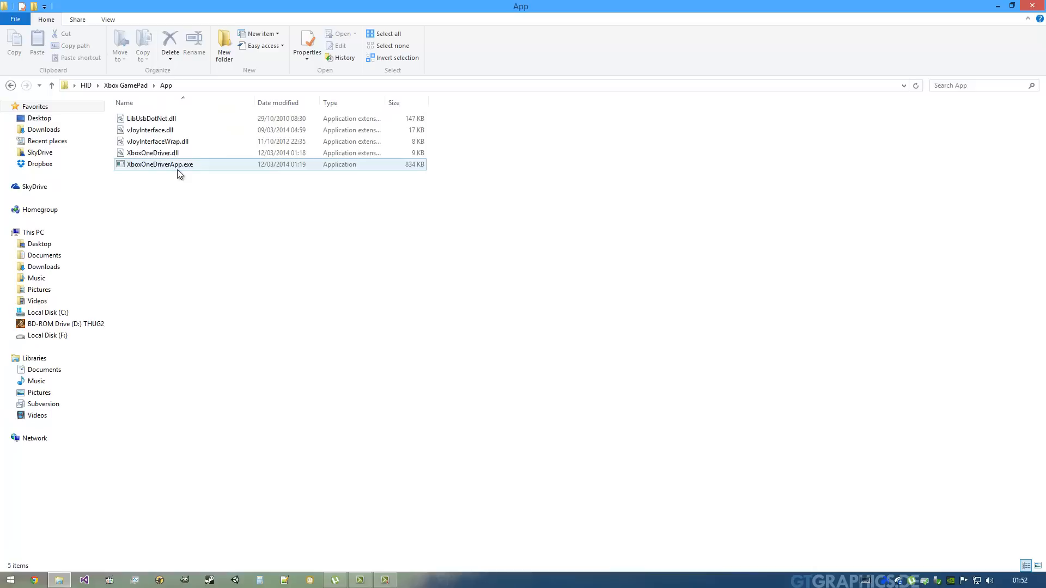
click(159, 164)
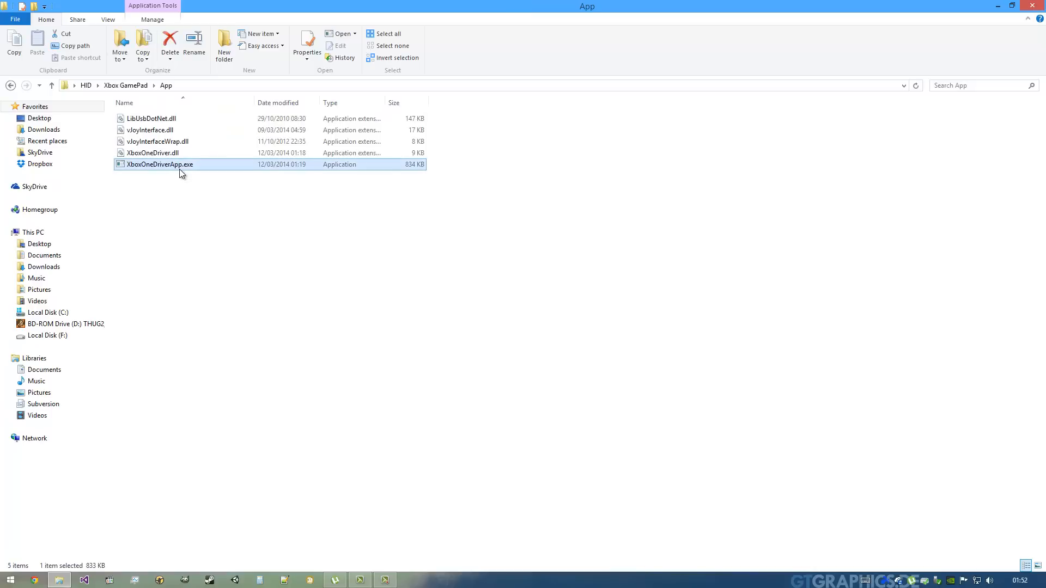
double_click(160, 164)
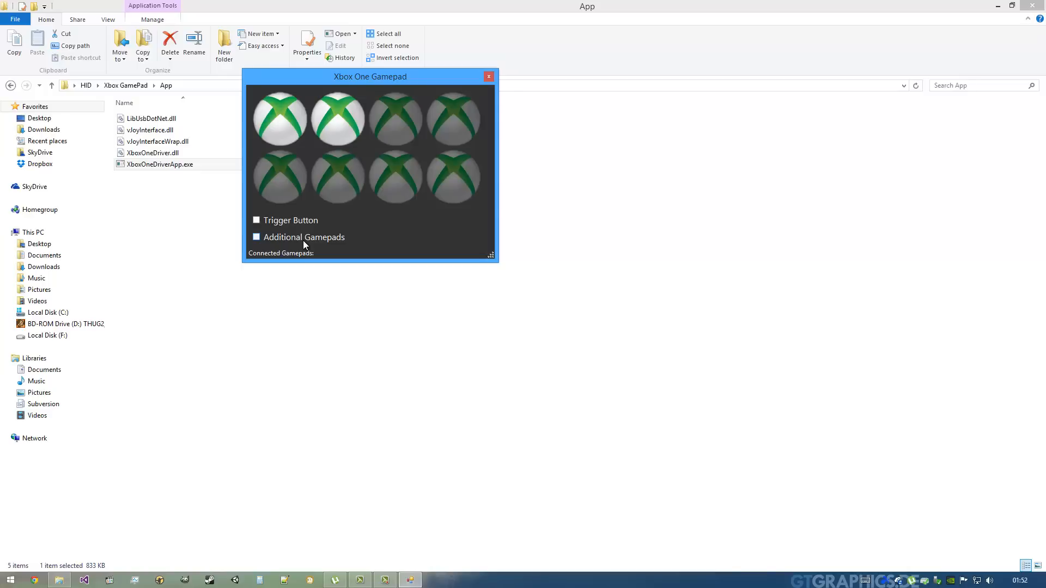
click(256, 237)
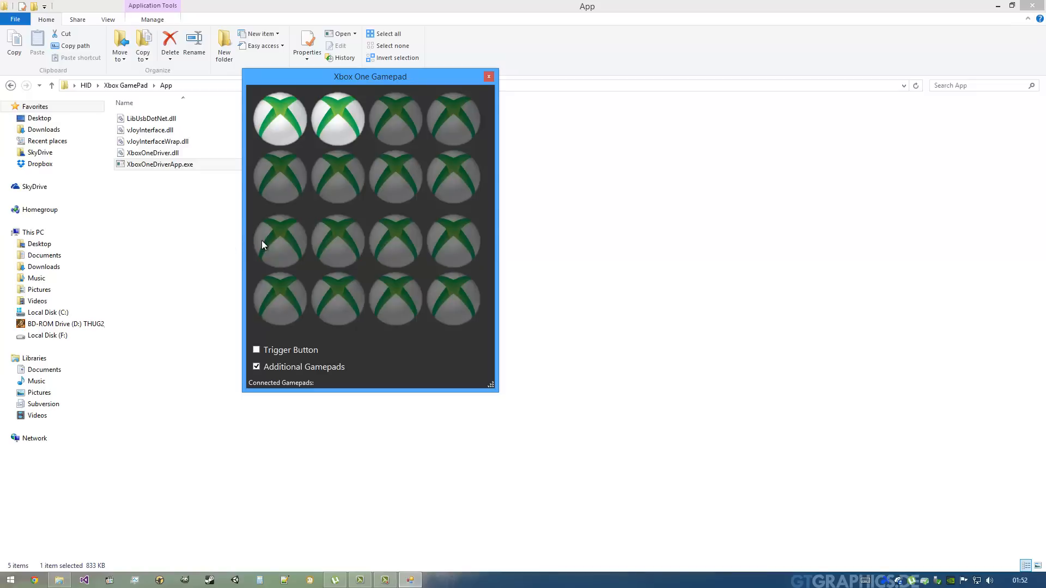
mouse_move(260, 222)
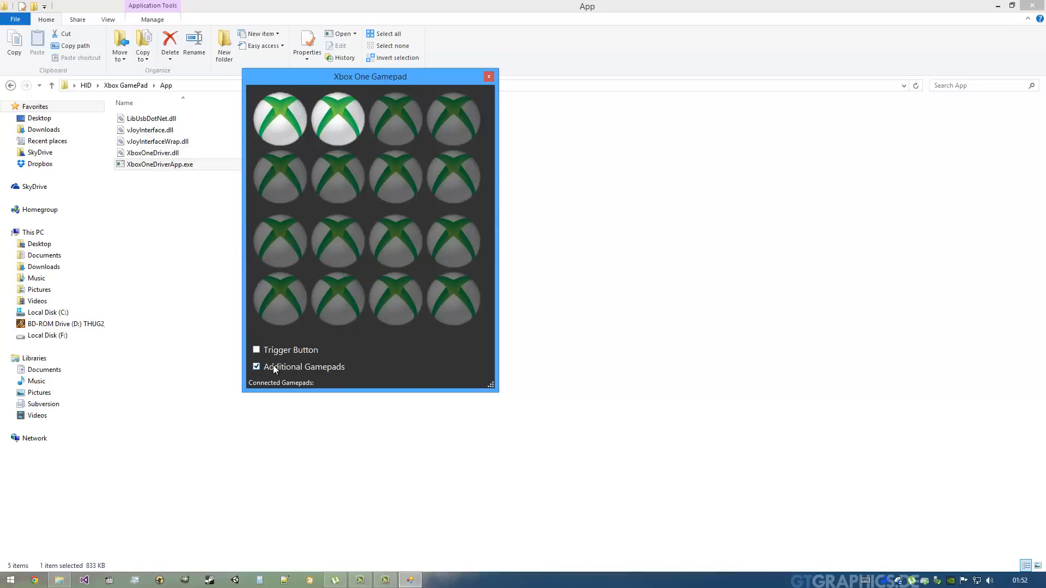
click(488, 76)
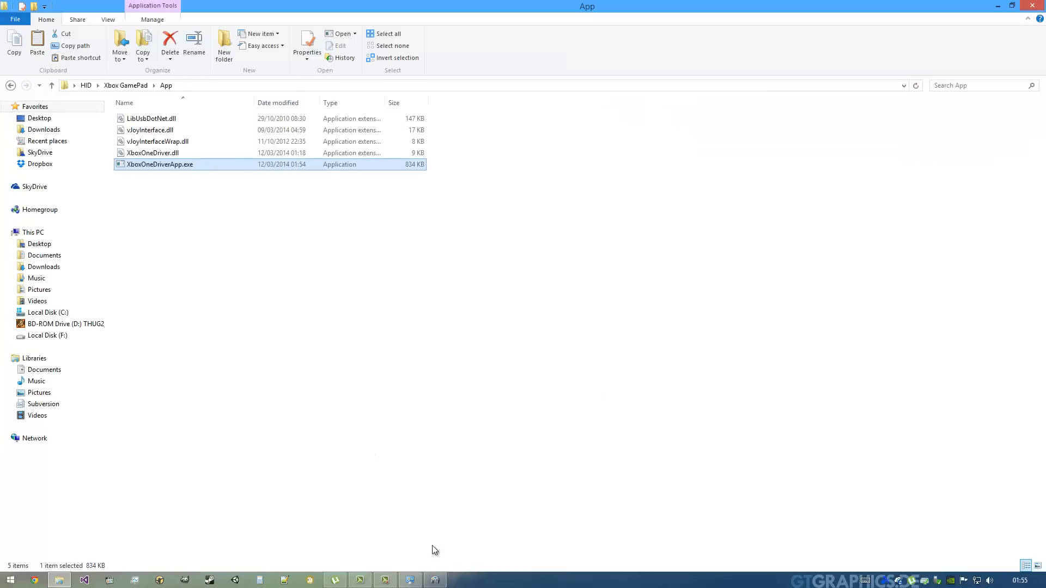
Launch XboxOneDriverApp.exe and enable its Trigger Button option
double_click(158, 164)
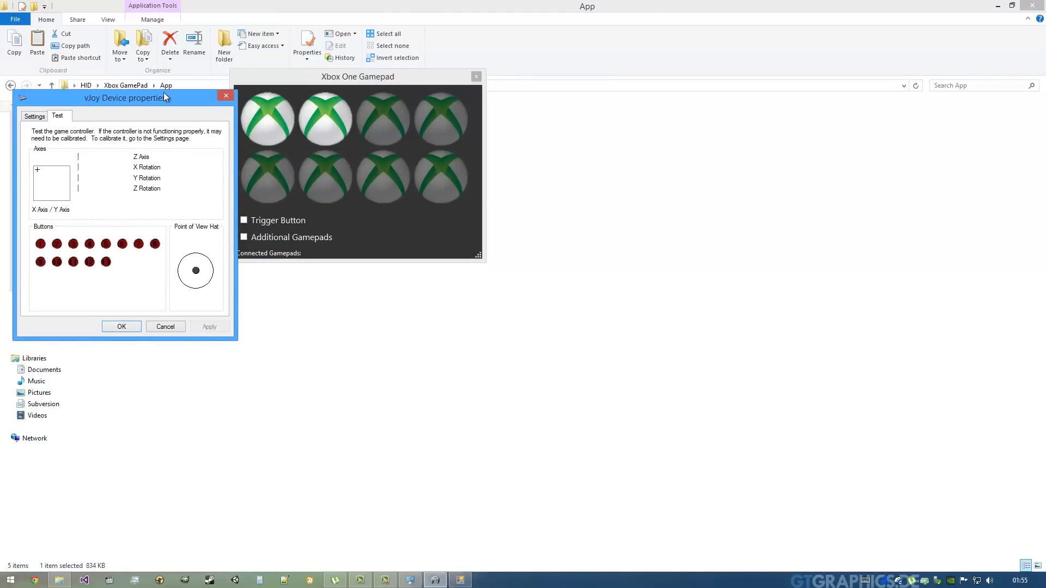
click(243, 220)
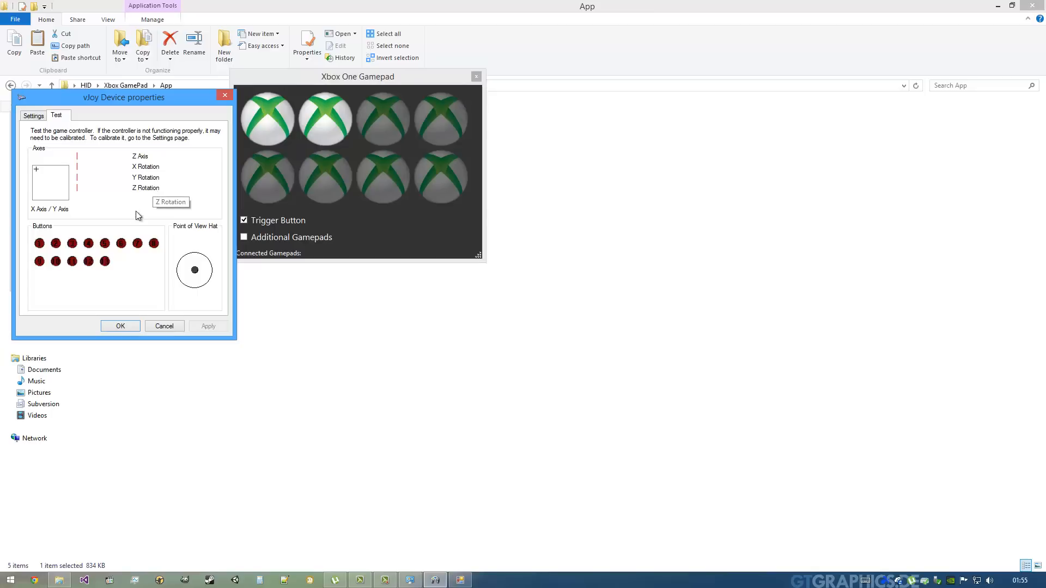
mouse_move(131, 225)
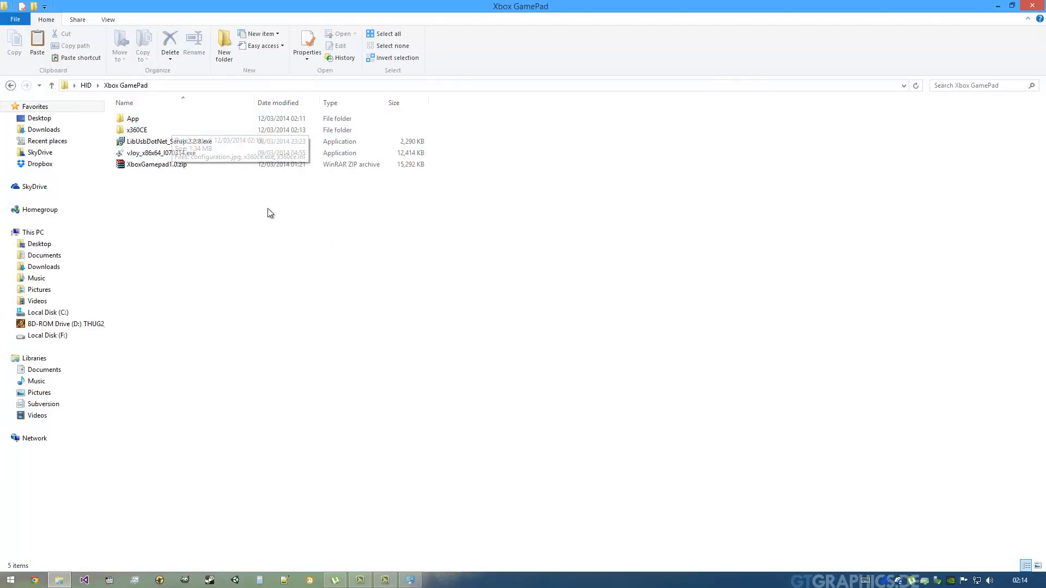
Start XboxOneDriverApp.exe again from the App folder
click(136, 130)
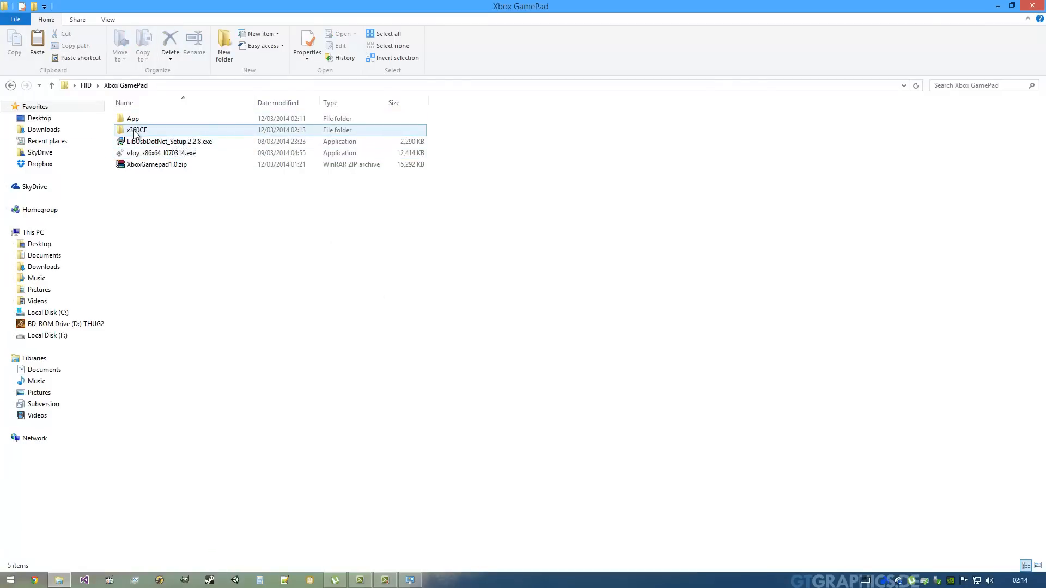
double_click(133, 118)
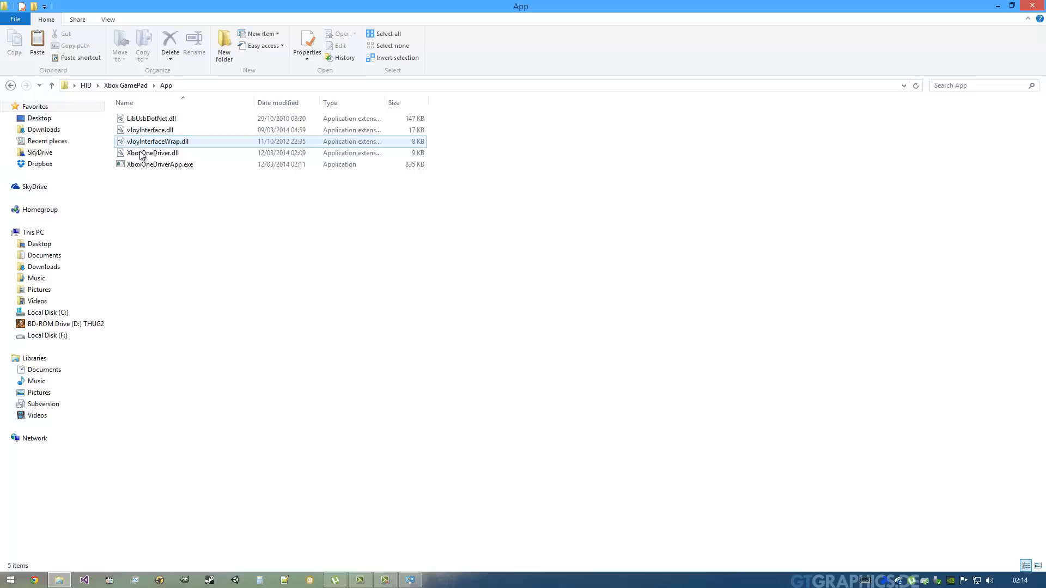
click(159, 164)
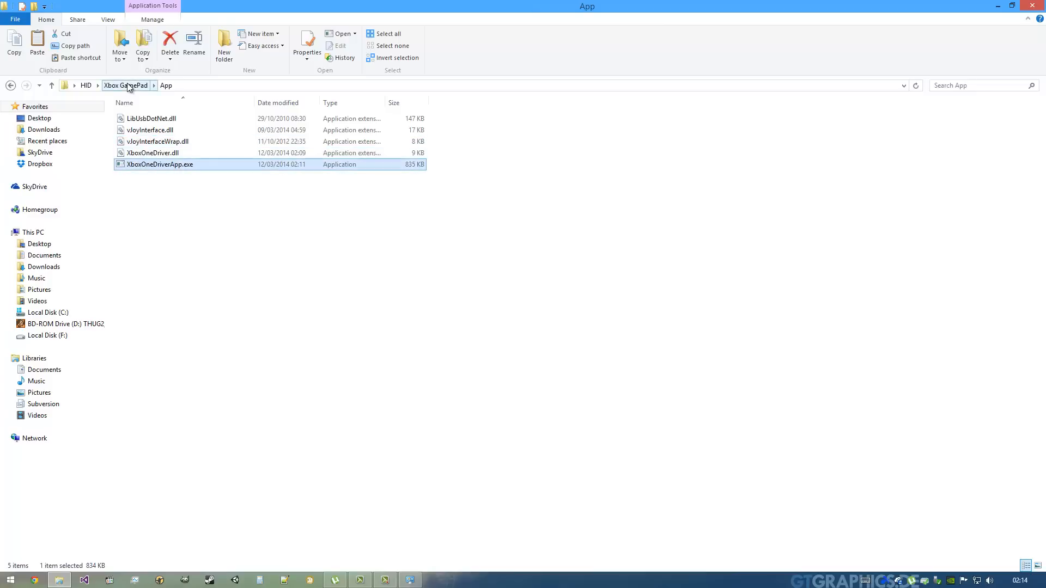
double_click(160, 164)
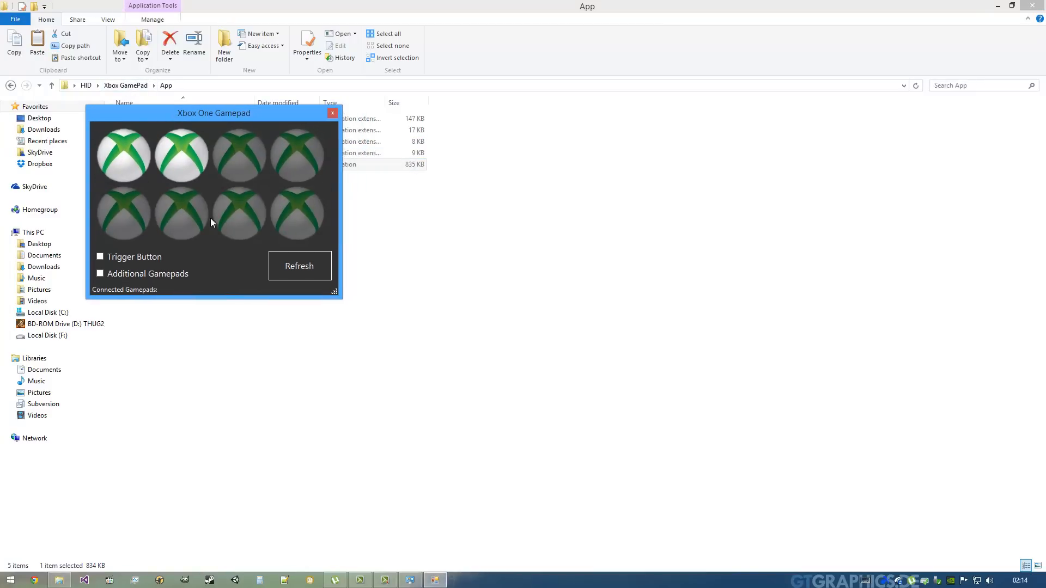
Return to Xbox GamePad and launch x360ce.exe from the x360CE folder
click(331, 113)
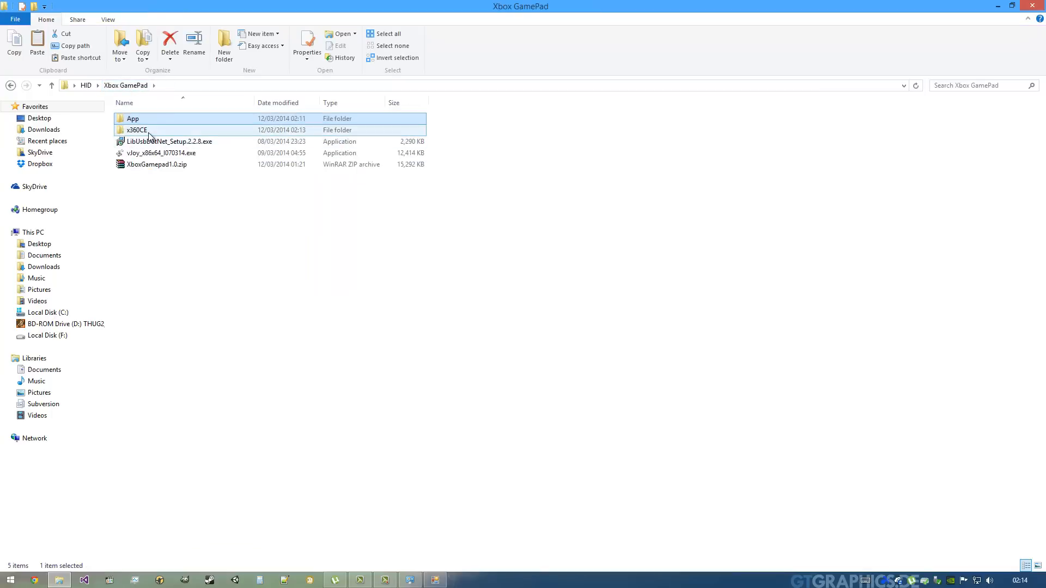
double_click(136, 131)
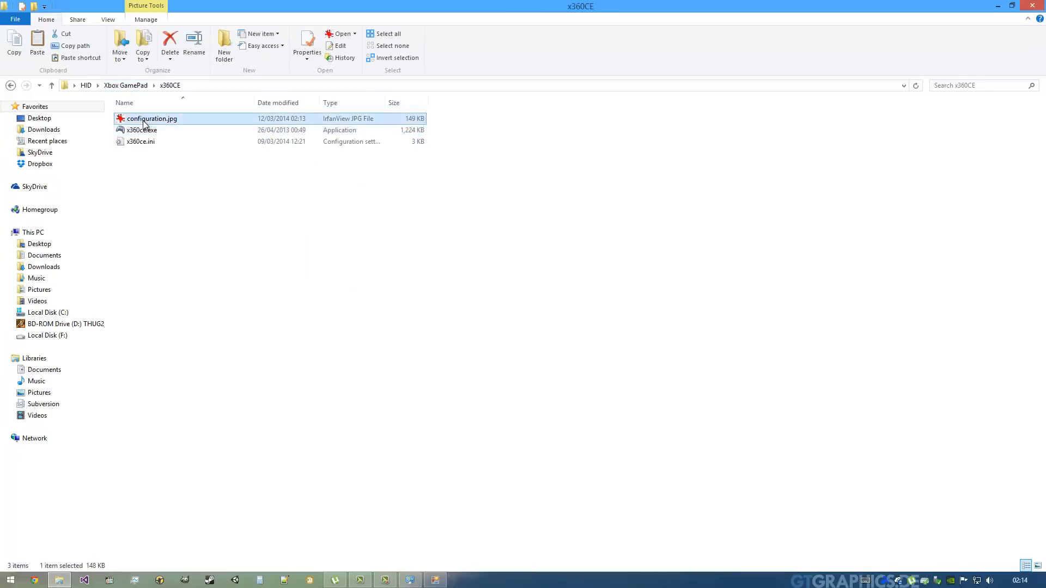
double_click(151, 118)
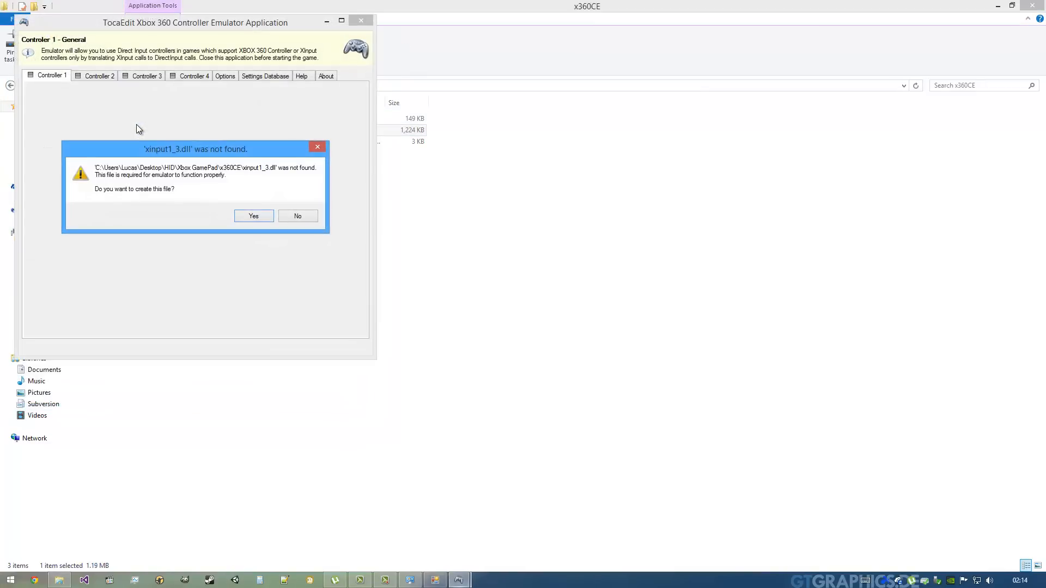
mouse_move(195, 167)
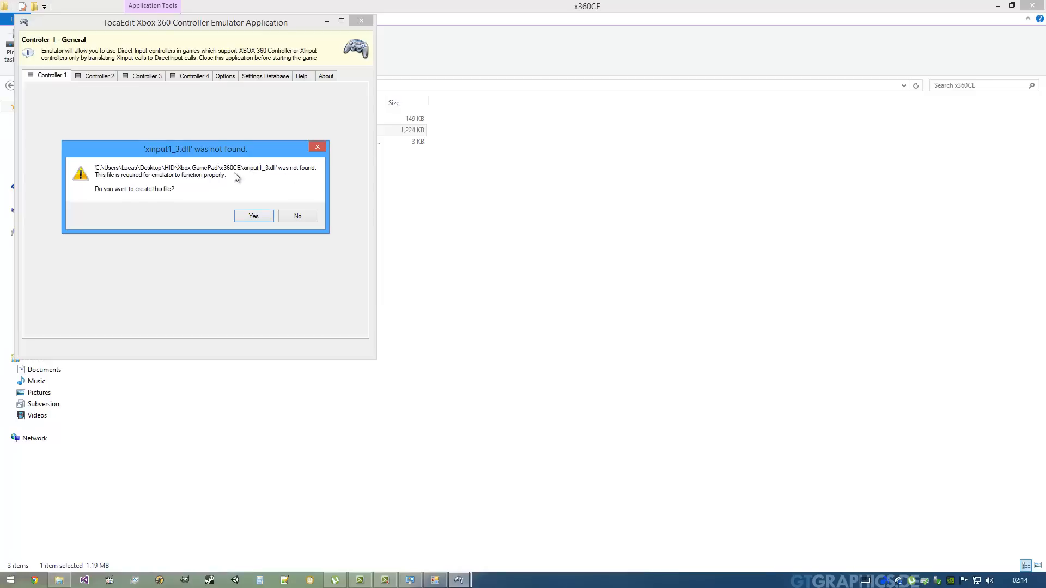
mouse_move(270, 191)
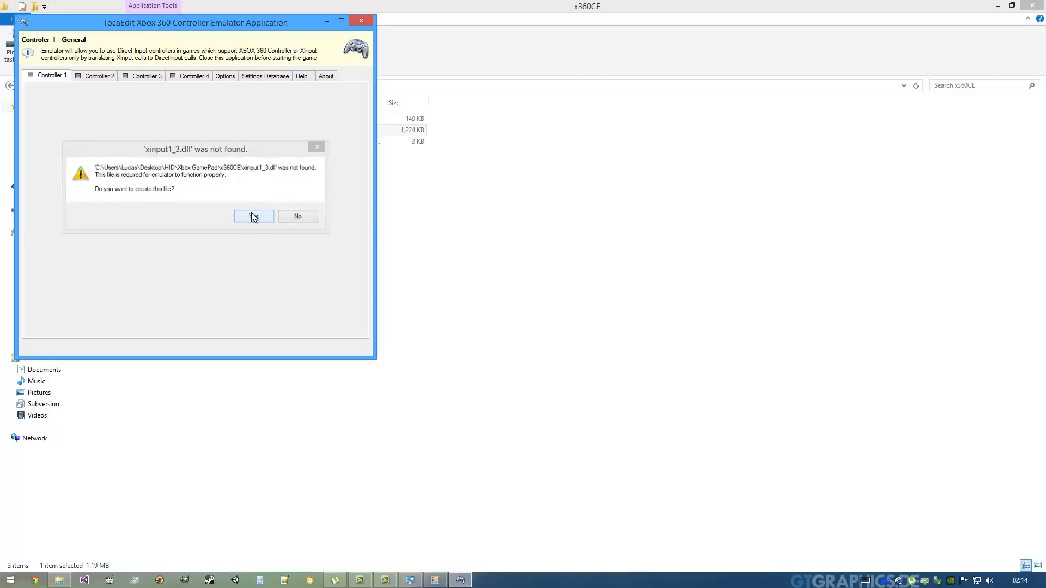
Let x360CE create xinput1_3.dll and search online for vJoy device settings
click(253, 216)
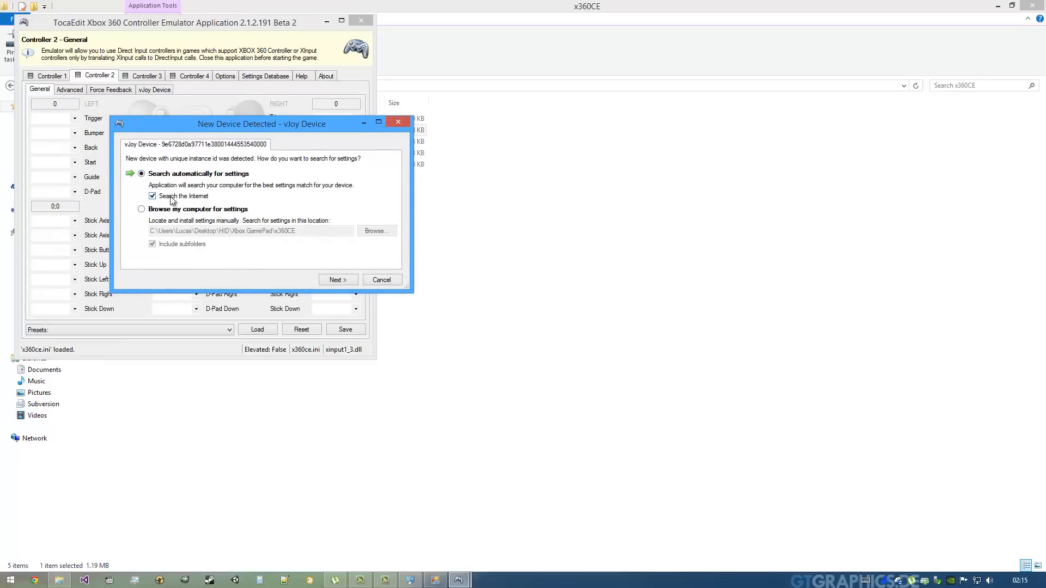
mouse_move(368, 249)
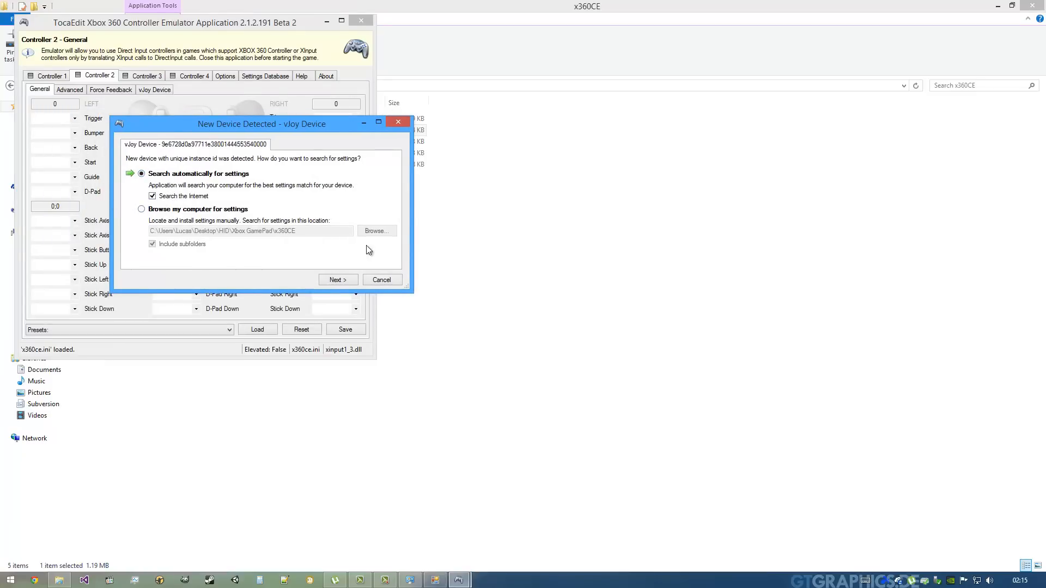
click(337, 280)
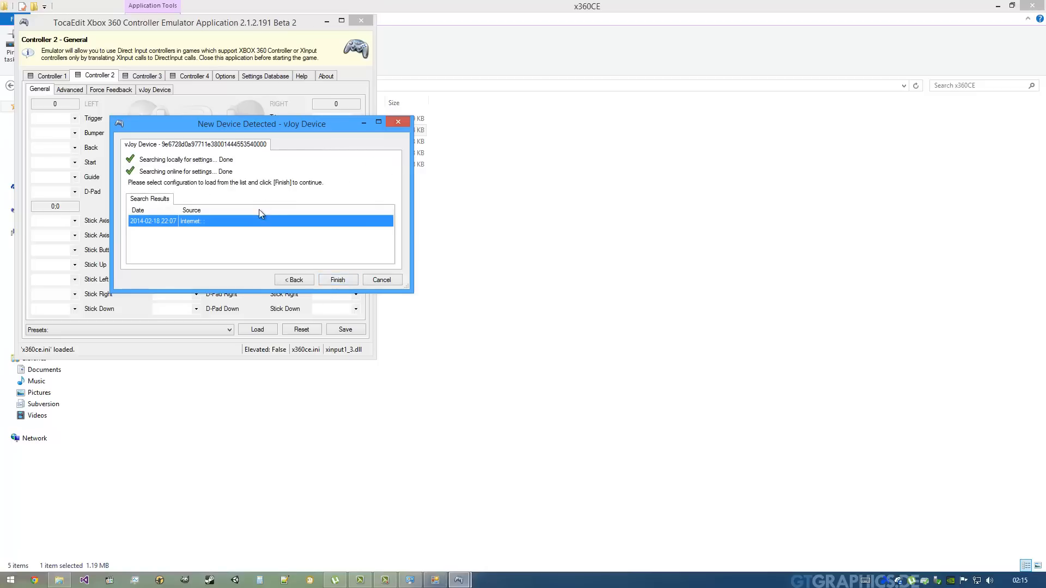
click(337, 280)
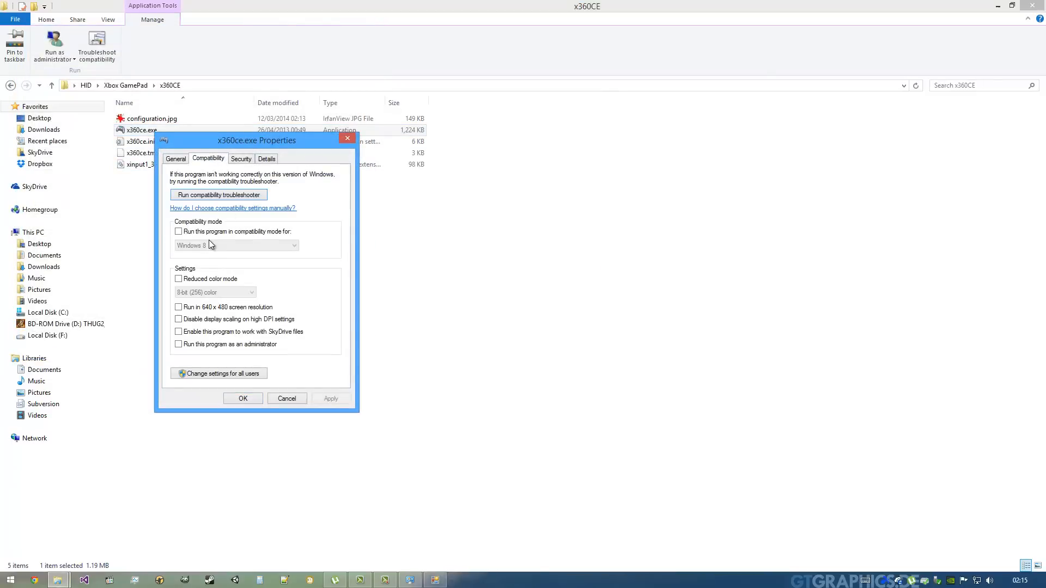
Set x360ce.exe to Windows 7 compatibility mode and always run as administrator
drag(256, 139, 424, 105)
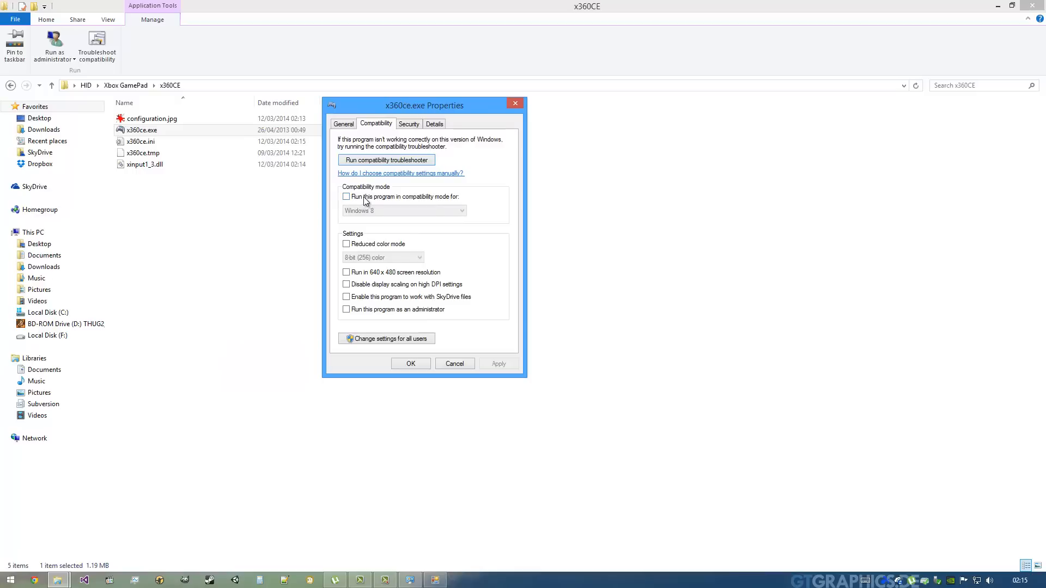
click(461, 210)
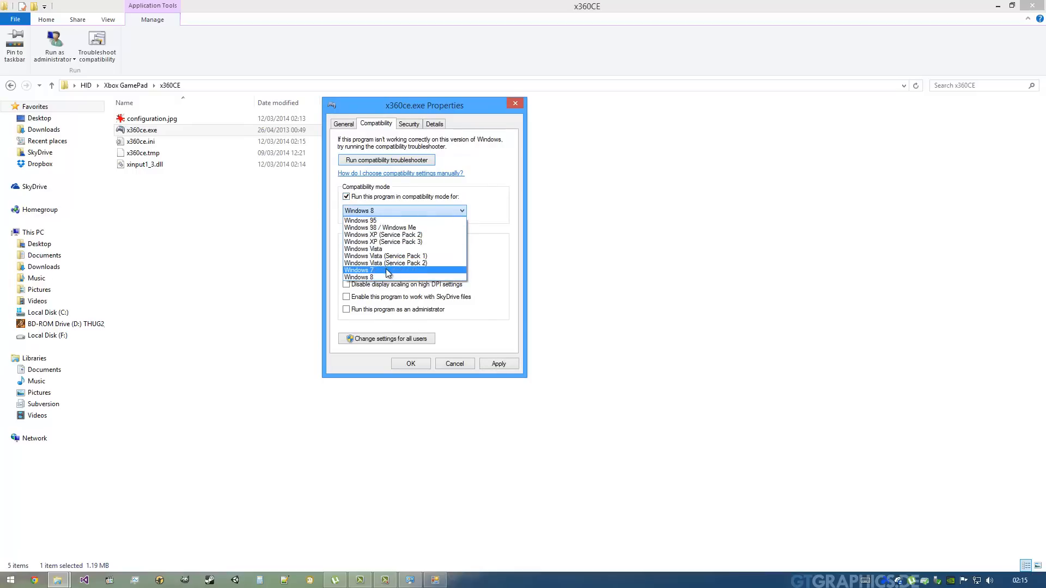
click(359, 270)
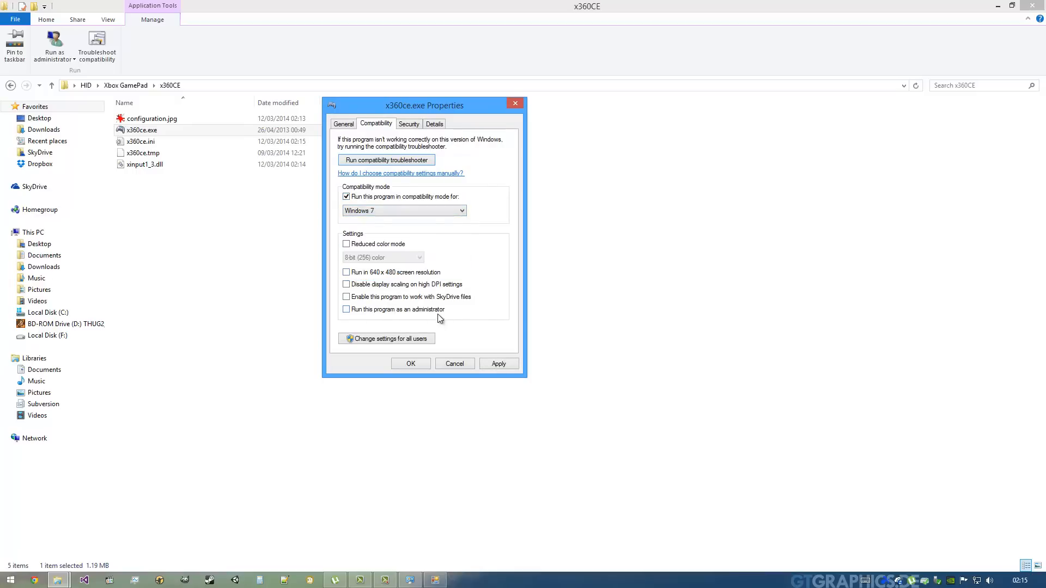
click(346, 308)
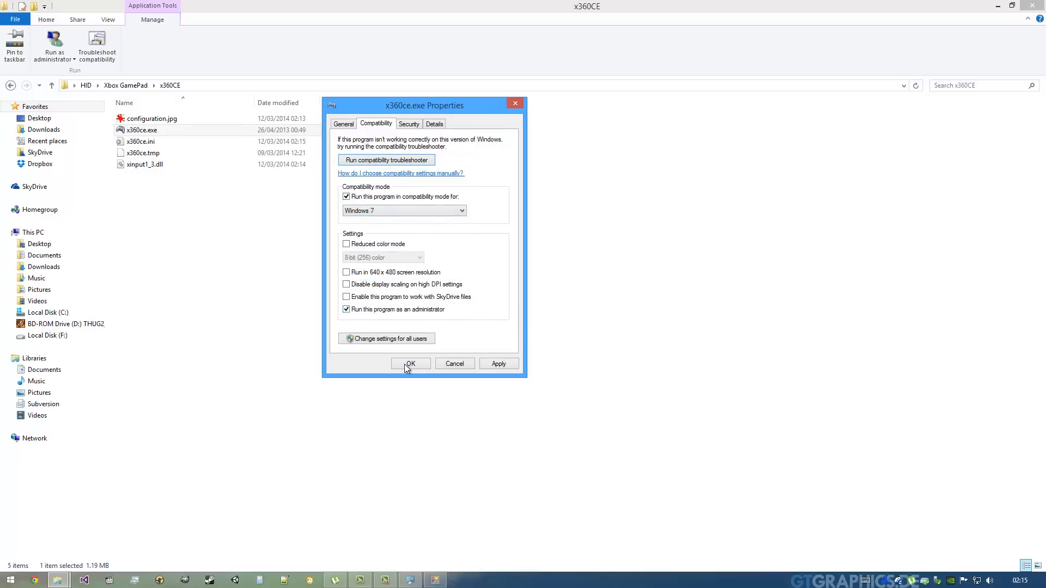
click(410, 363)
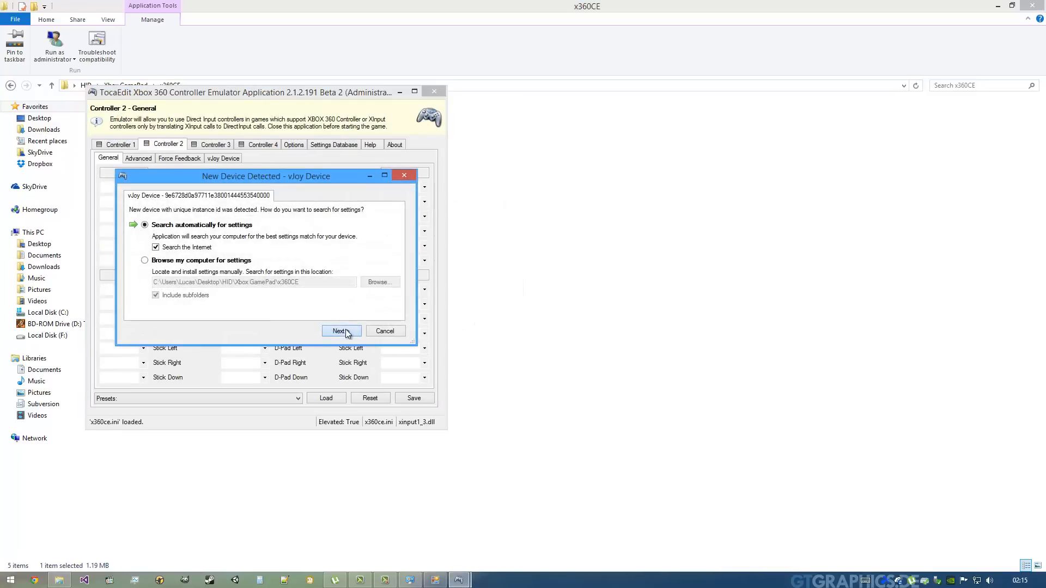
Search online for vJoy settings and load the Internet result into Controller 2
click(341, 330)
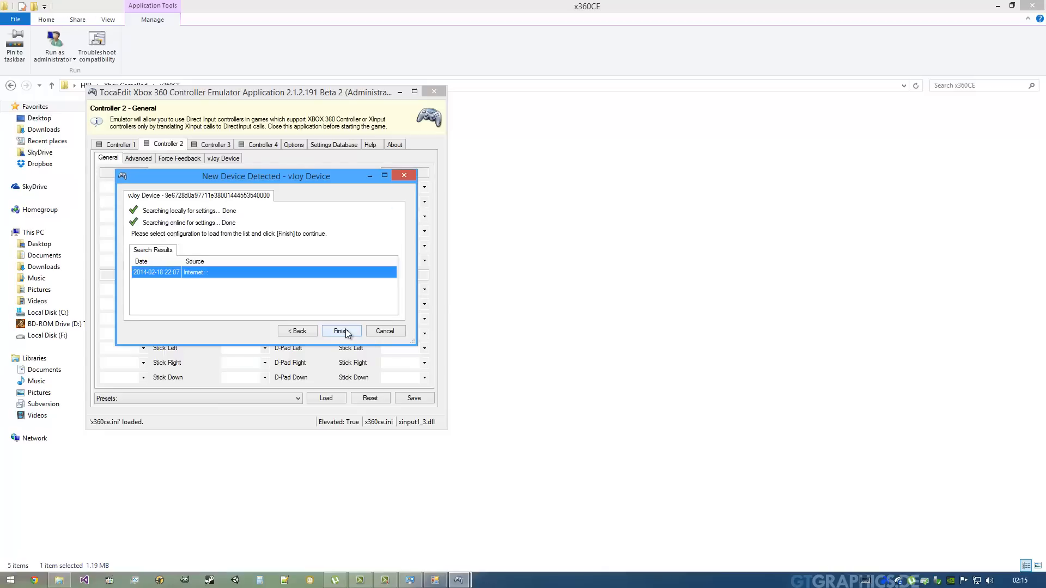
click(341, 330)
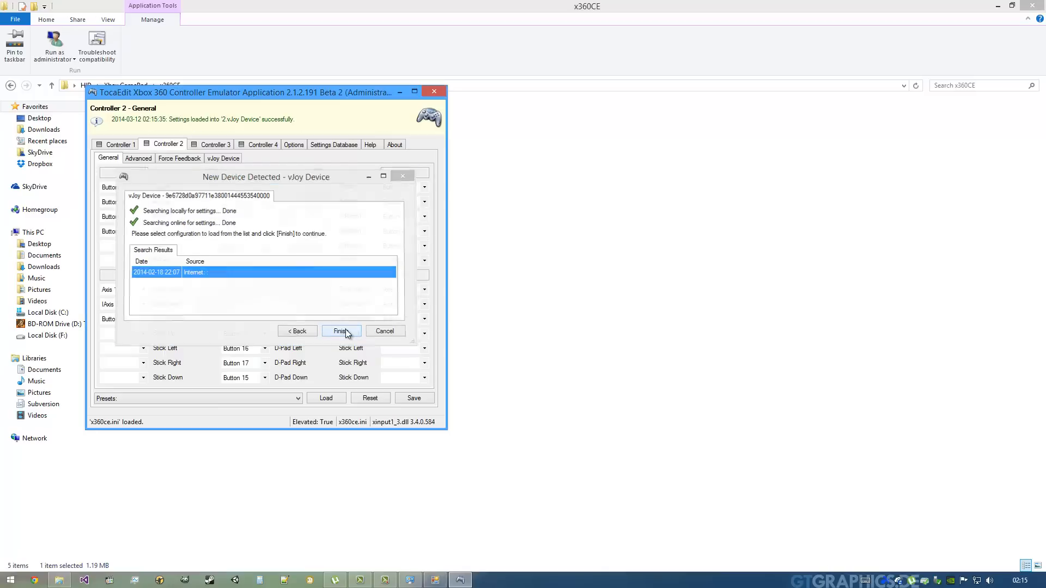
click(341, 331)
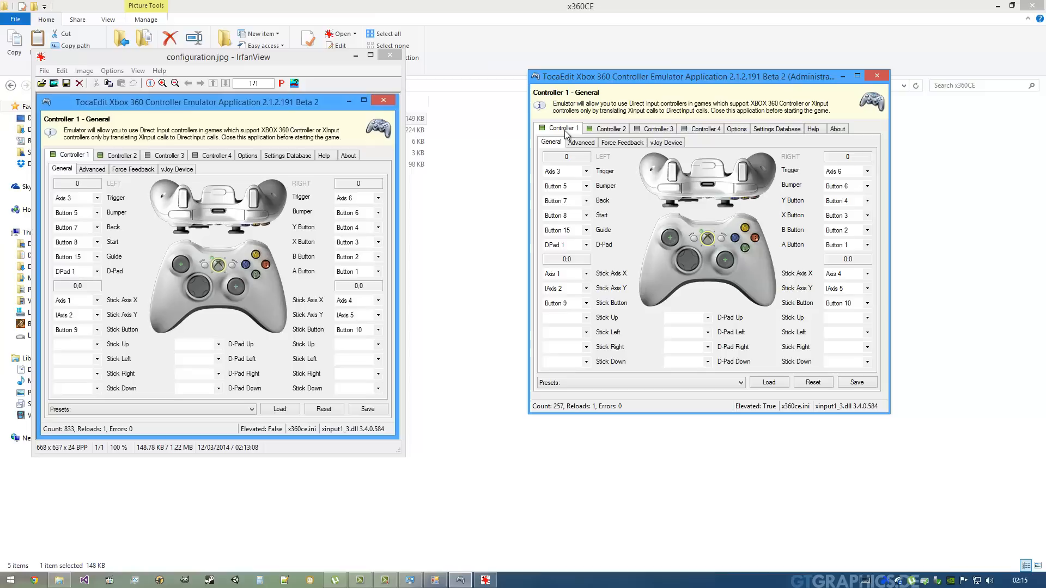
Map Controller 2's left trigger to Axis 3, Back to Button 7, Start to Button 8
click(608, 128)
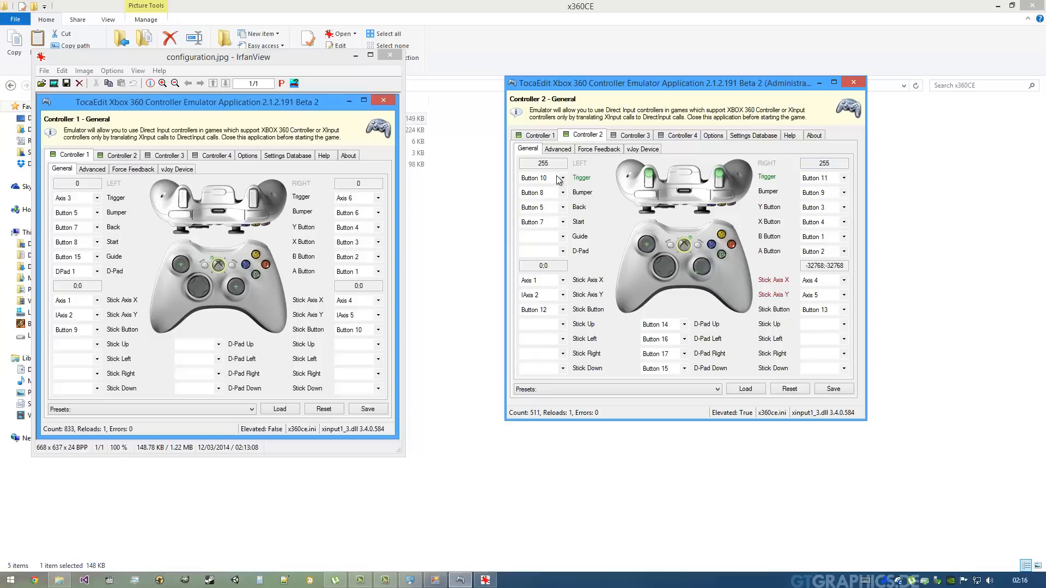
click(562, 177)
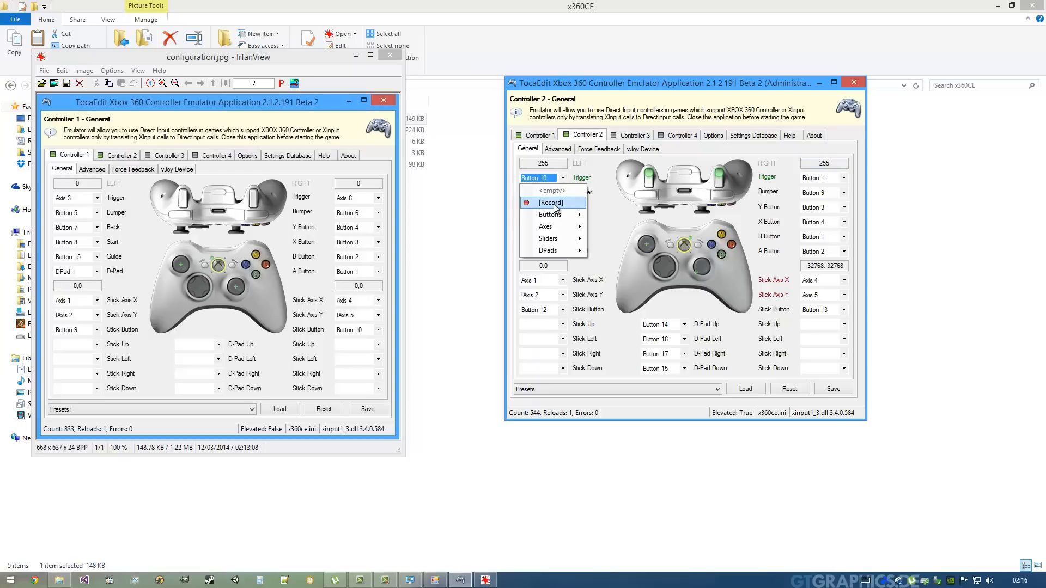
mouse_move(545, 226)
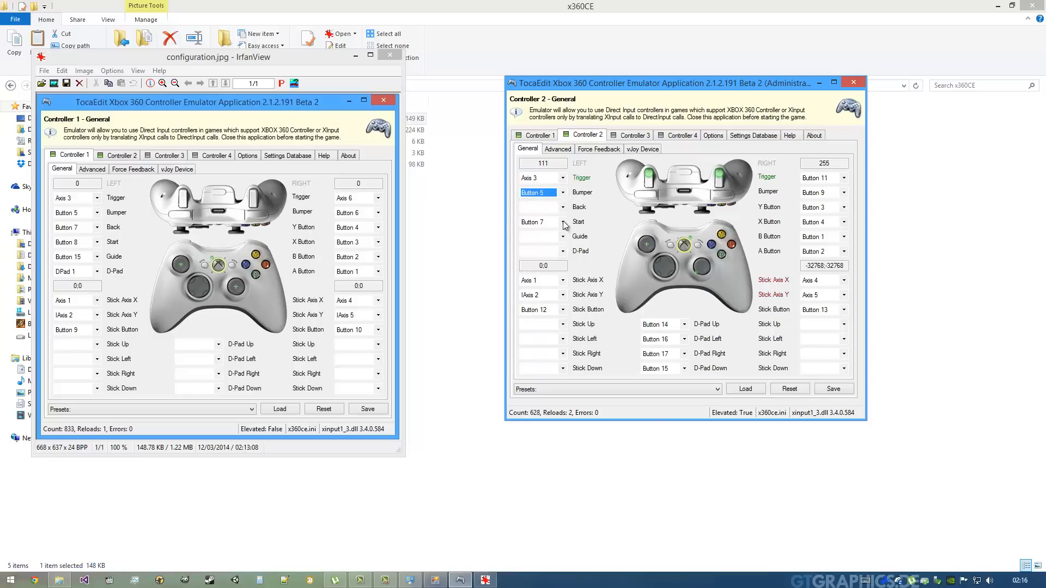
click(562, 221)
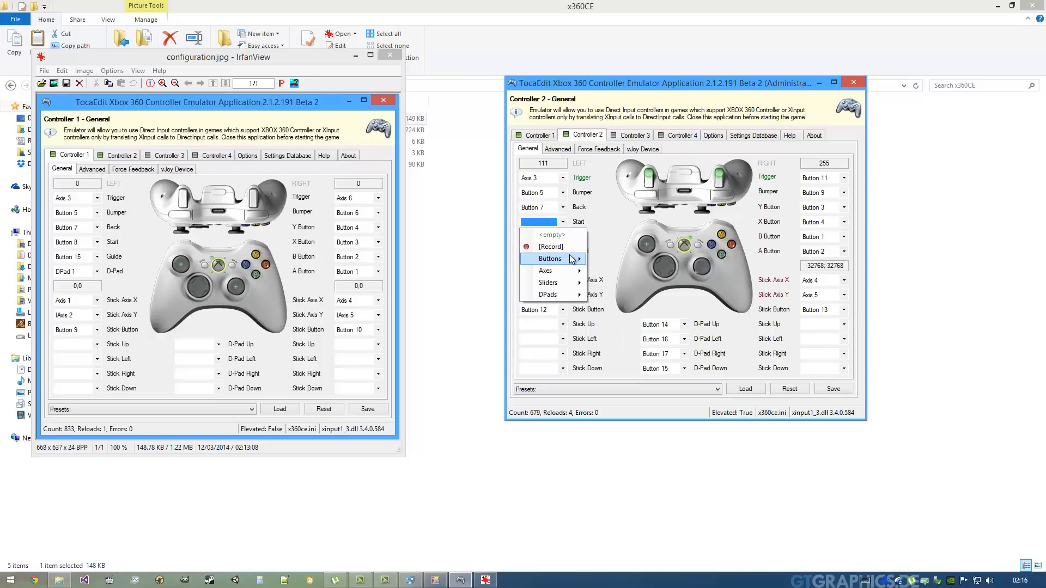
click(548, 259)
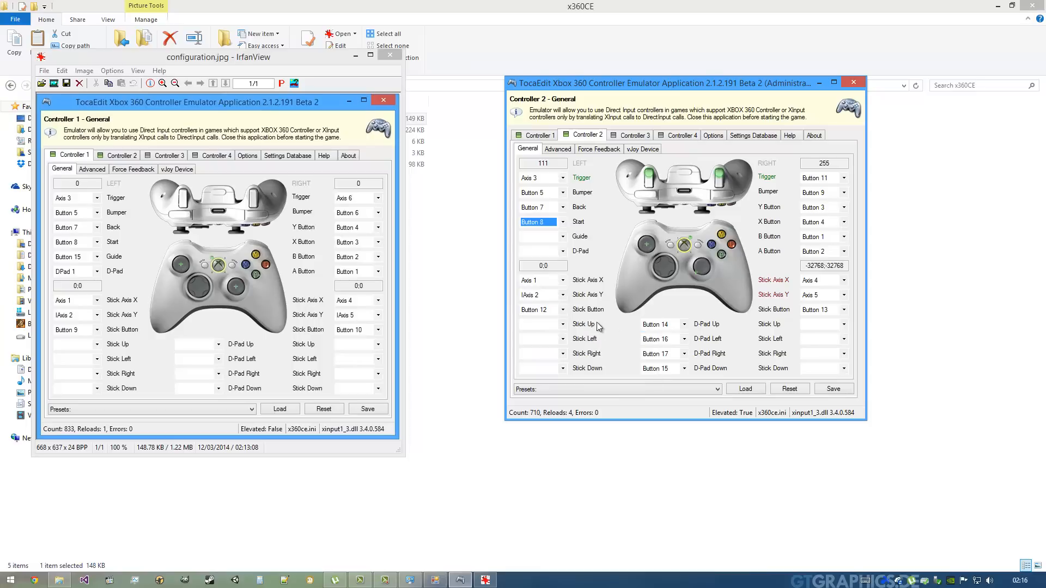
Set Guide to Button 11 on both controllers, using the reference mapping picture
click(561, 236)
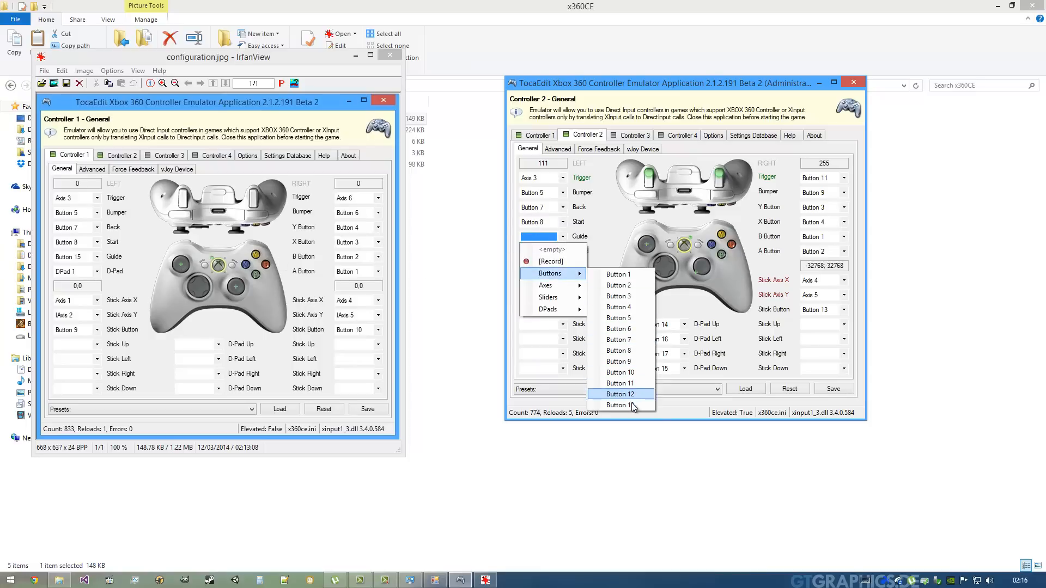
mouse_move(620, 404)
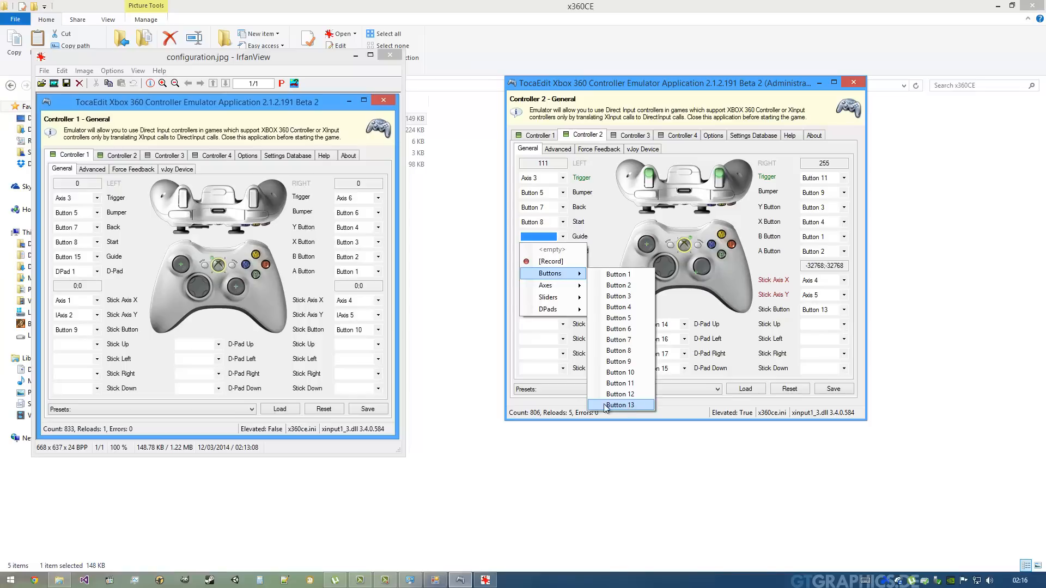
click(620, 395)
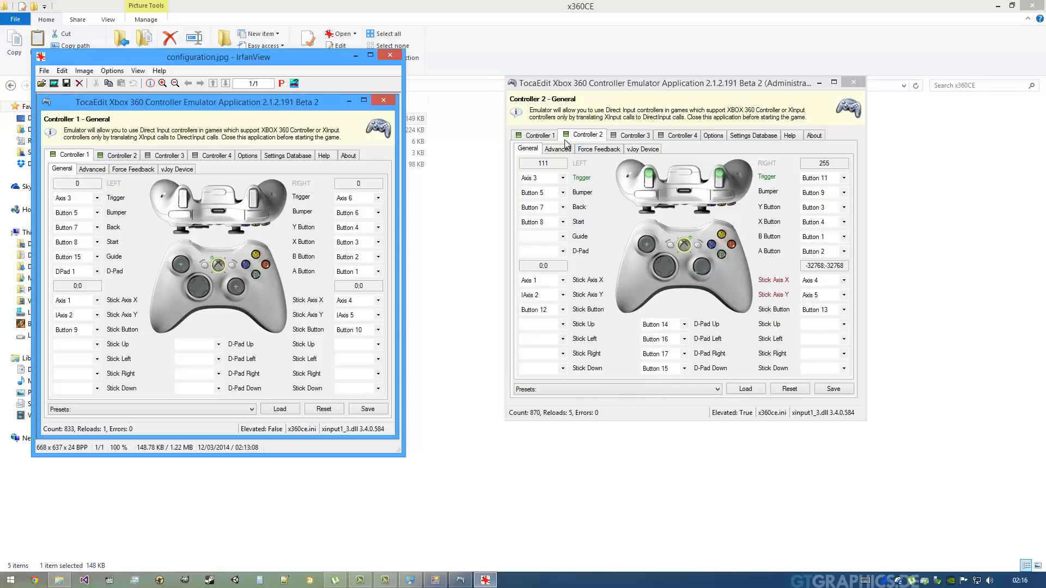
click(559, 236)
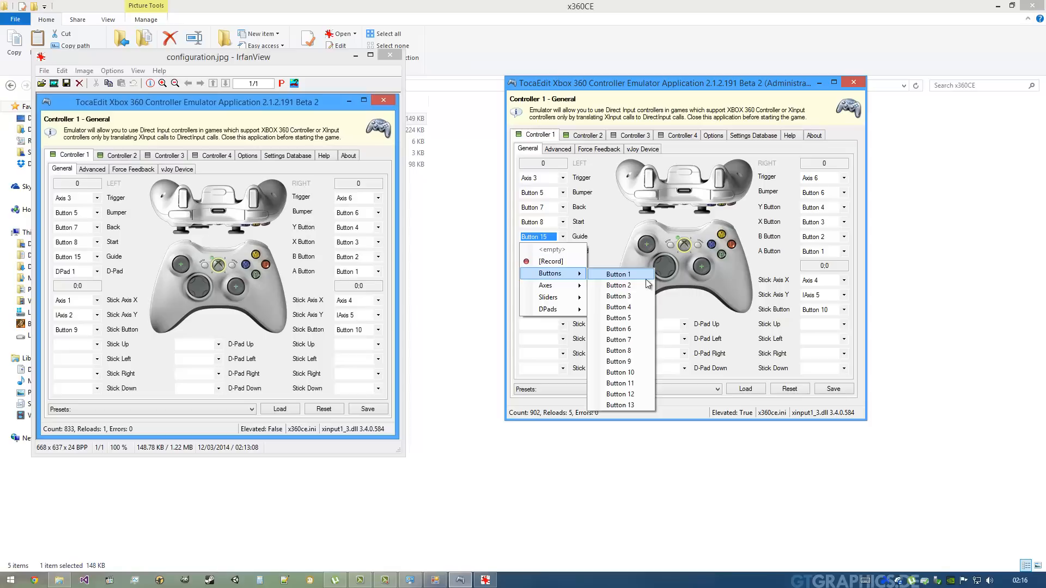
click(617, 383)
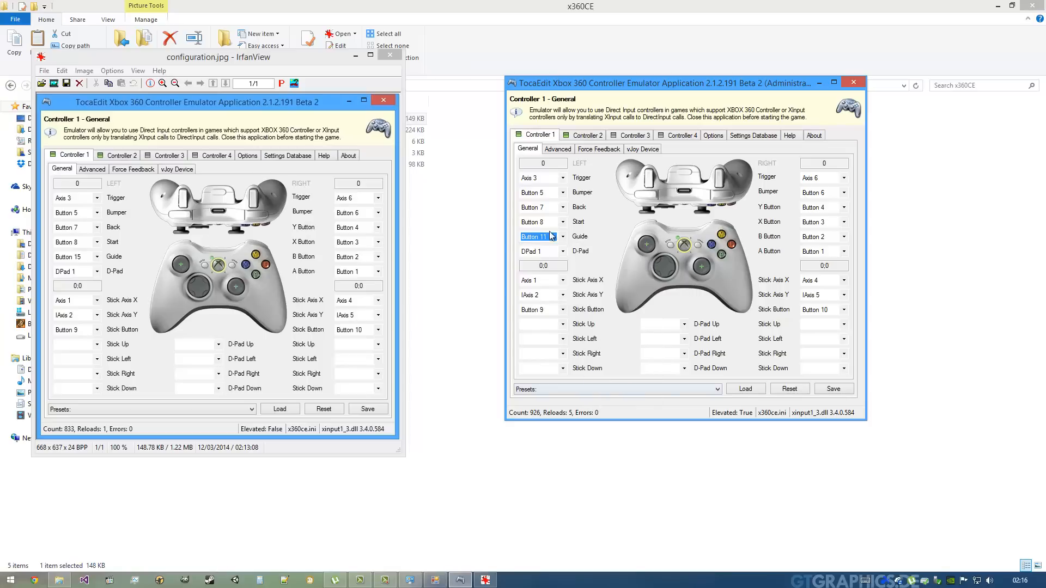
click(537, 134)
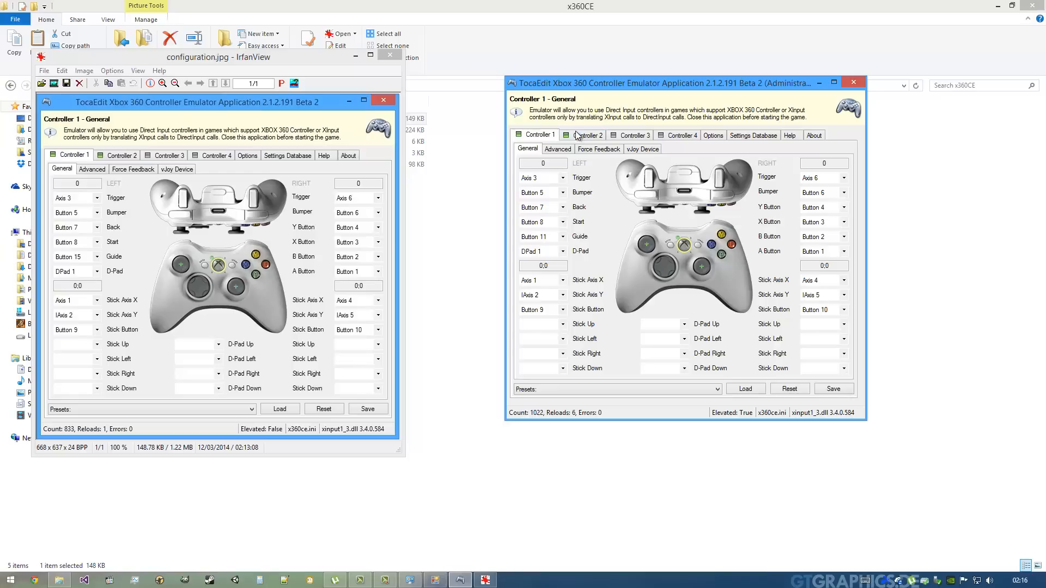
click(585, 135)
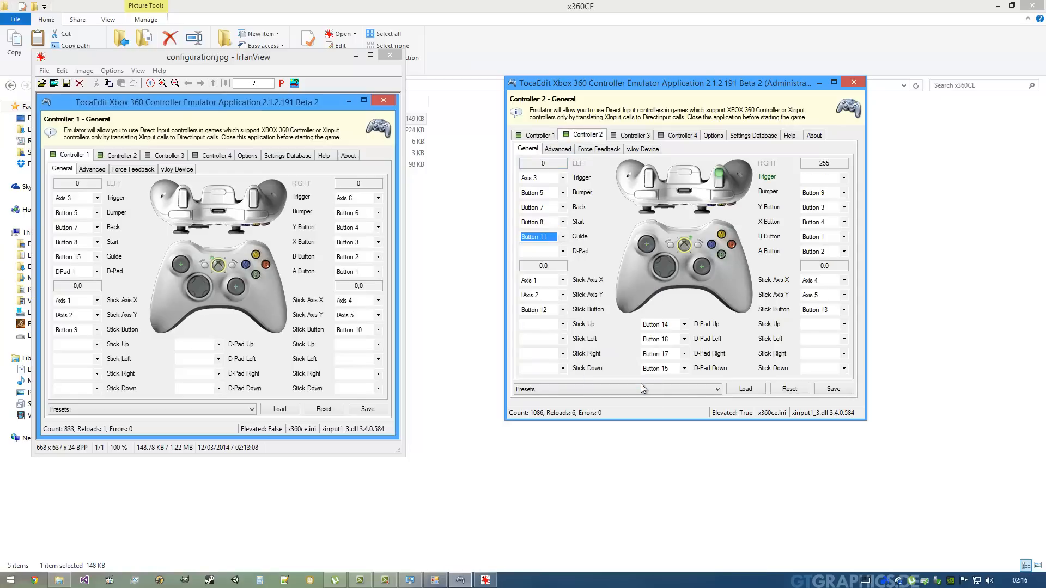
Map Controller 2's D-Pad to DPad 1 and right stick Y to inverted Axis 5
click(560, 251)
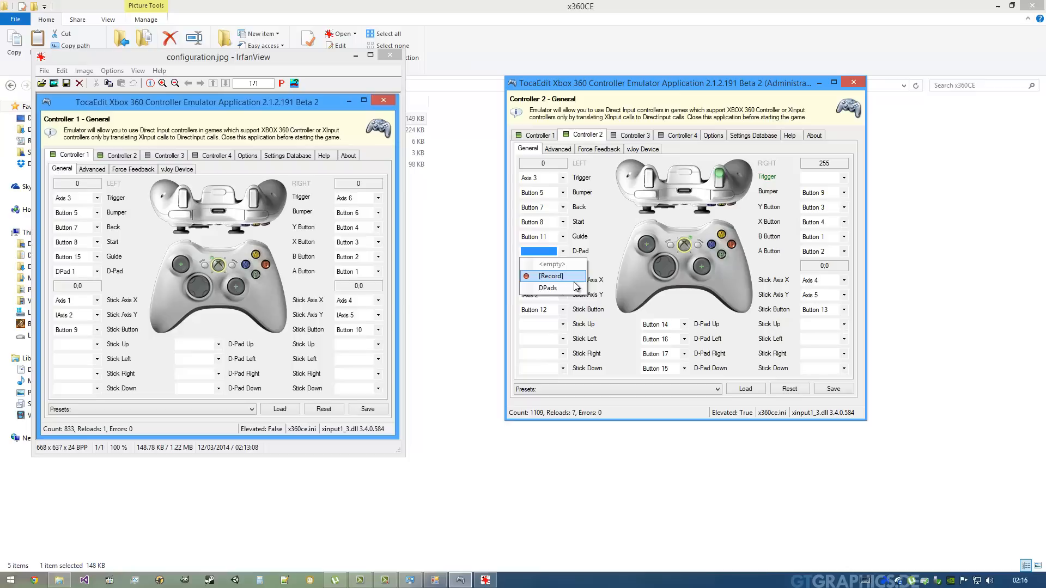
click(547, 288)
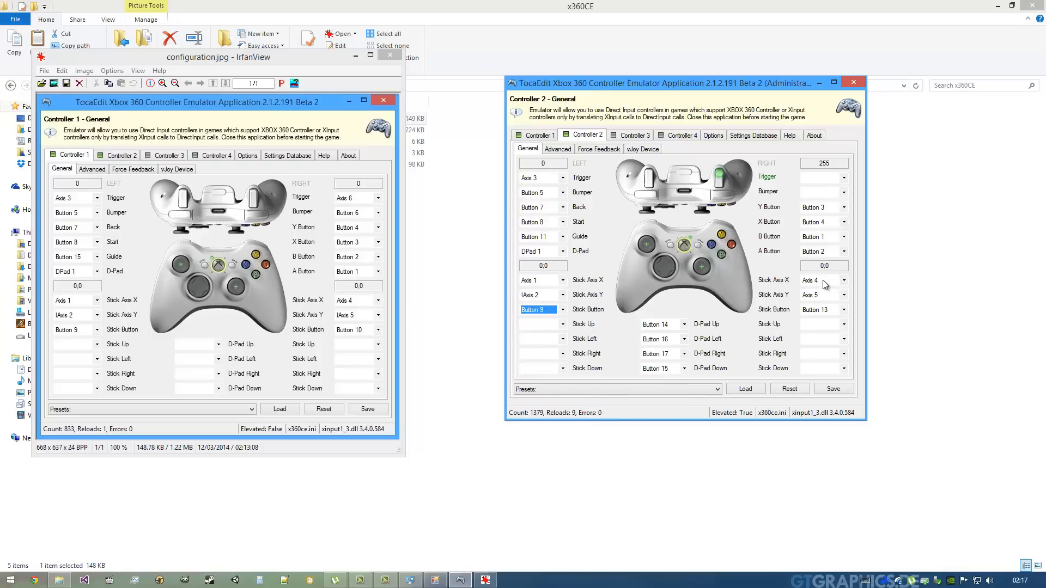
click(842, 294)
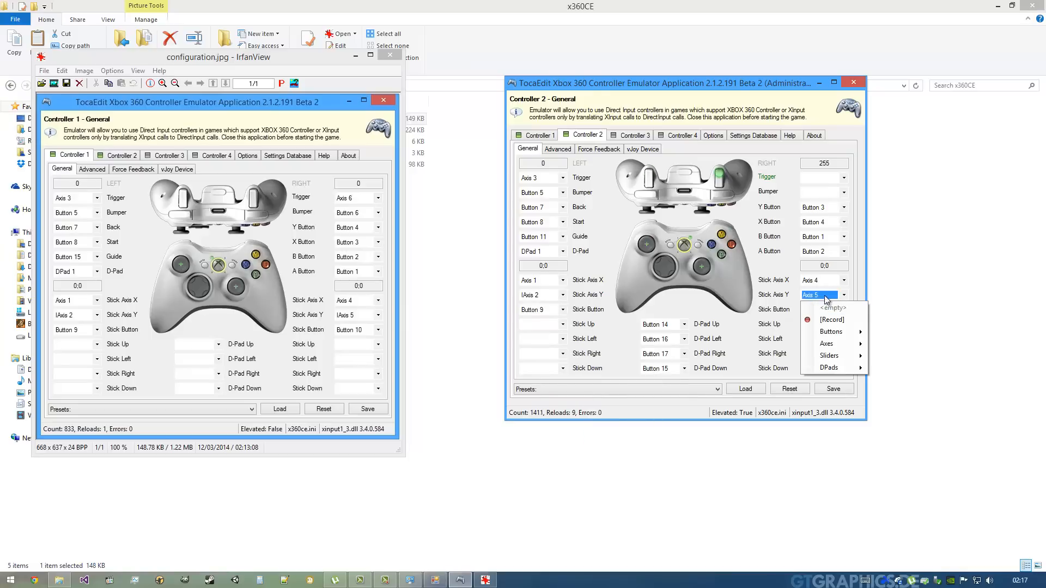
mouse_move(826, 343)
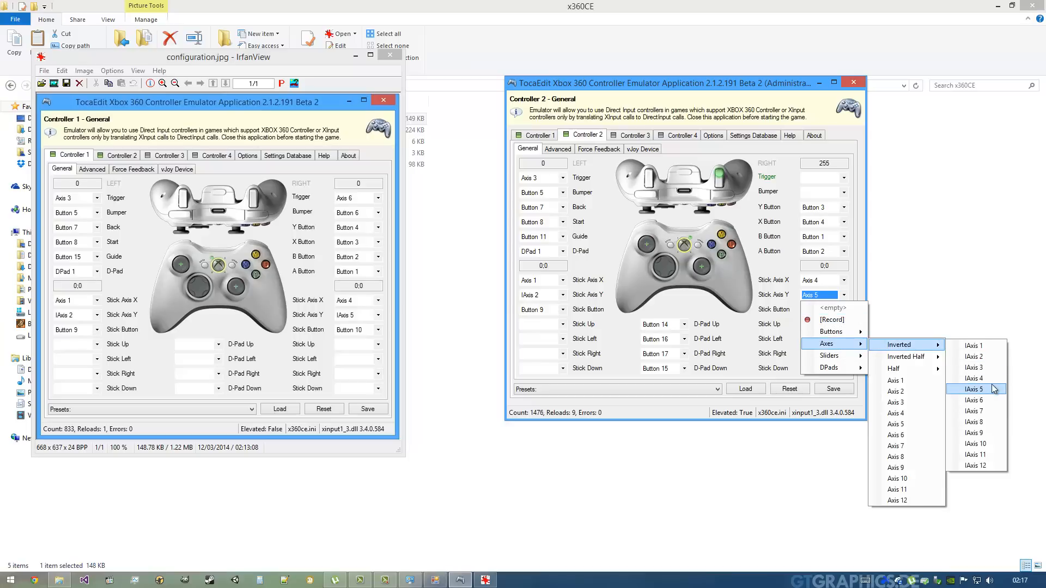
click(972, 389)
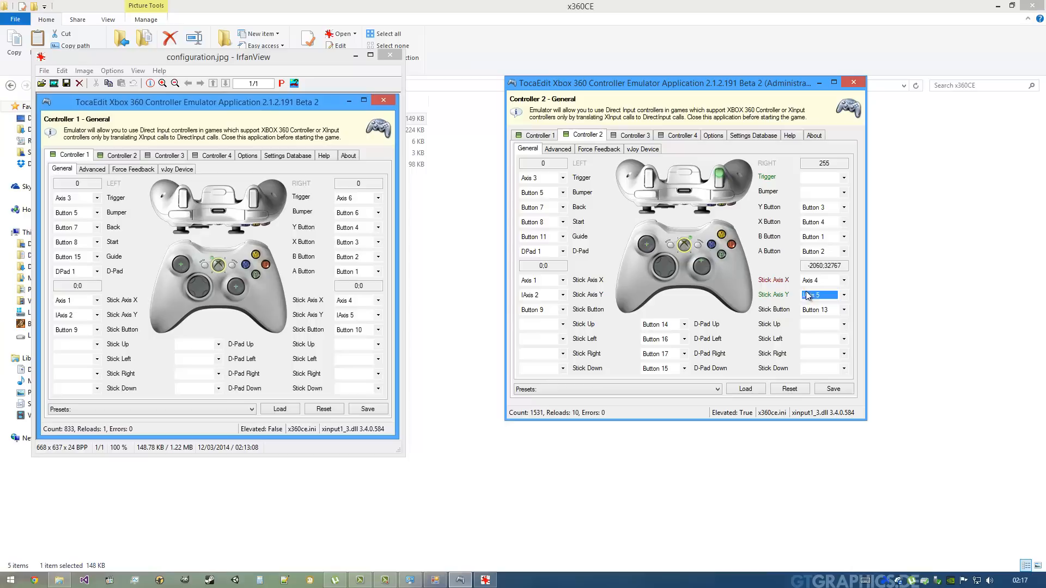
click(843, 309)
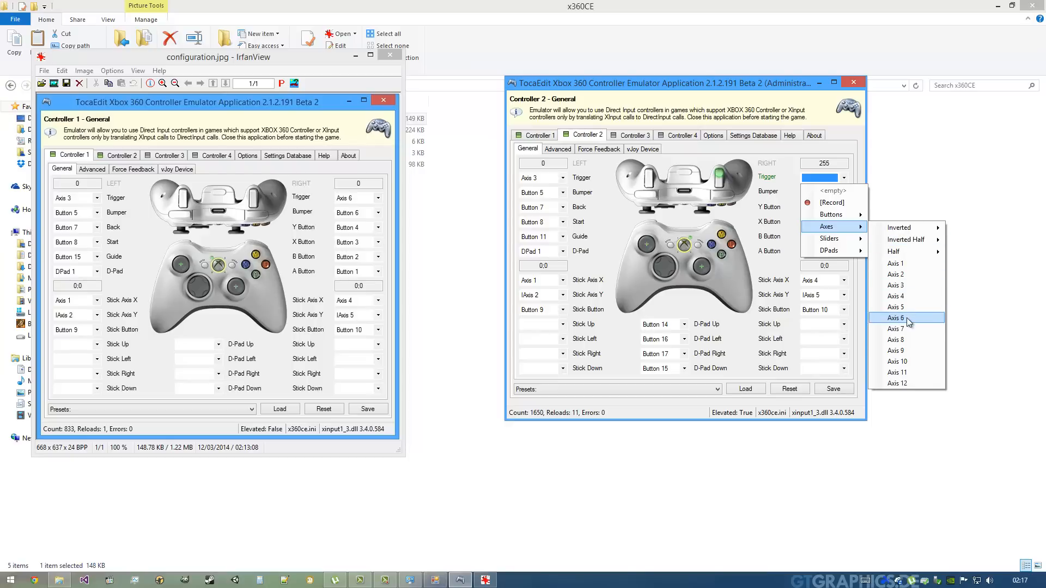
Map Controller 2's right trigger to Axis 6, right bumper to Button 6, A/B/X/Y to Buttons 1–4
click(896, 318)
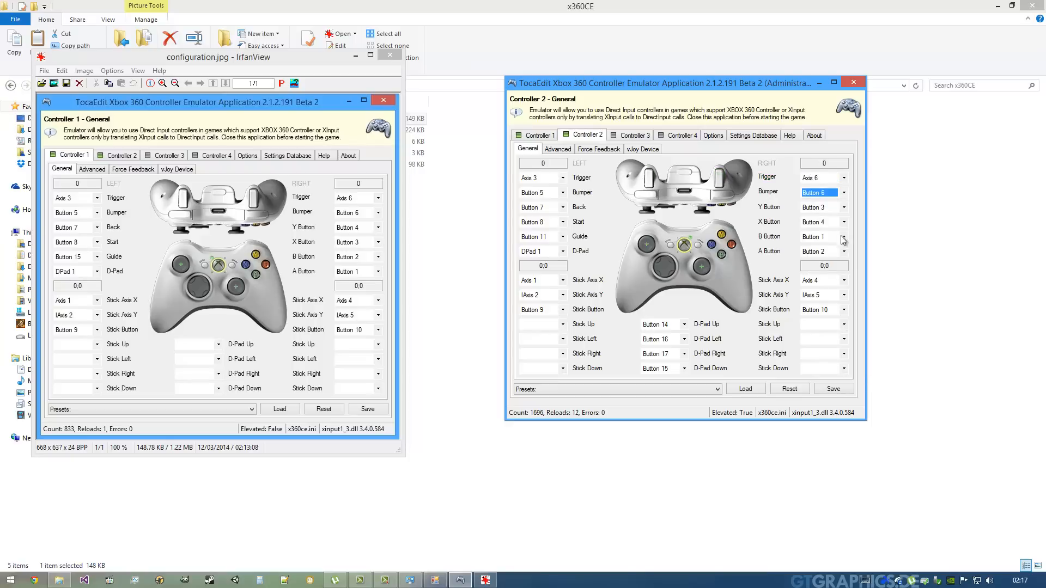
click(843, 207)
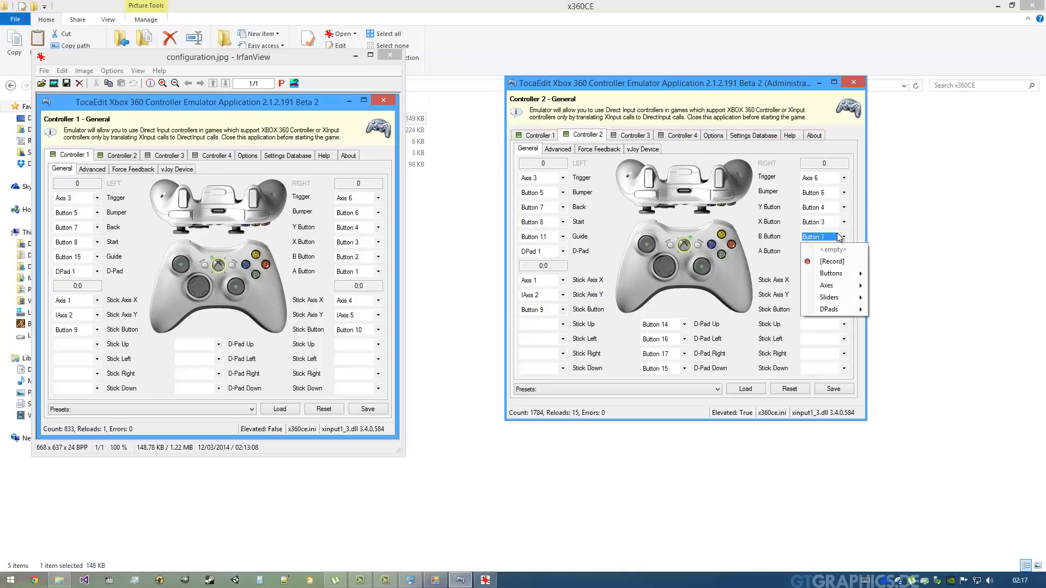
mouse_move(830, 274)
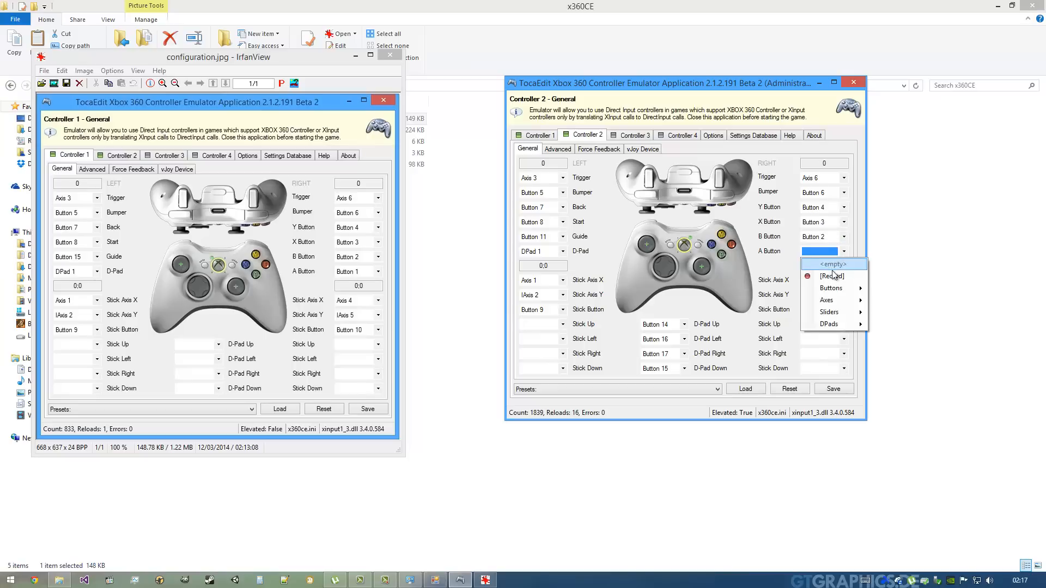
click(829, 264)
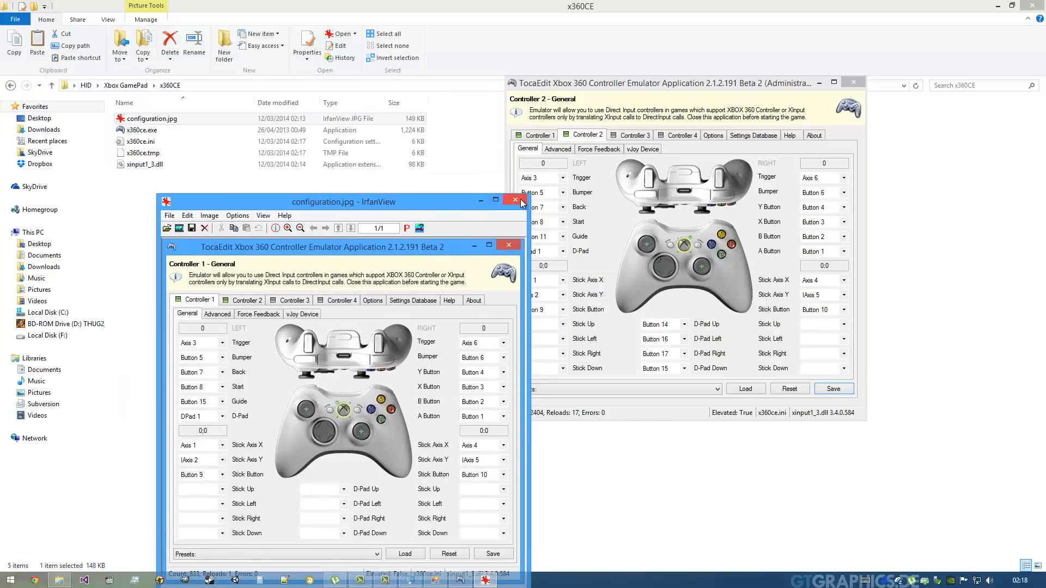
Close the reference picture and install xinput1_1, xinput1_2 and xinput9_1_0 DLLs from x360CE Options
click(514, 200)
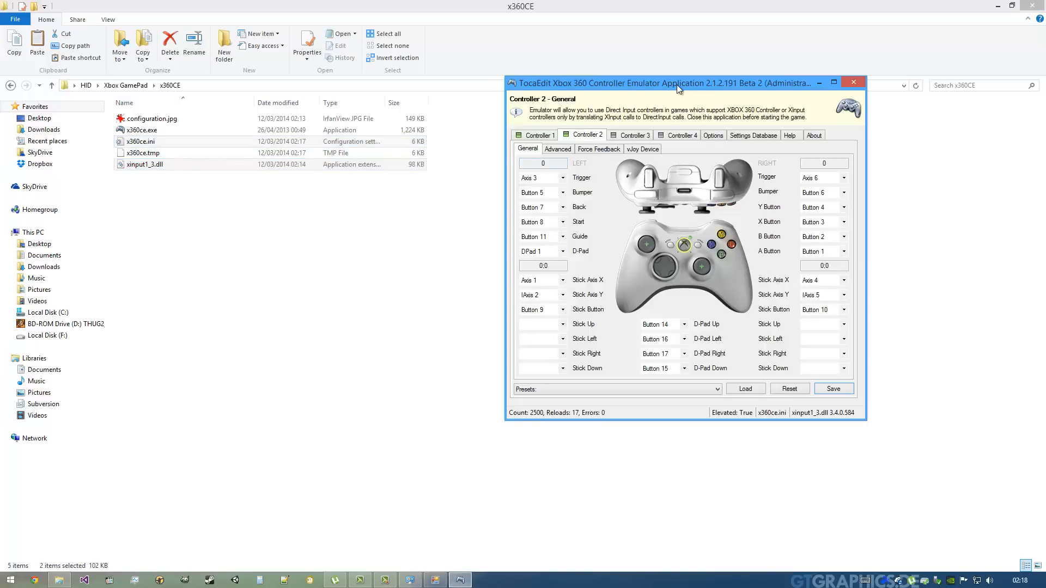
drag(677, 83, 484, 77)
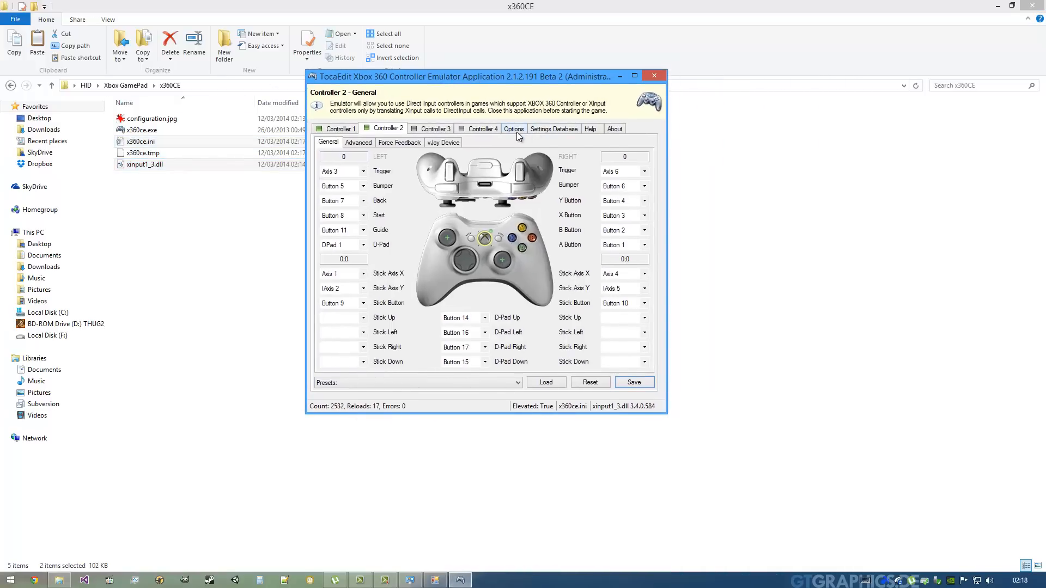
click(514, 128)
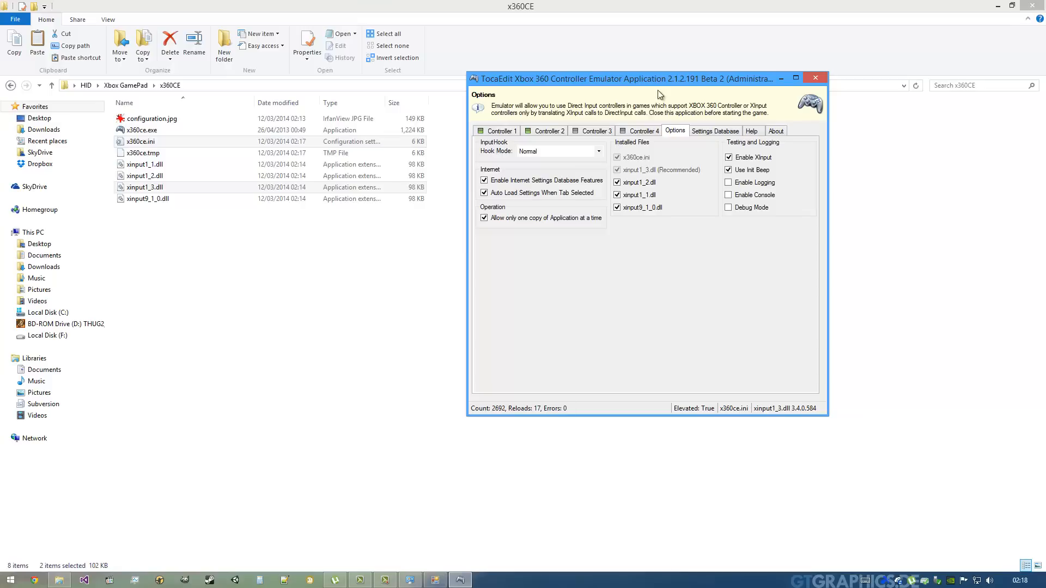
drag(657, 78, 617, 85)
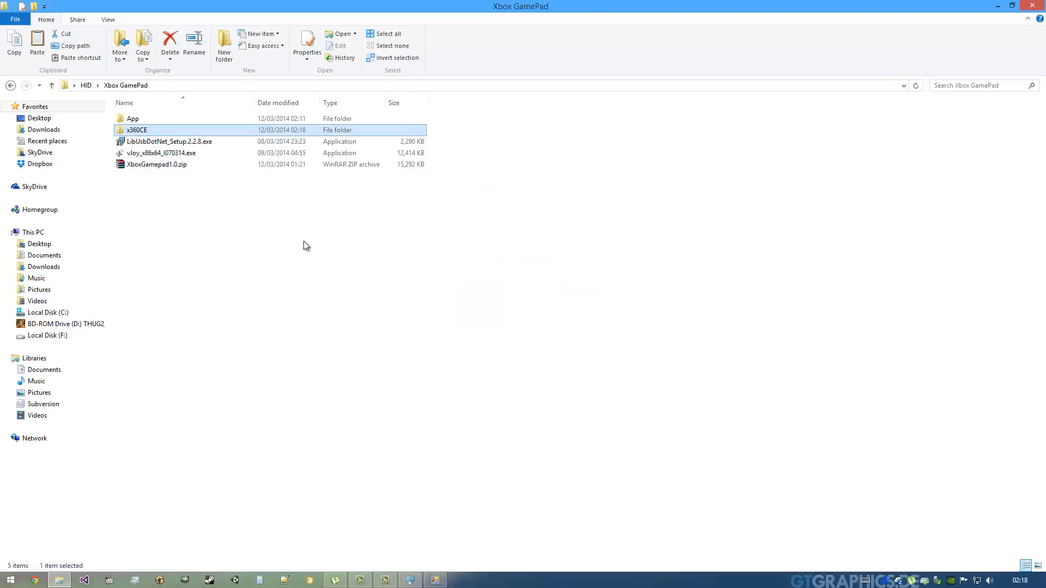
Clear the item selection in the Xbox GamePad folder
click(576, 172)
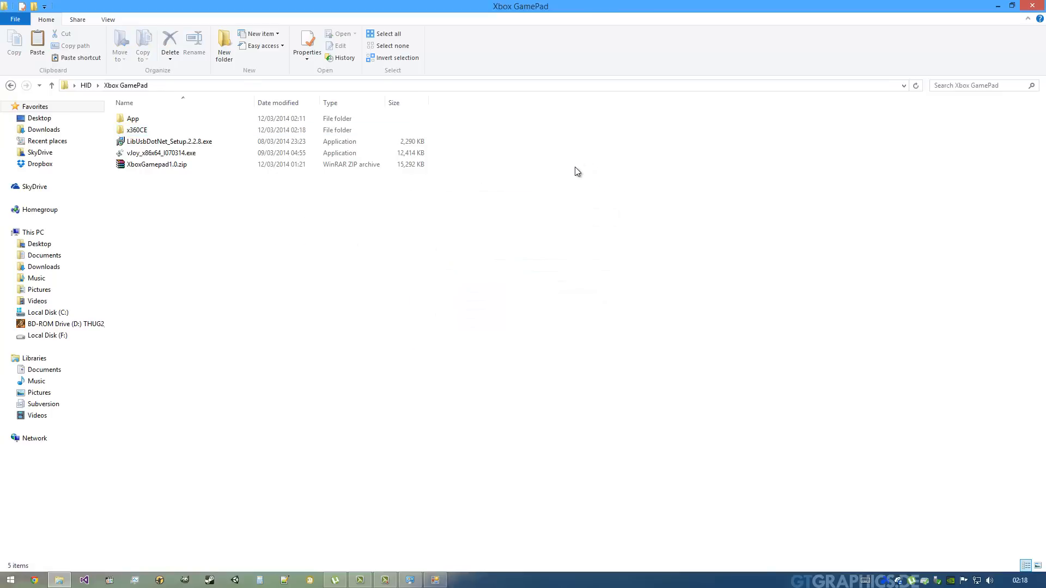